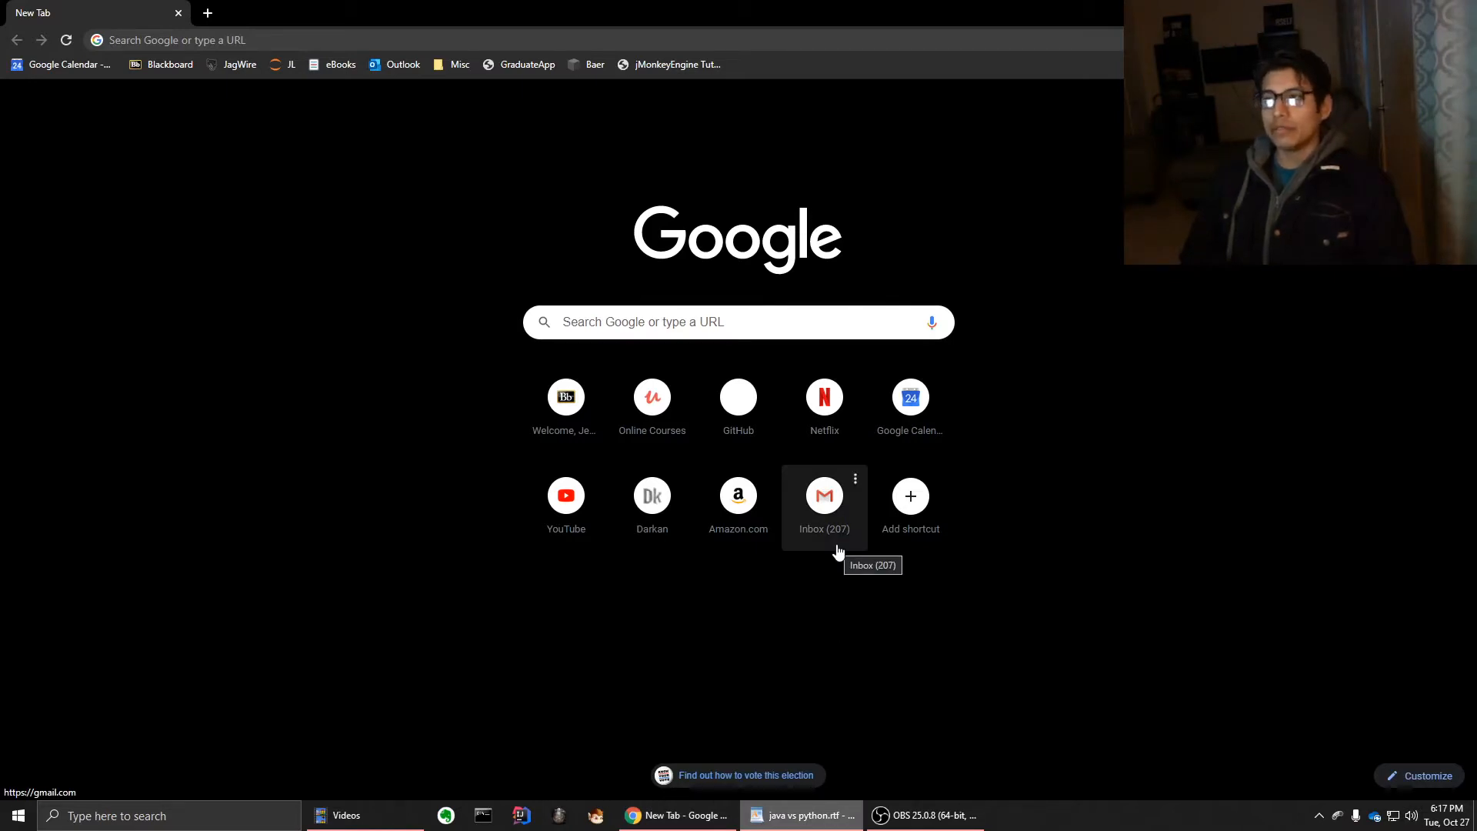
mouse_move(839, 365)
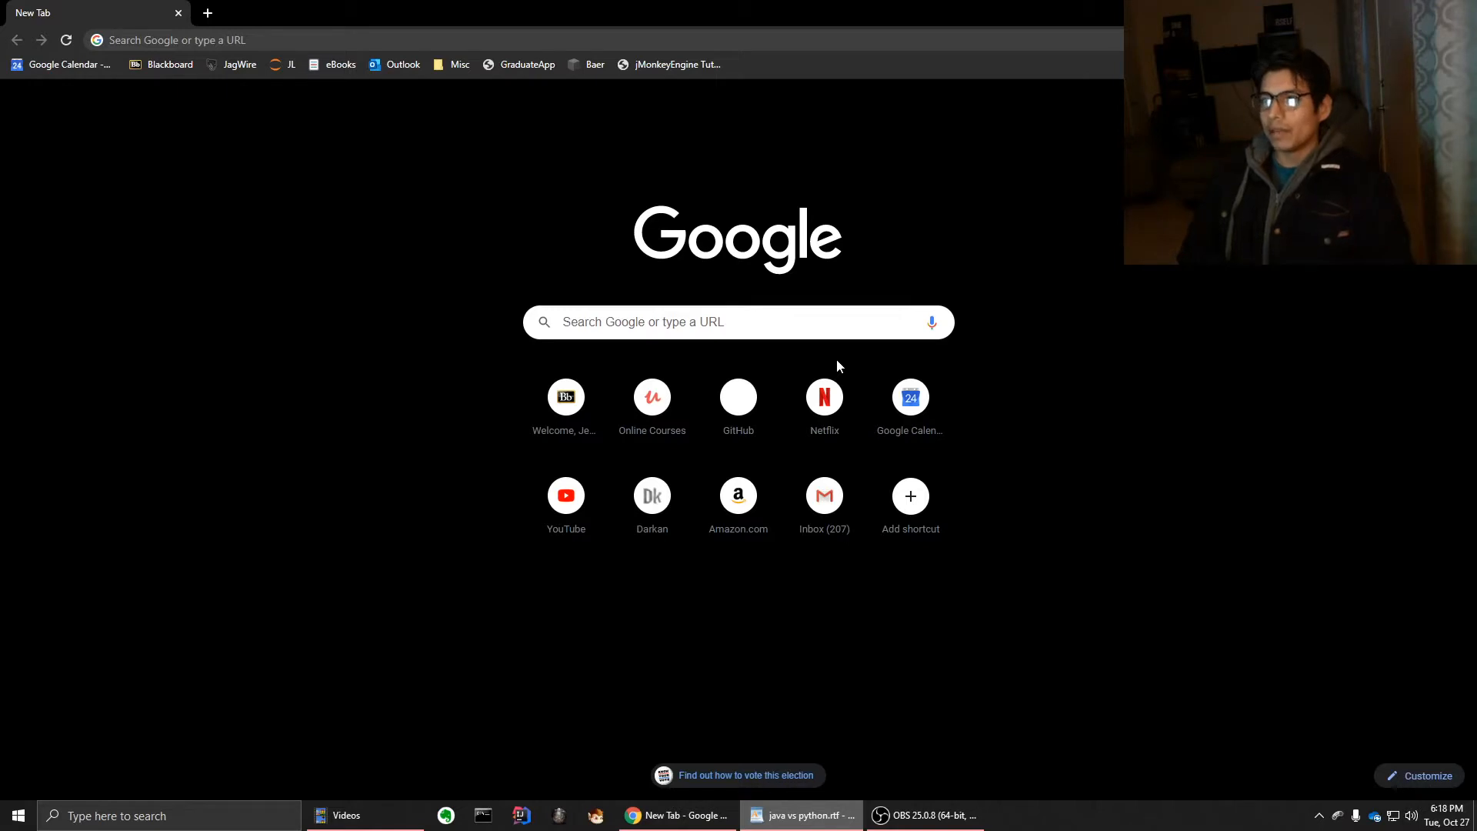
mouse_move(609, 113)
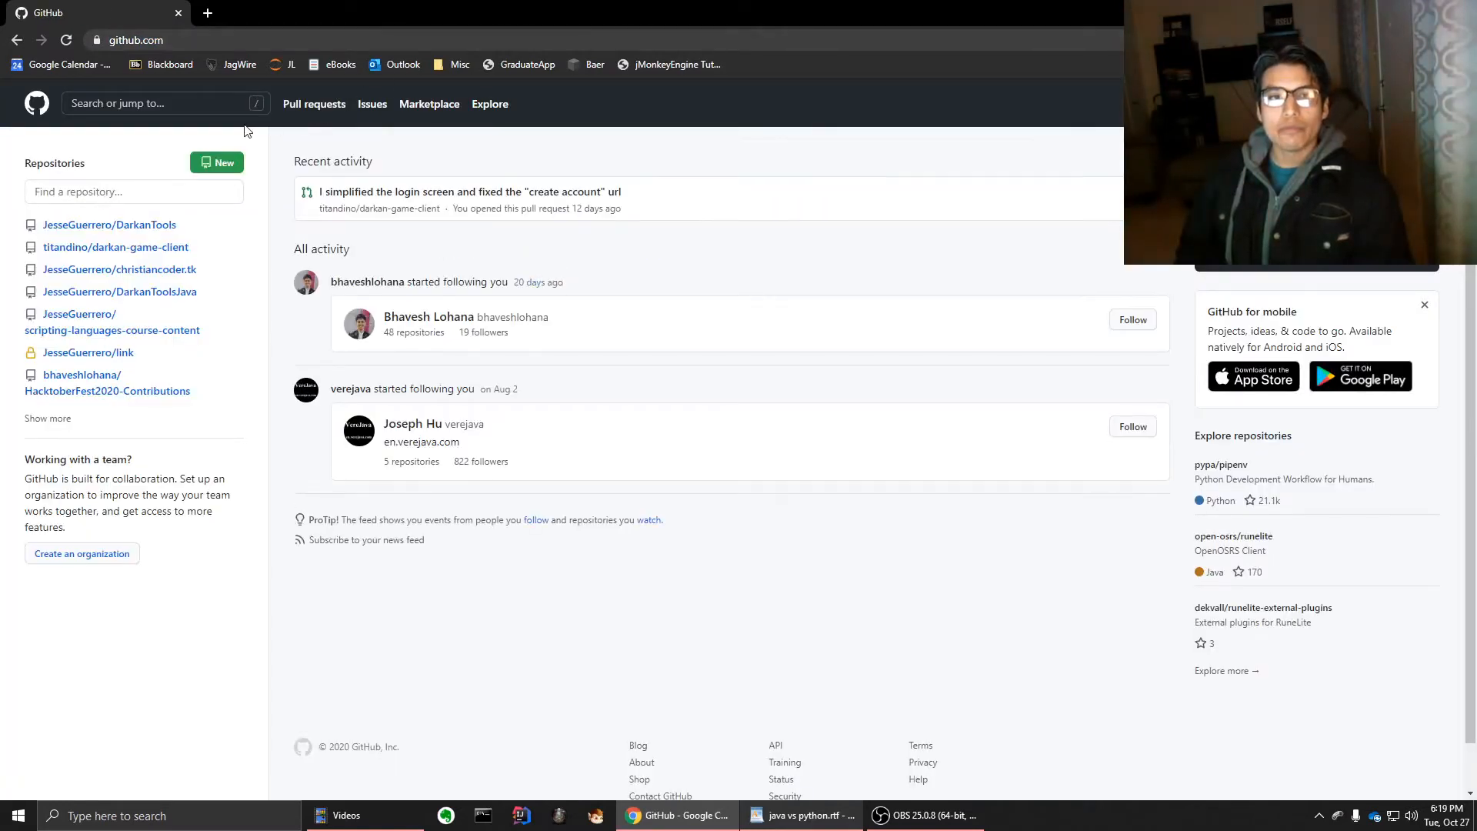
Search all of GitHub for 'python', returning about 1.69 million repositories
left_click(154, 103)
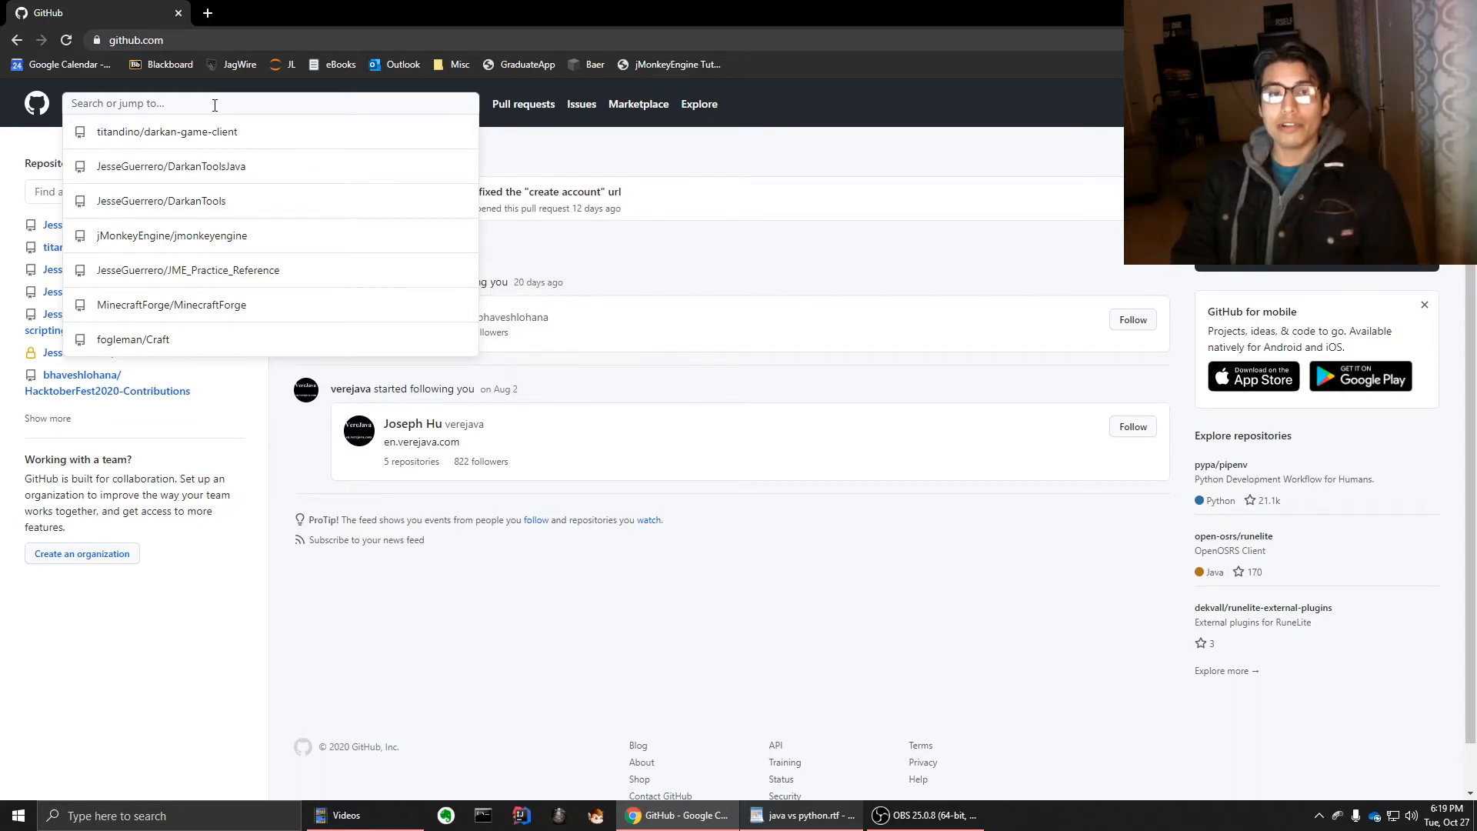
type("p")
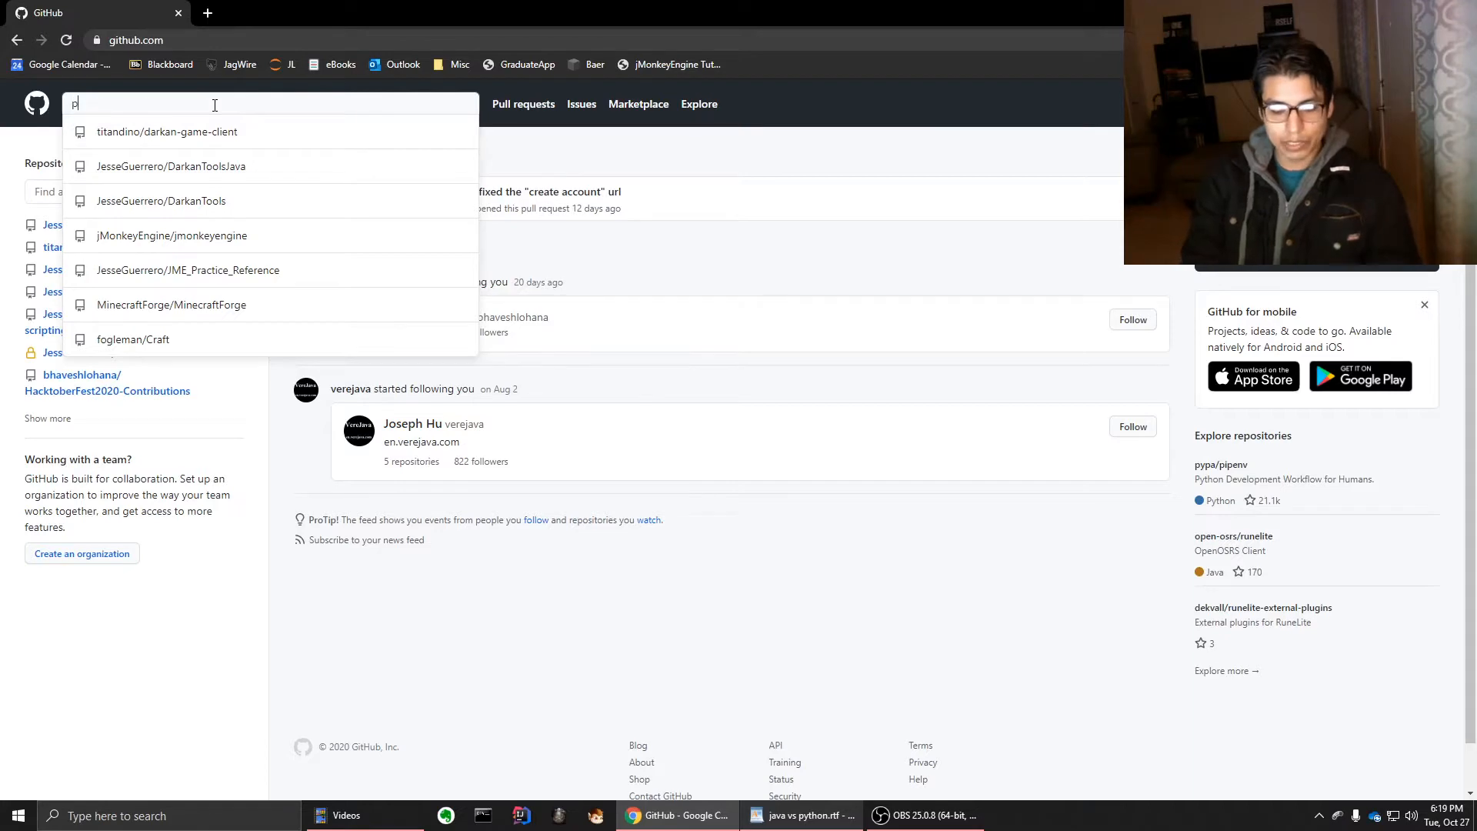
type("ython")
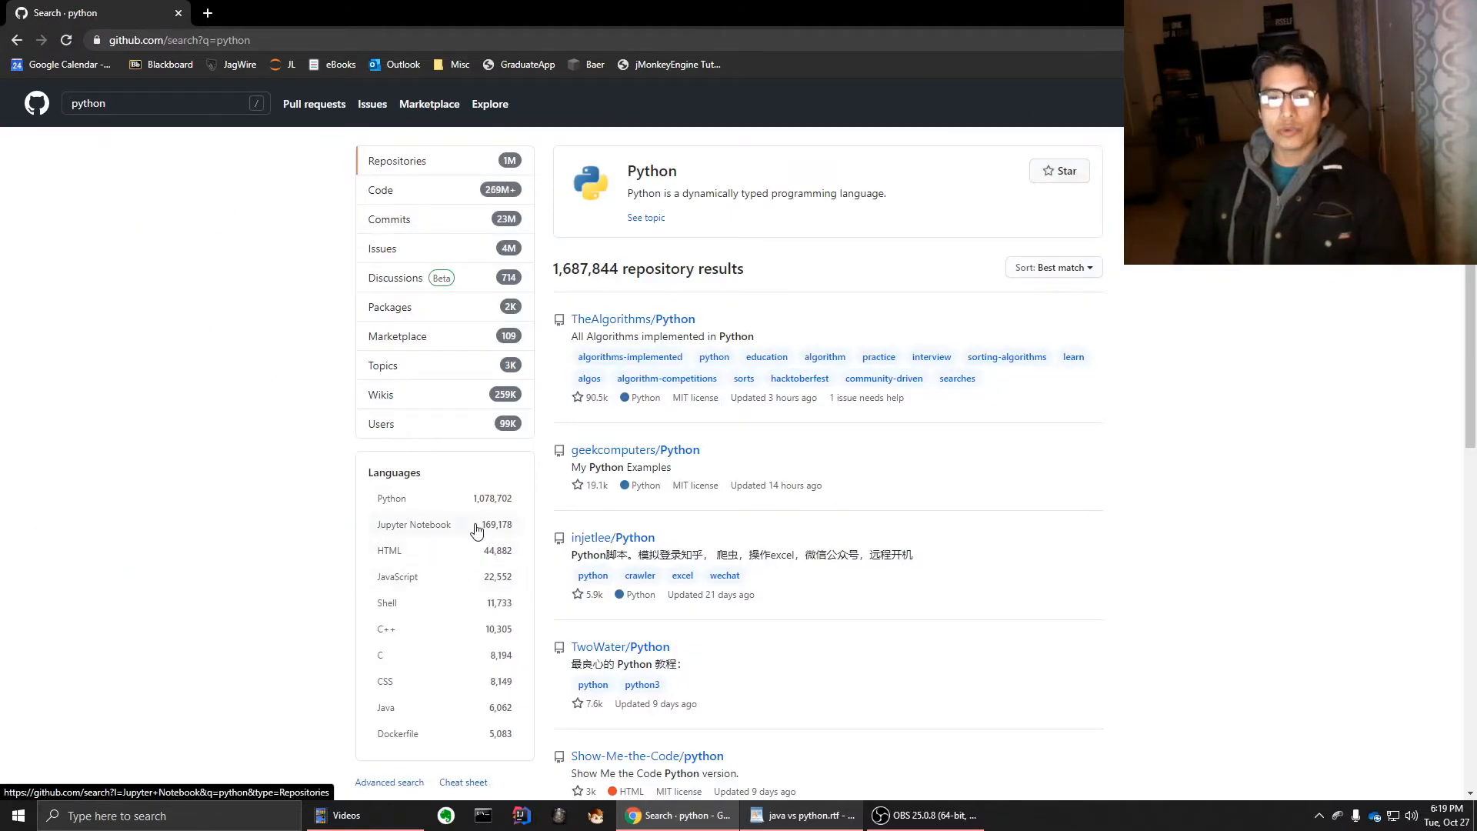
Filter the python results to the Python language and sort them by most forks
left_click(392, 498)
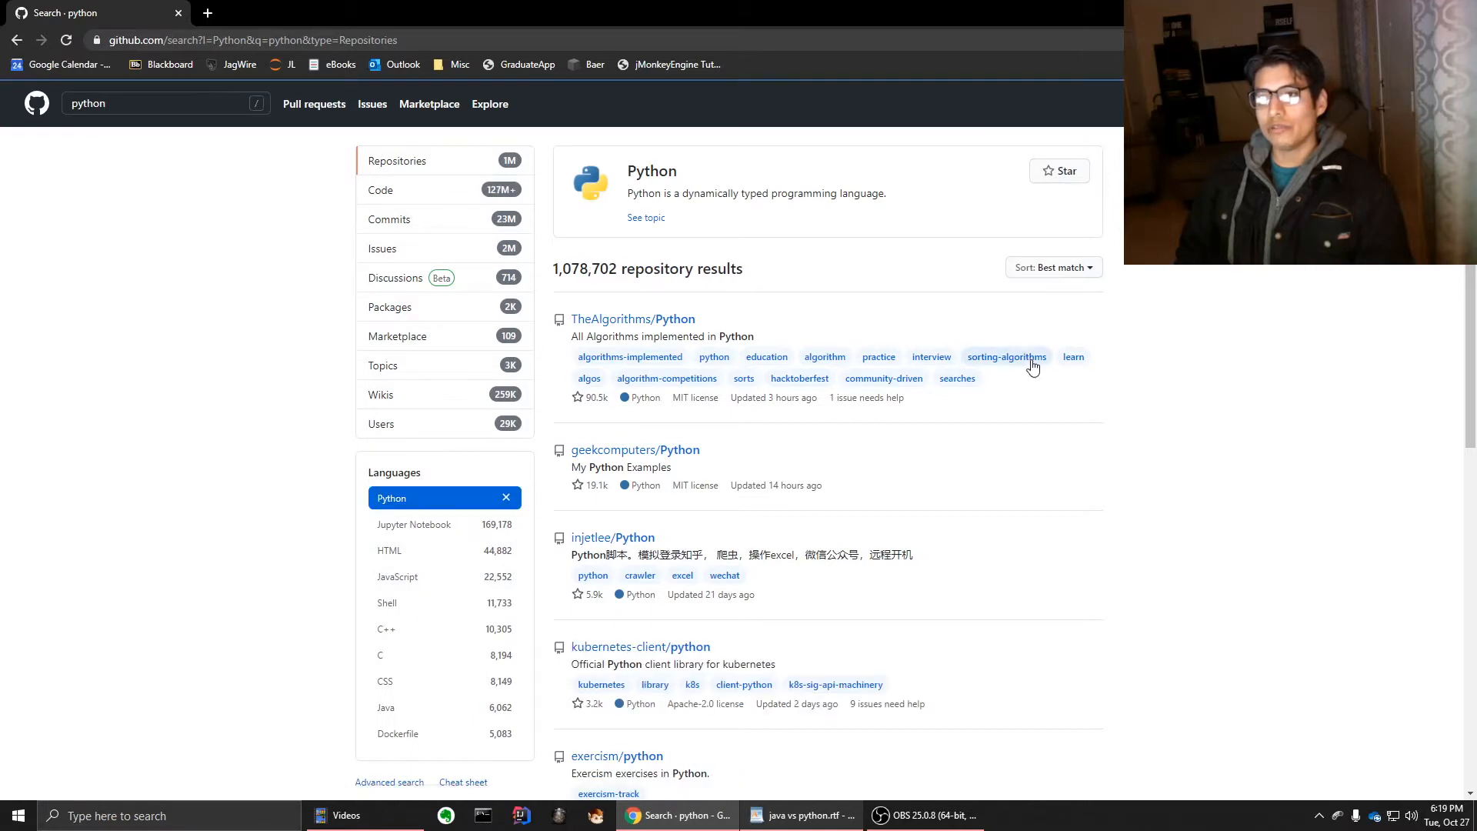
left_click(1053, 267)
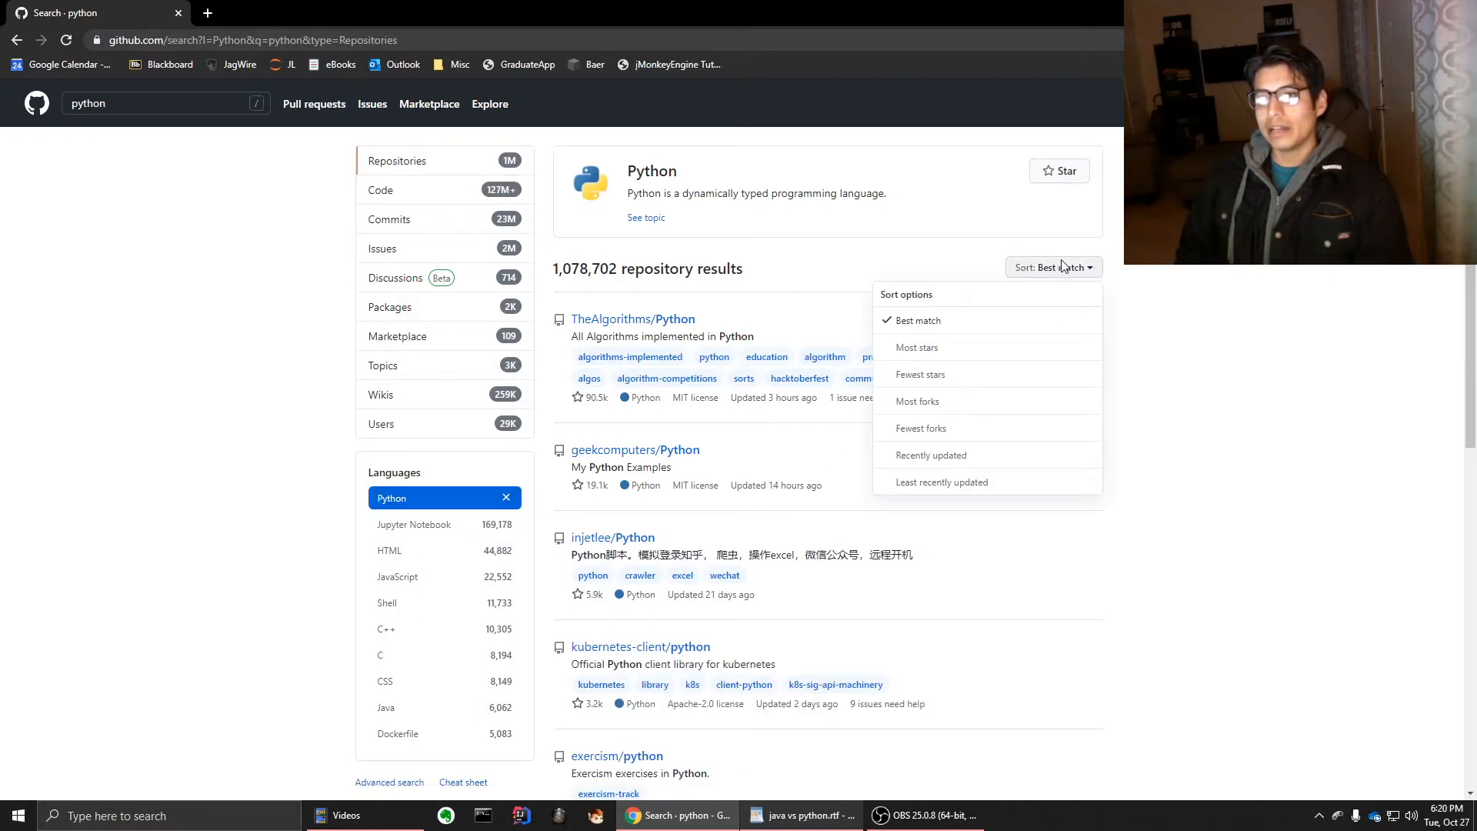
mouse_move(1005, 374)
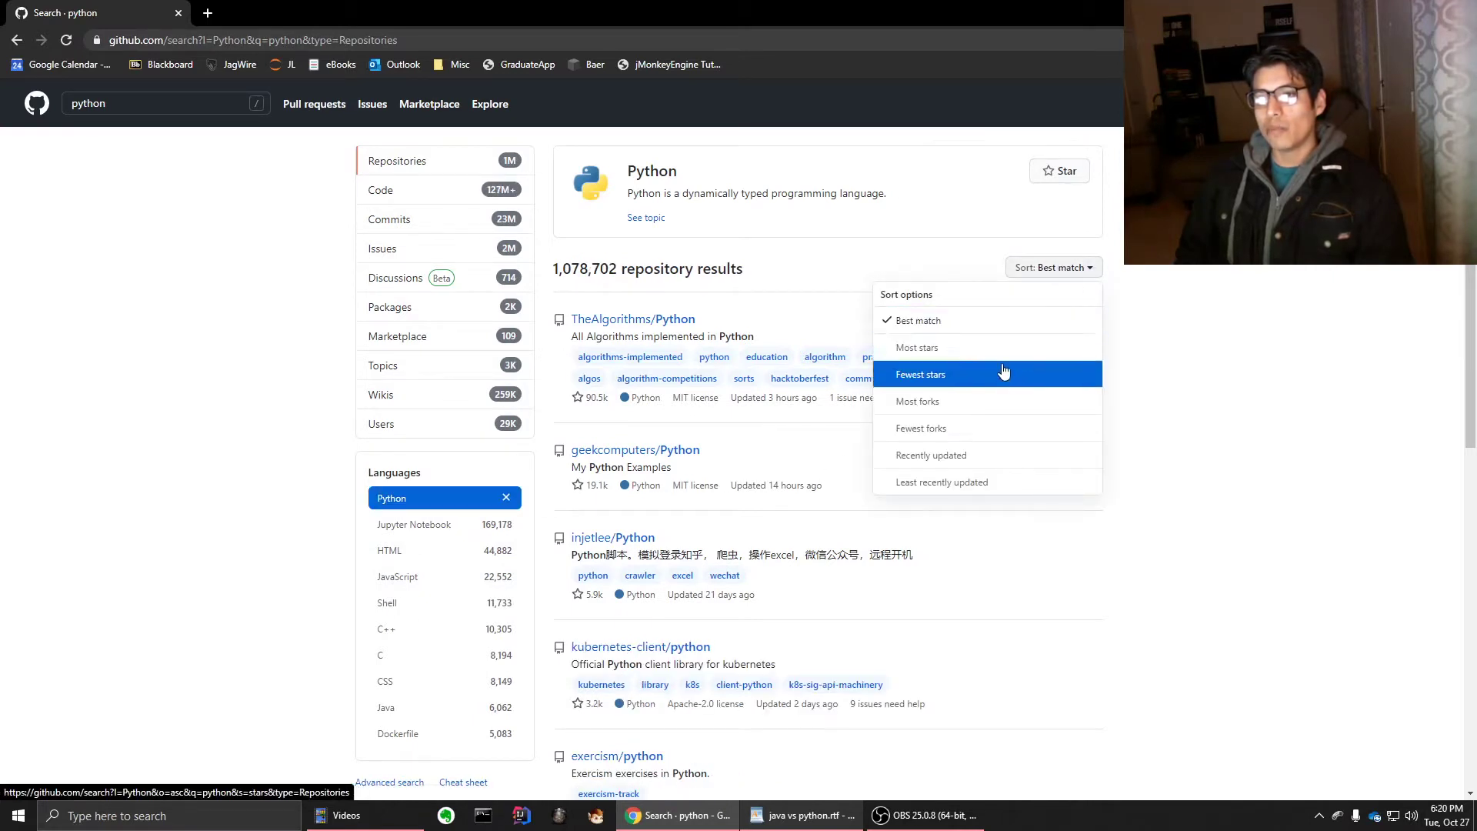
left_click(918, 401)
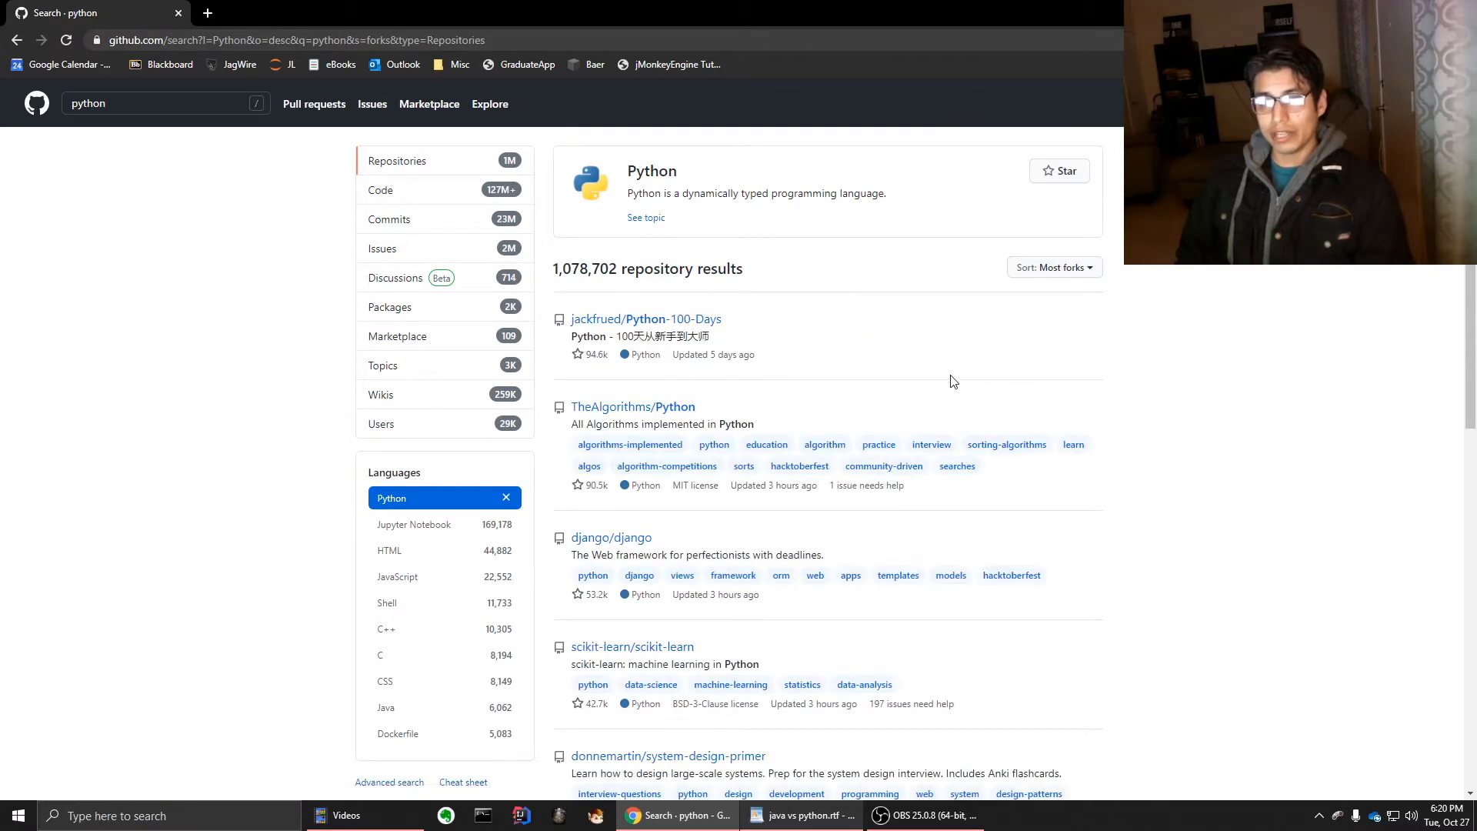
Browse the most-forked results, briefly try Jupyter Notebook, then reselect Python
scroll("down", 3)
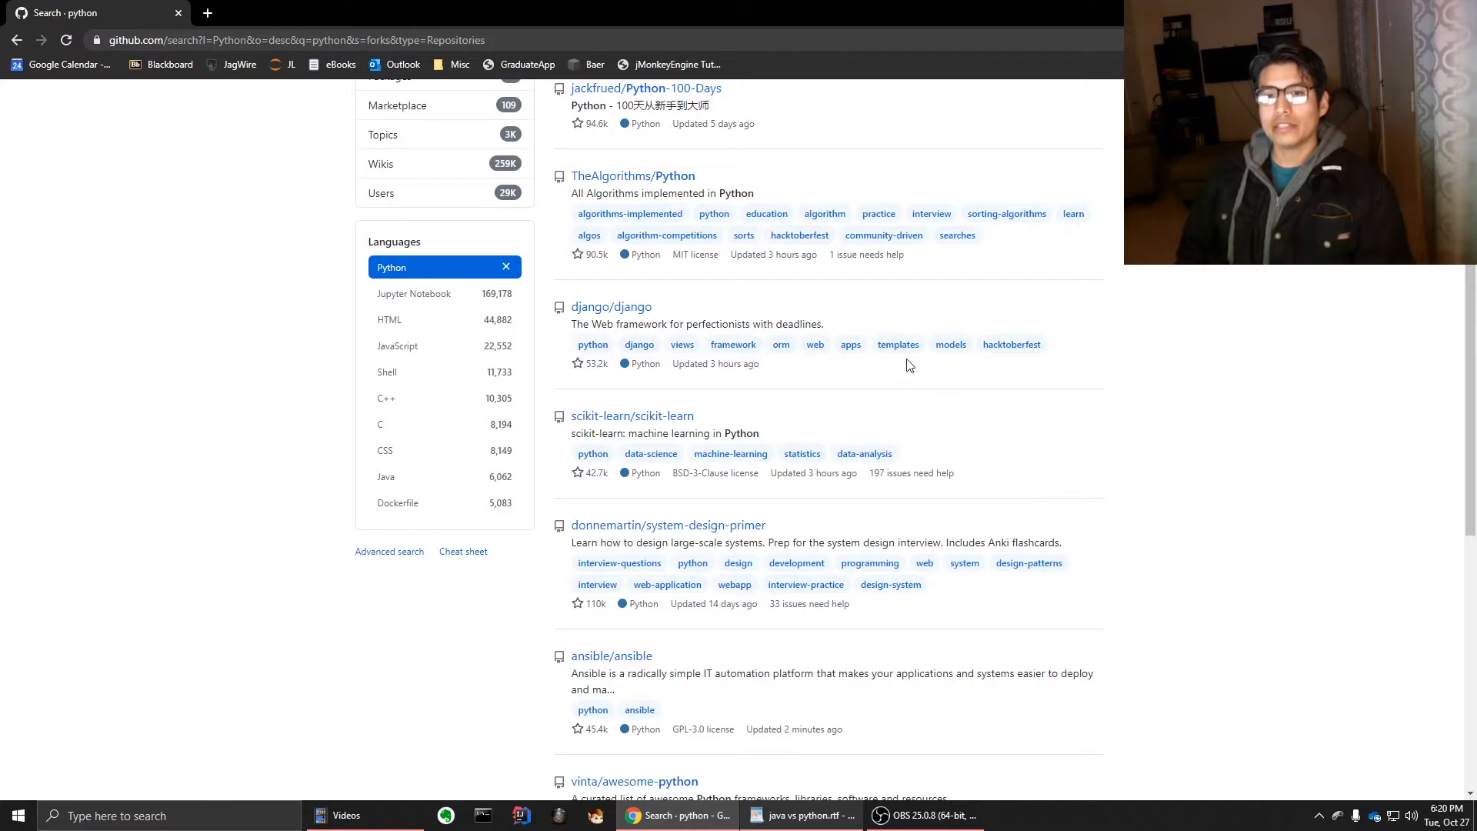
mouse_move(619, 307)
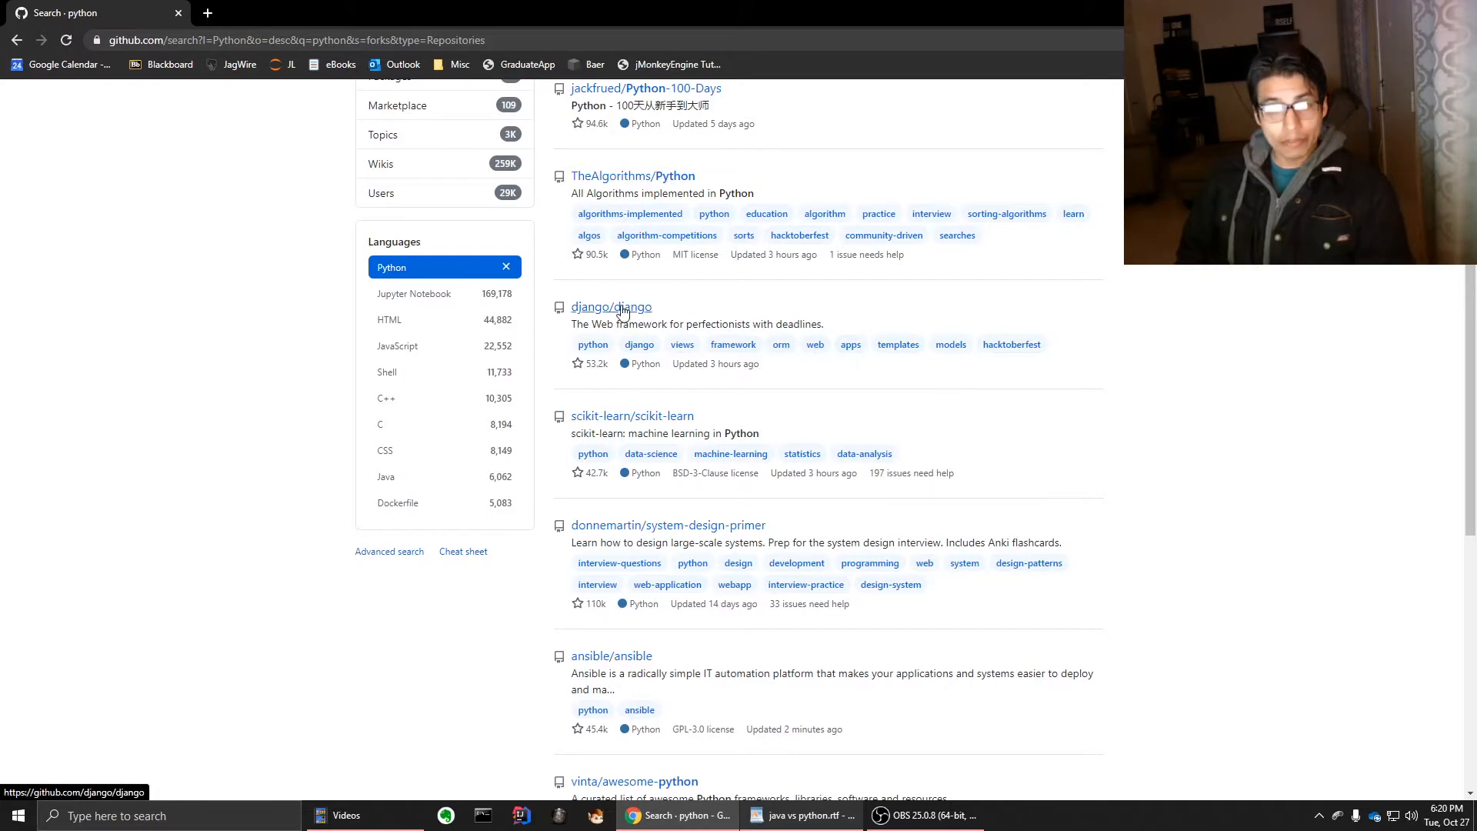
mouse_move(625, 456)
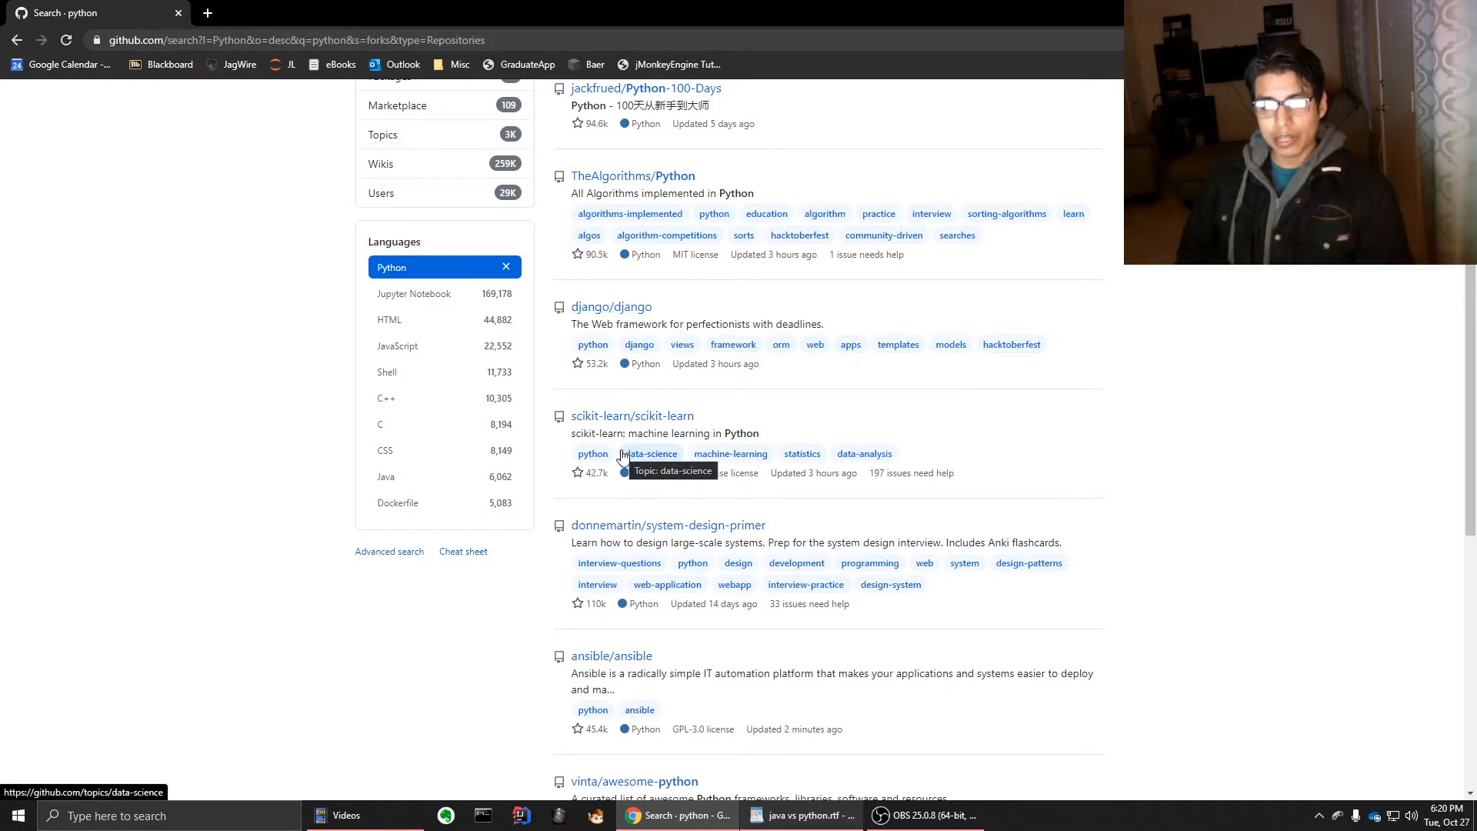
mouse_move(776, 543)
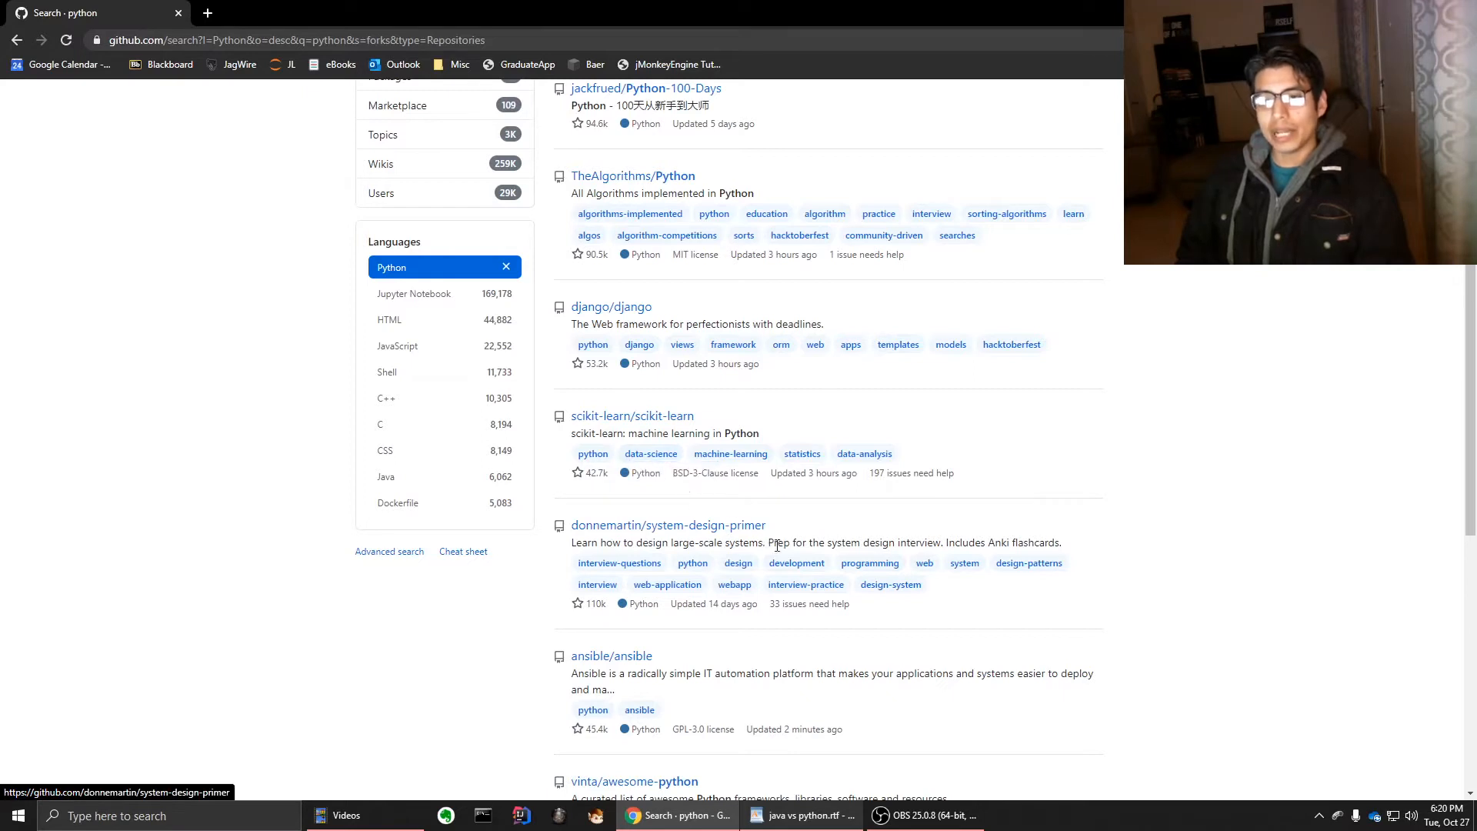
mouse_move(926, 548)
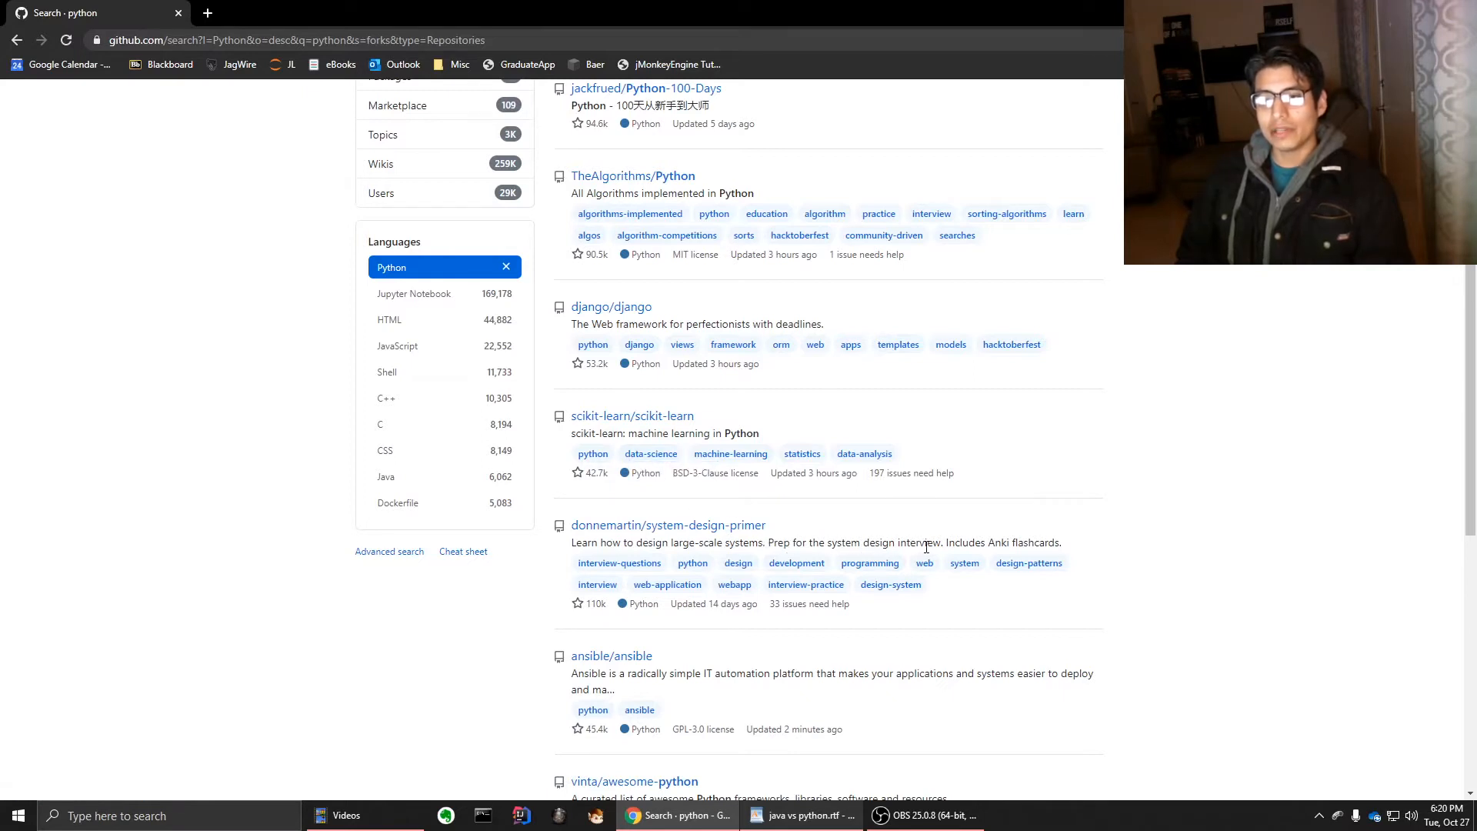
scroll("down", 3)
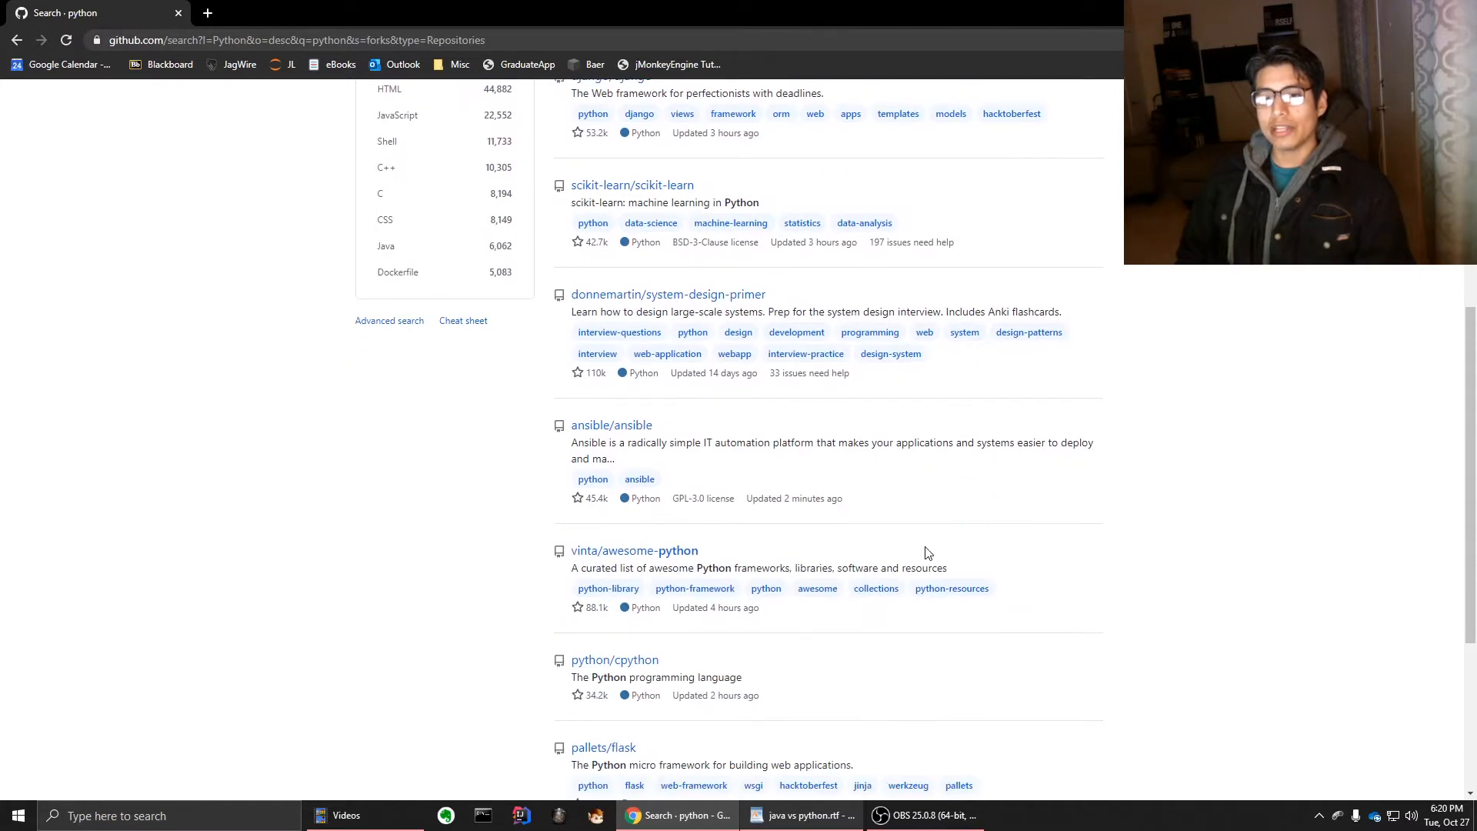
scroll("down", 3)
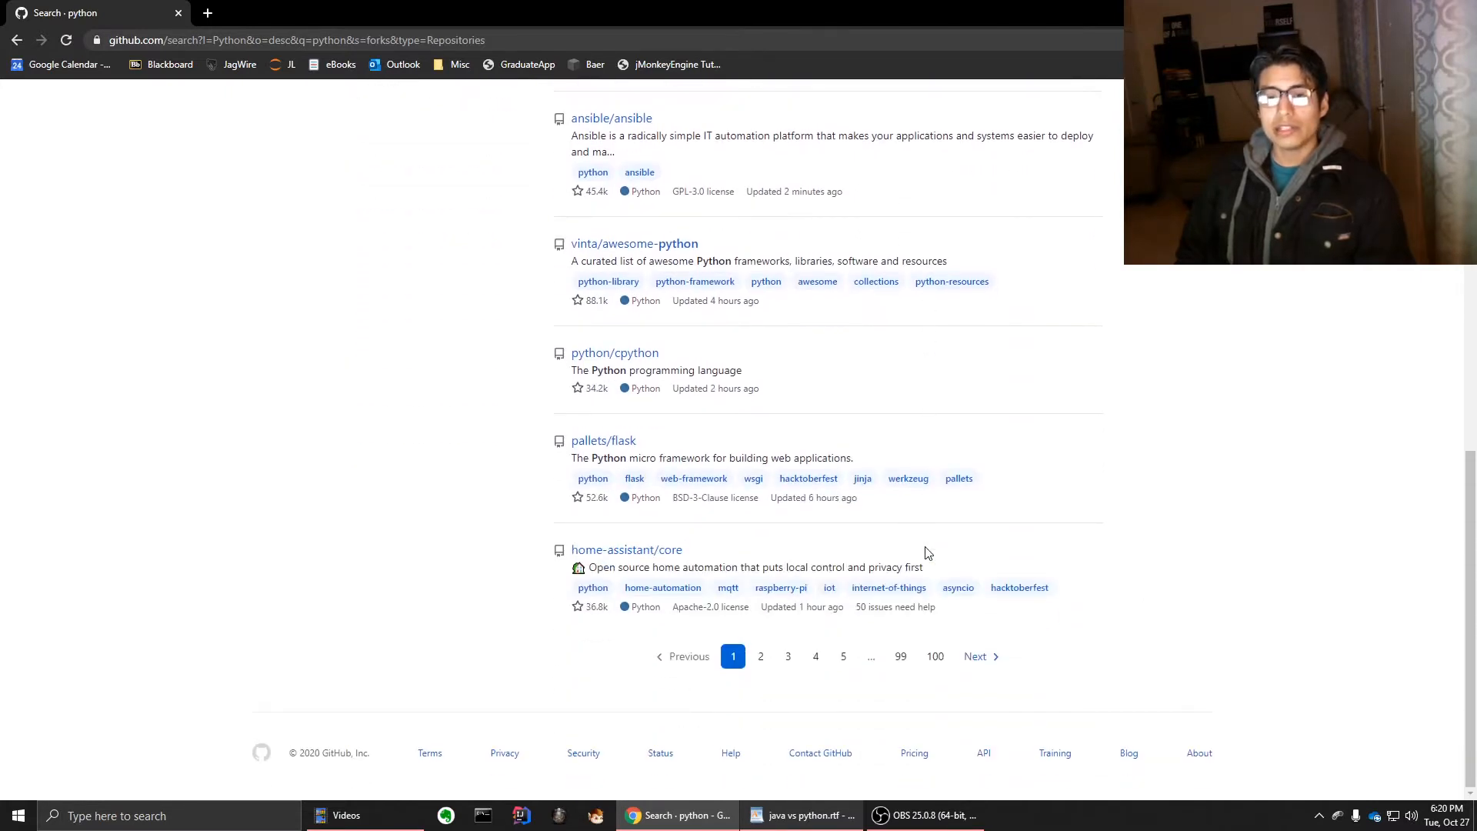
mouse_move(679, 385)
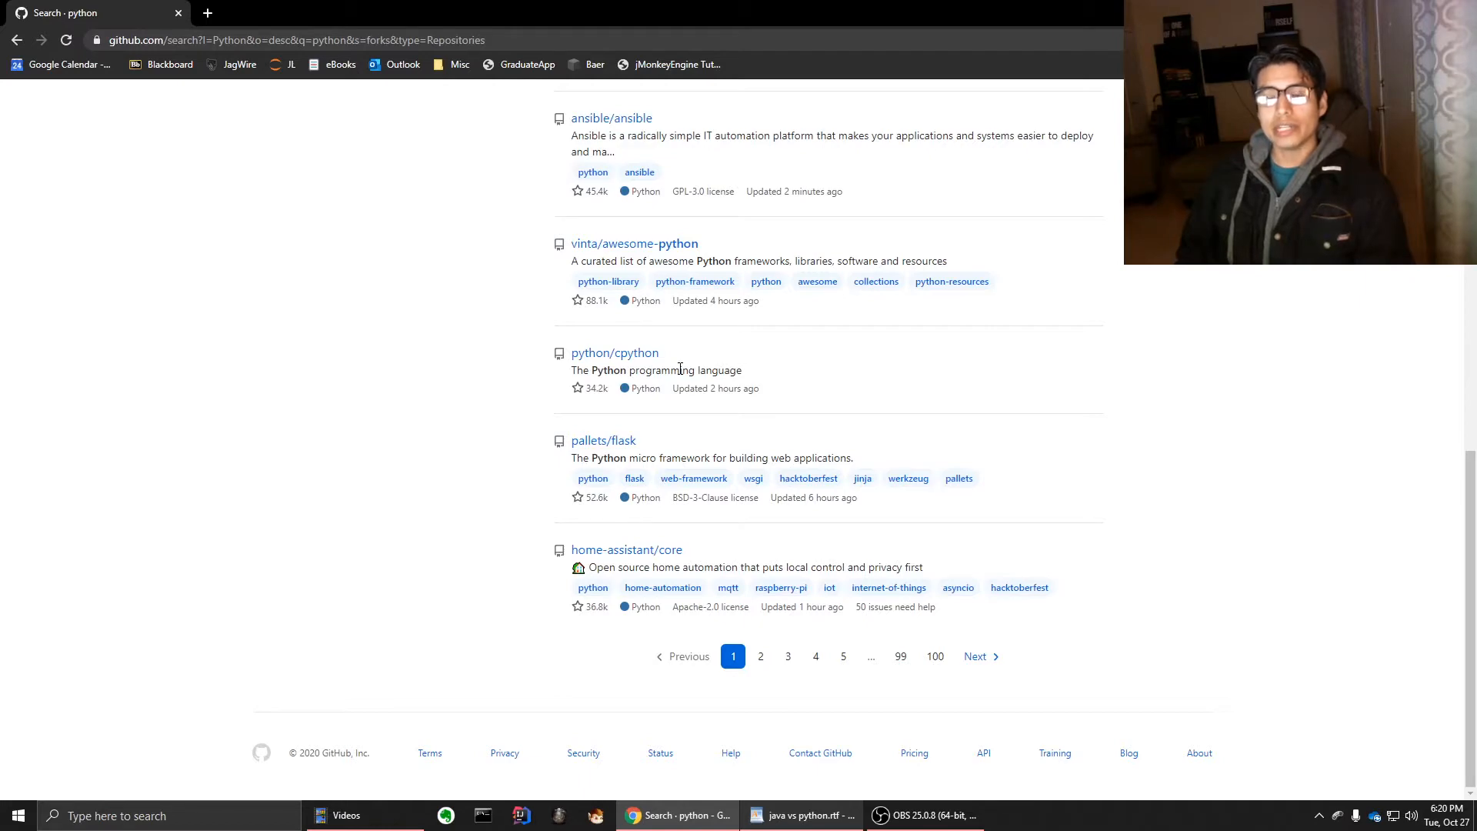
scroll("up", 3)
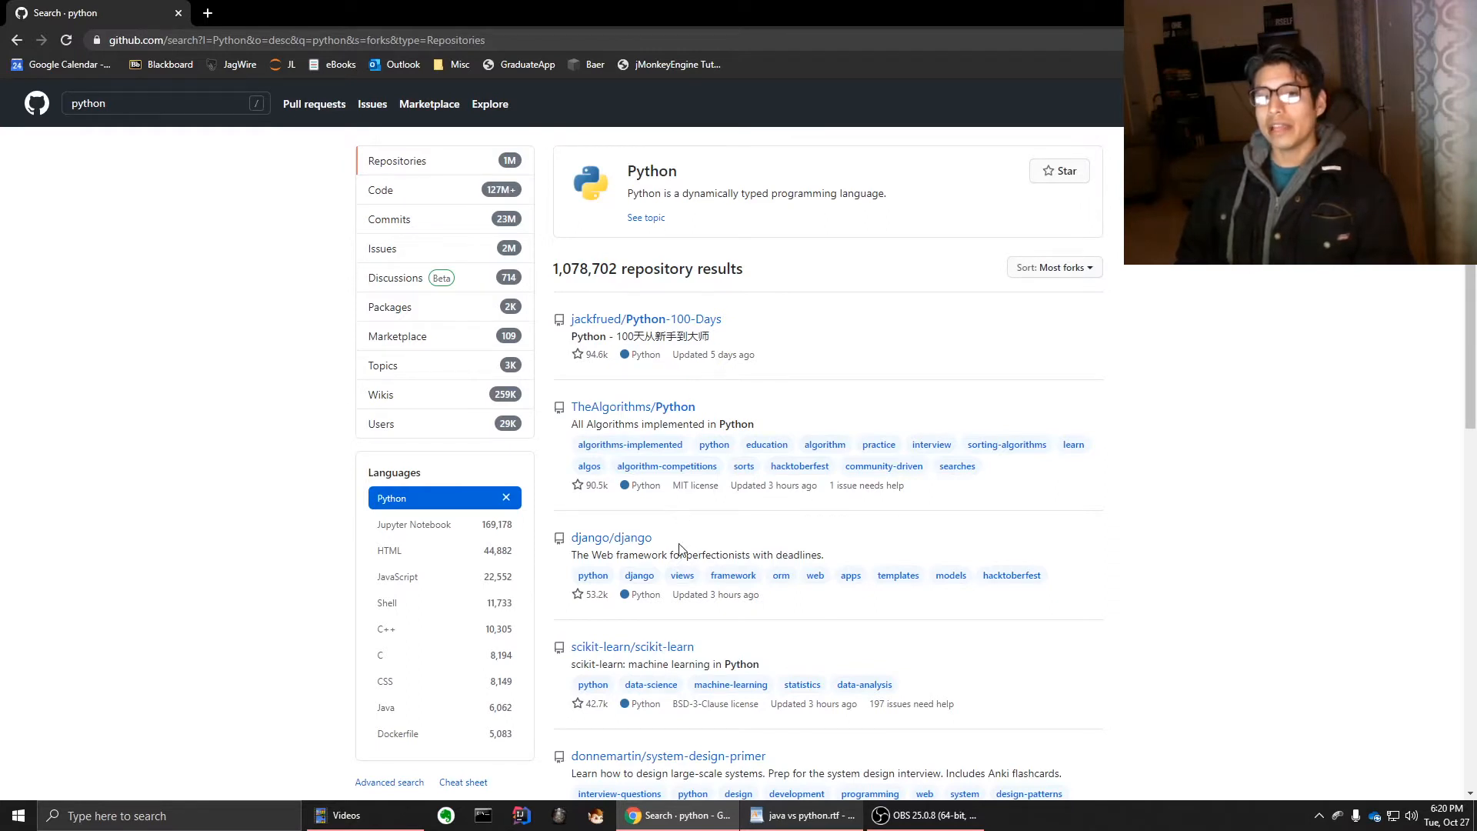
mouse_move(450, 537)
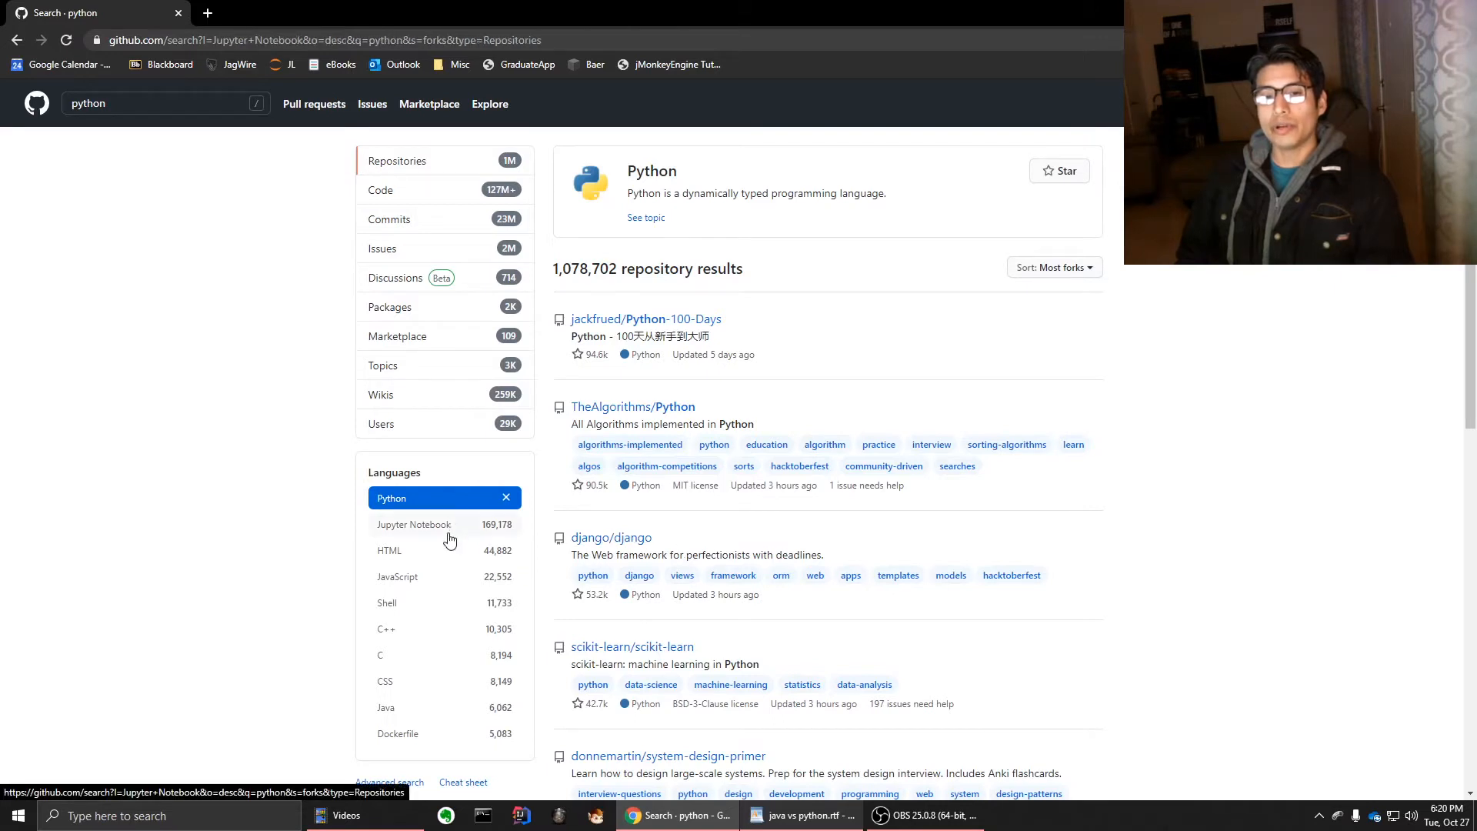
left_click(413, 524)
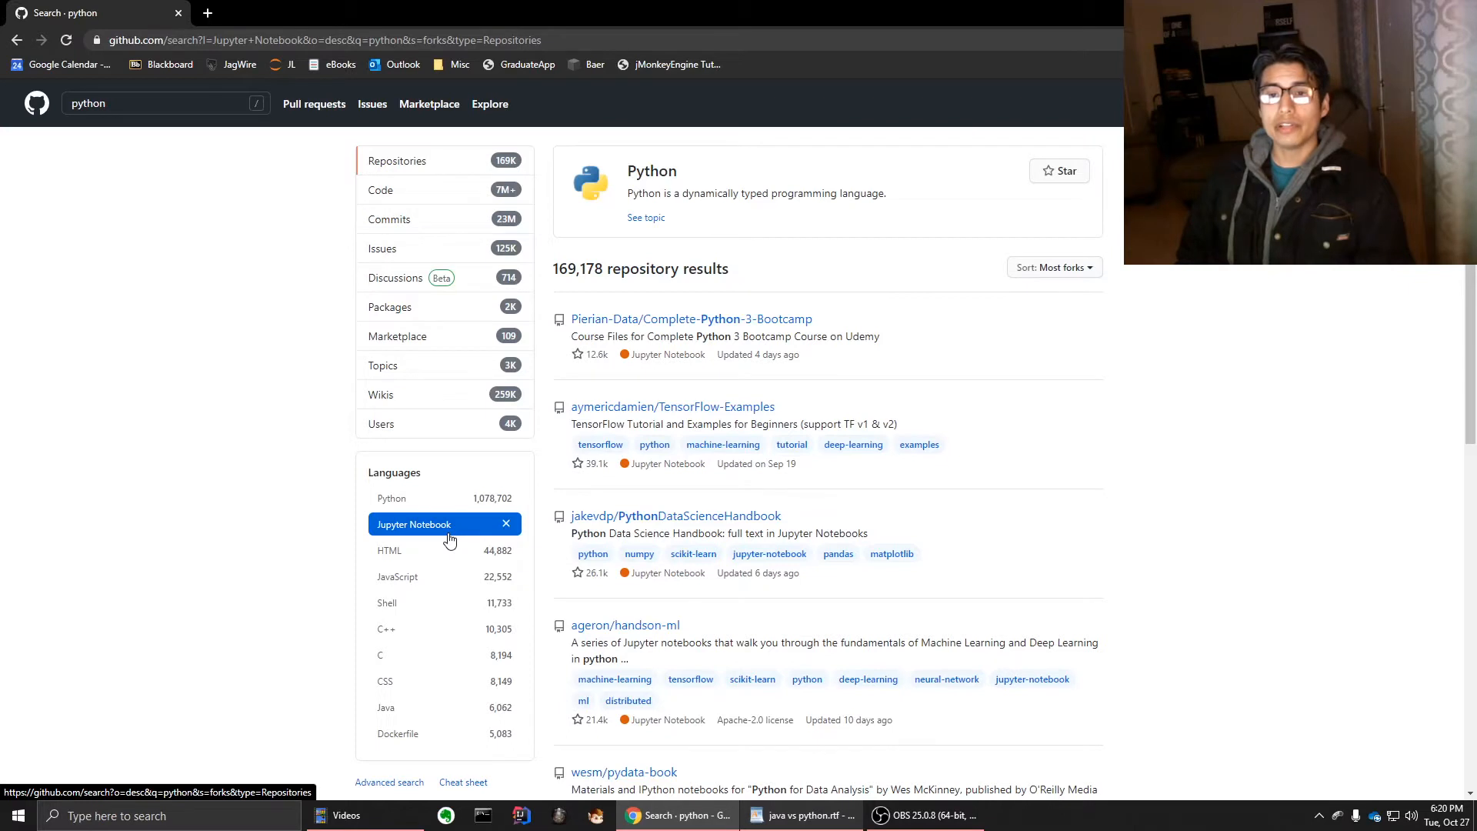
left_click(391, 498)
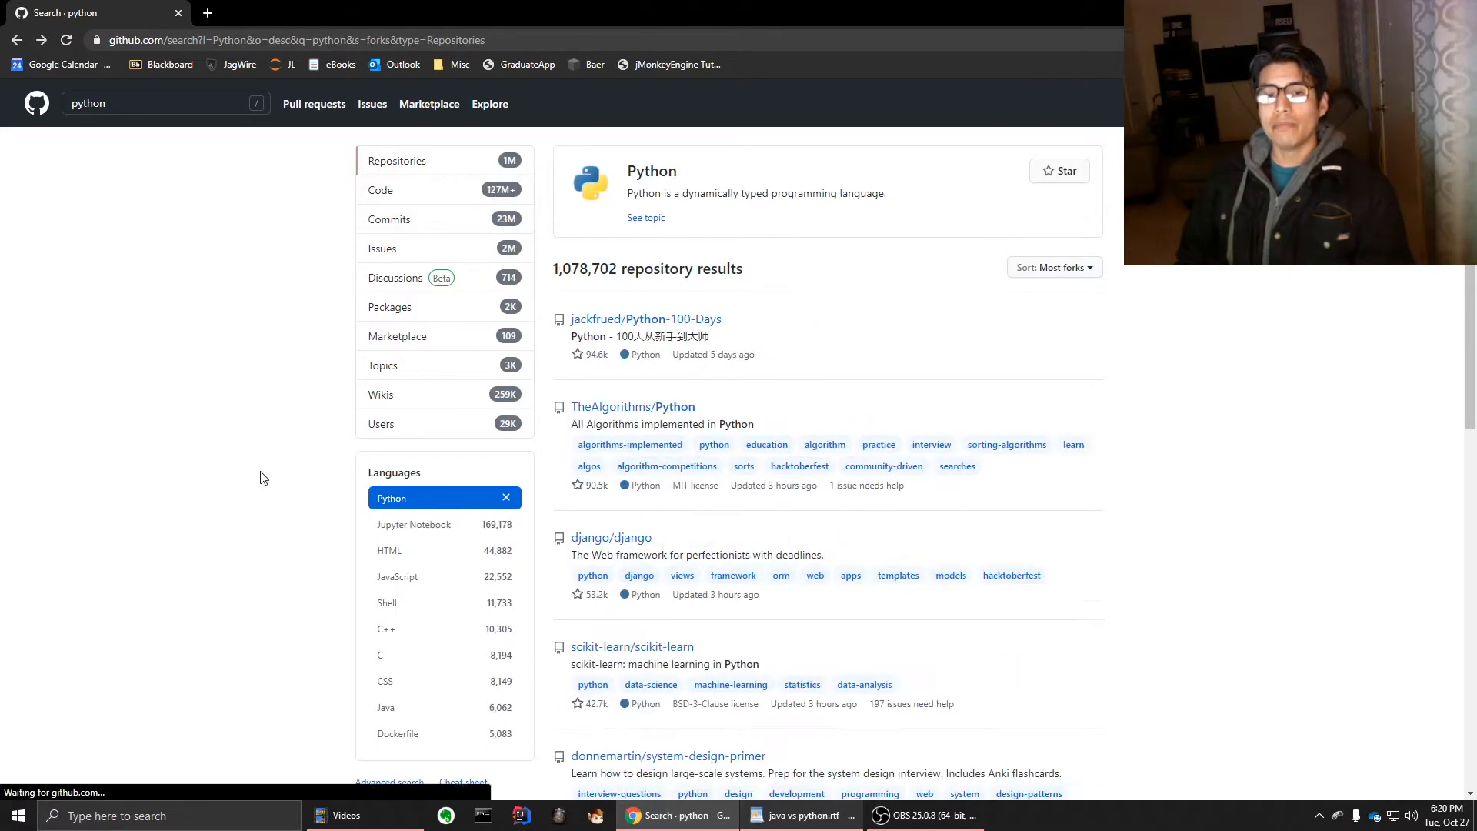
Search GitHub for 'java', sort by most forks, and browse the results
left_click(154, 103)
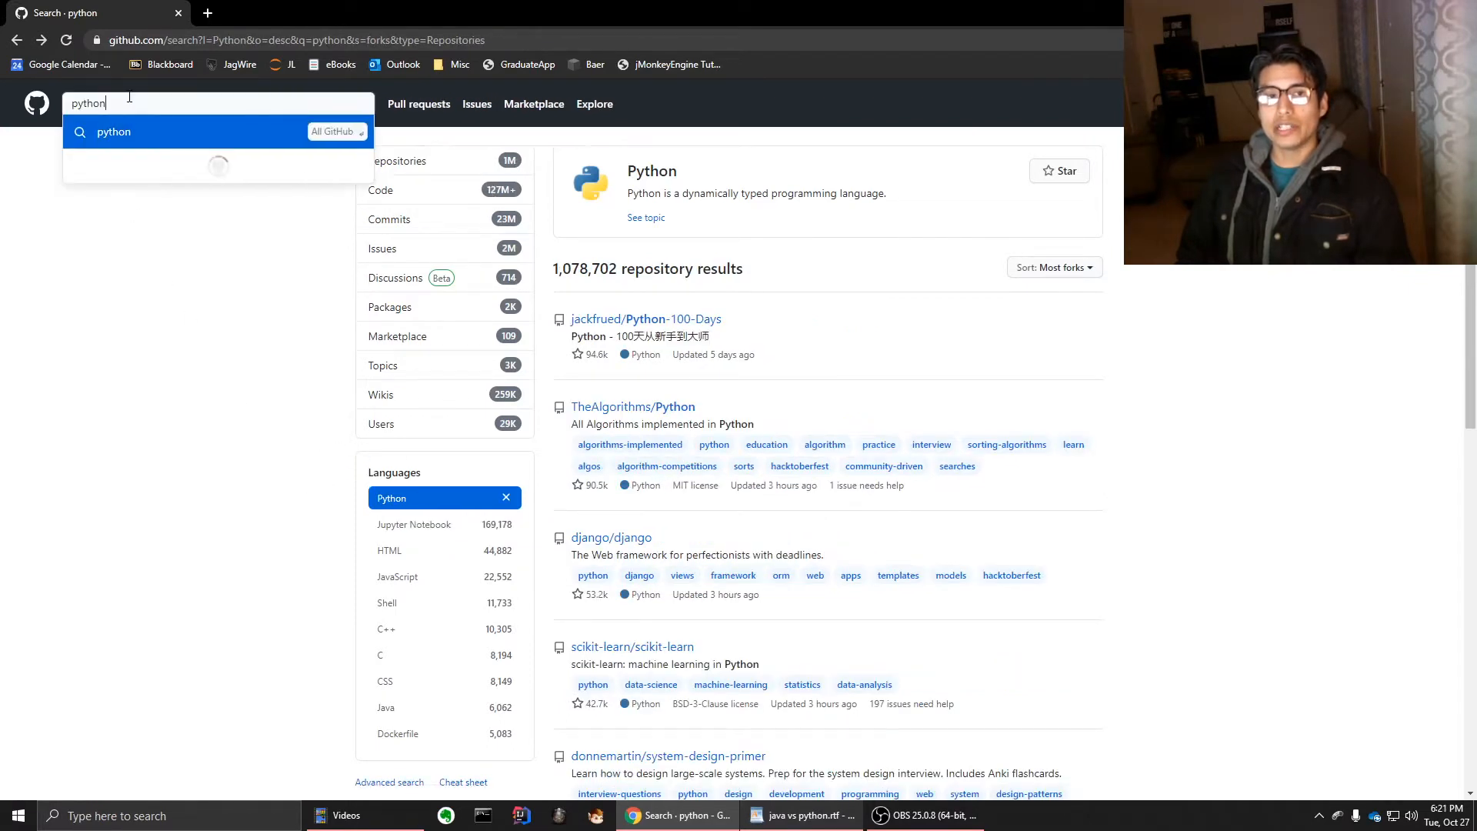
type("java")
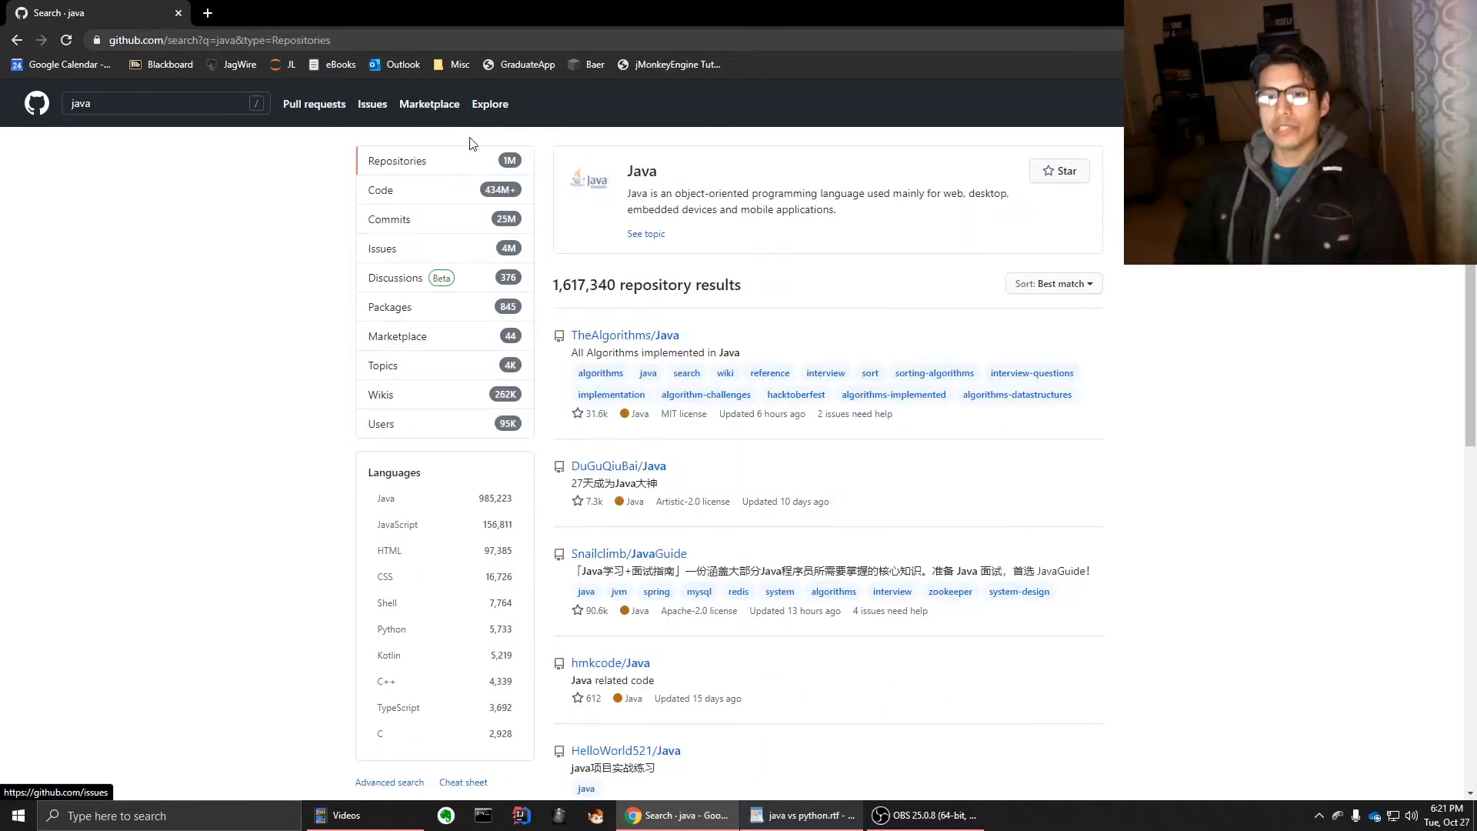
mouse_move(1075, 296)
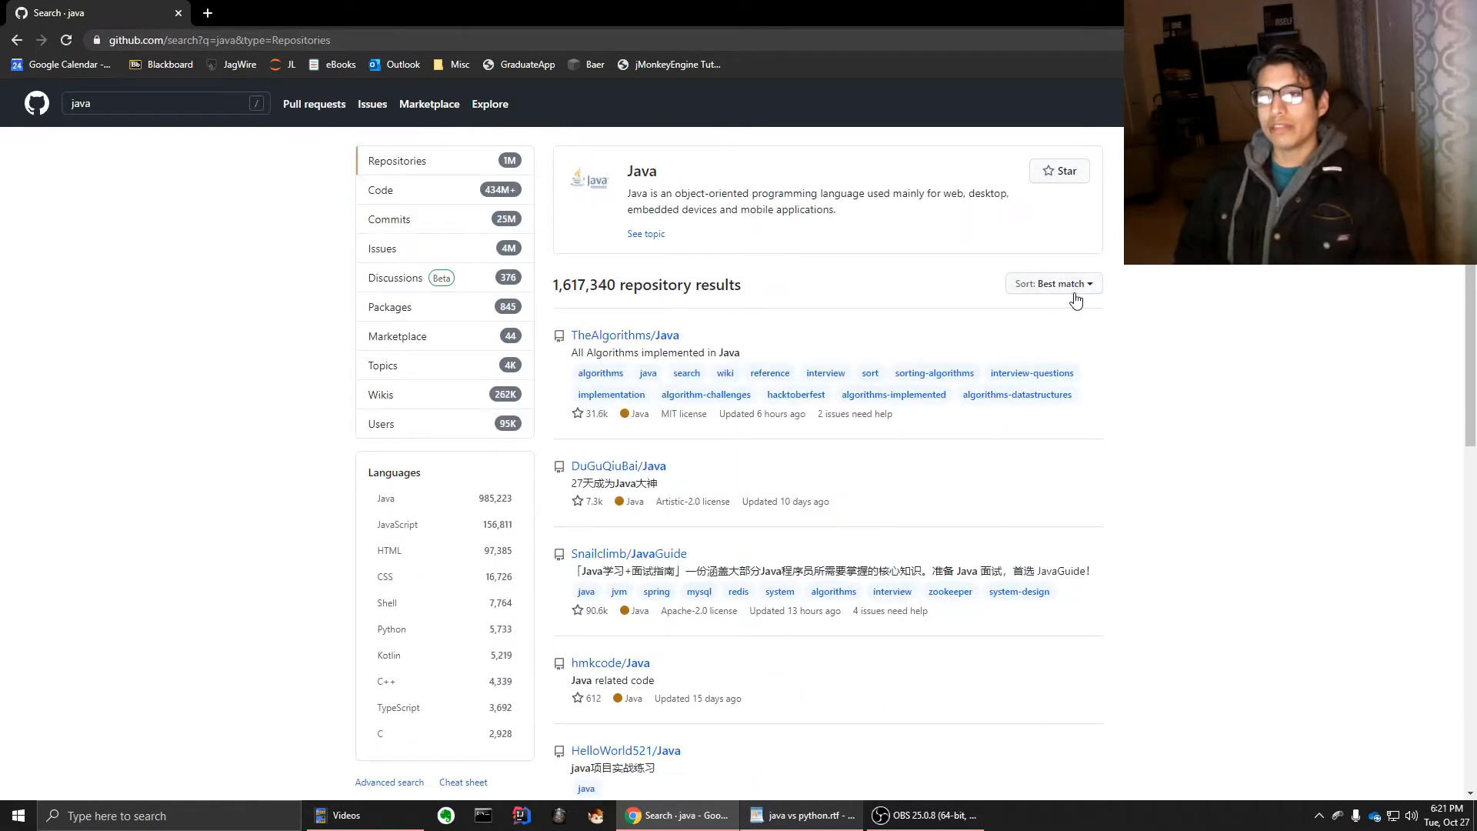
left_click(1054, 283)
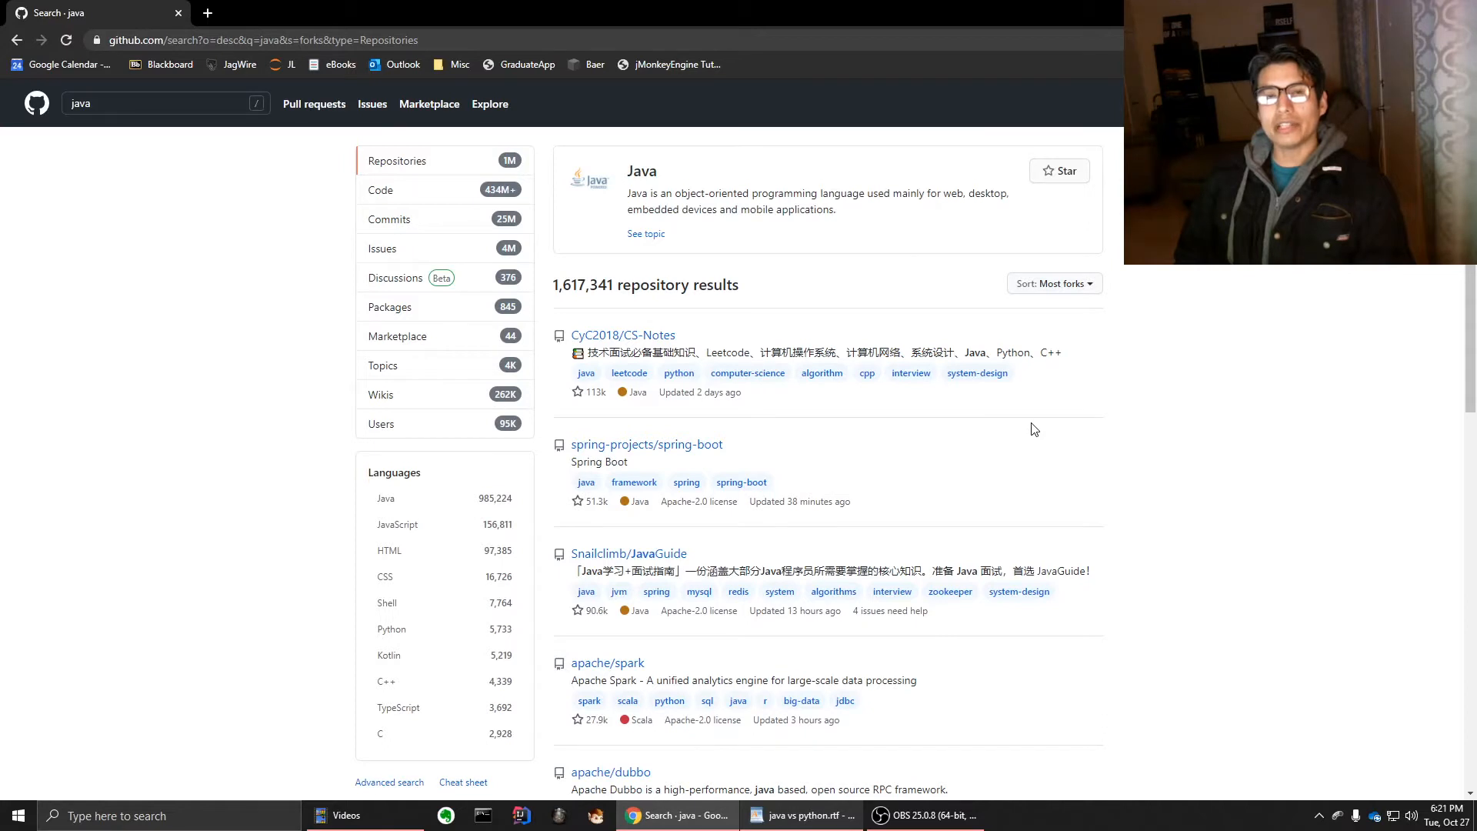
mouse_move(876, 428)
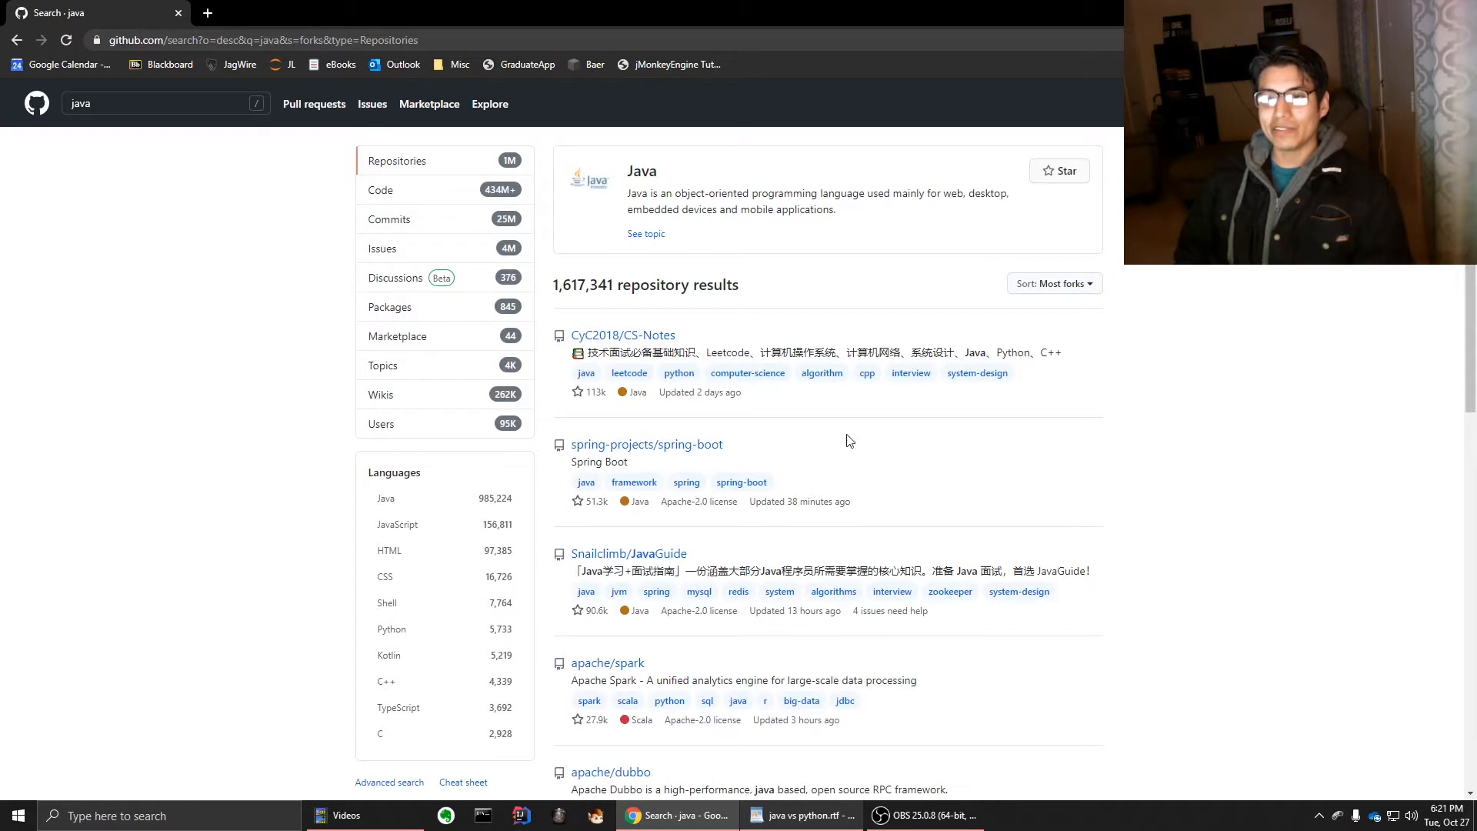
scroll("down", 3)
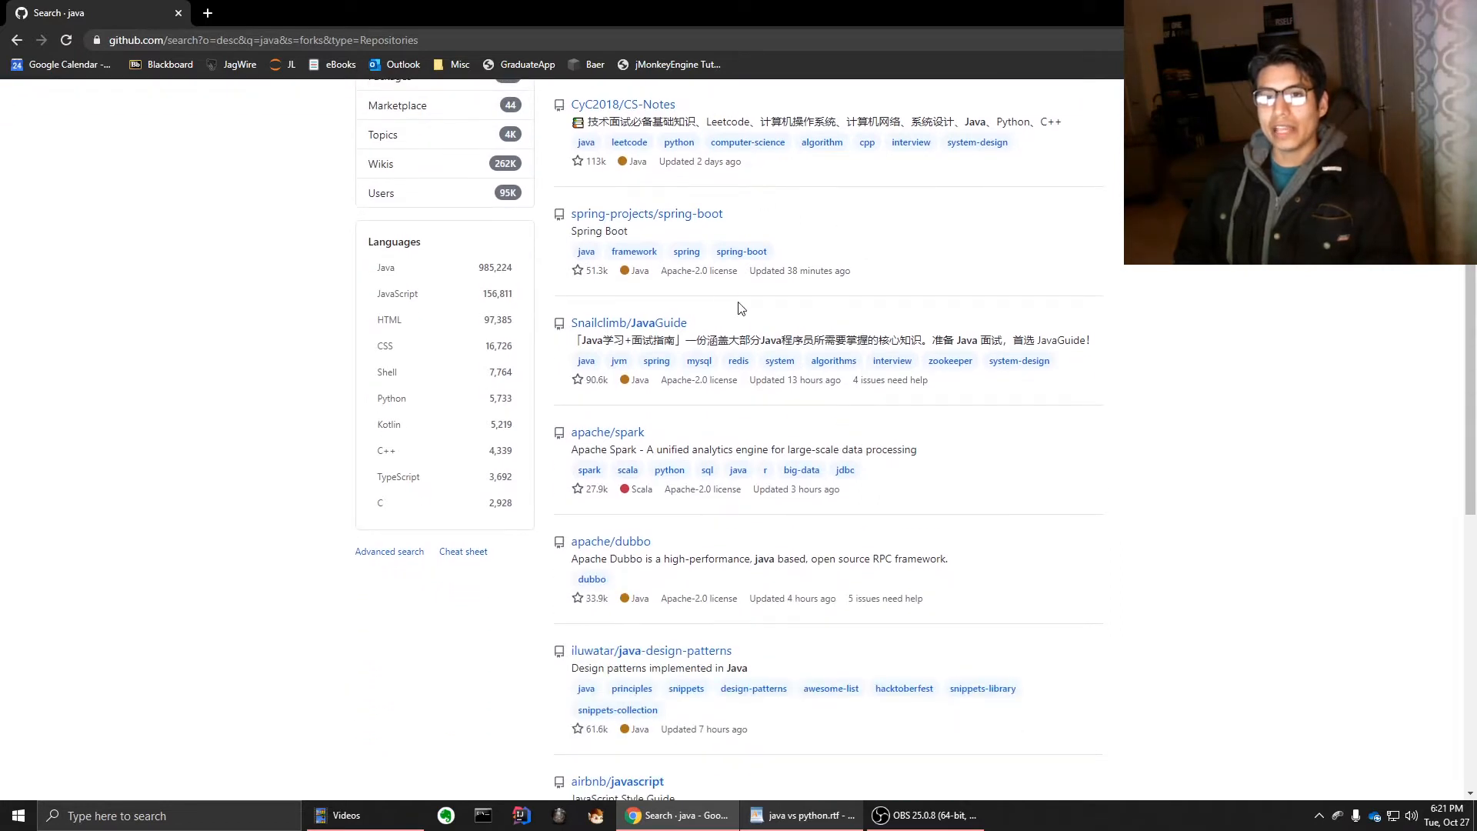
mouse_move(724, 312)
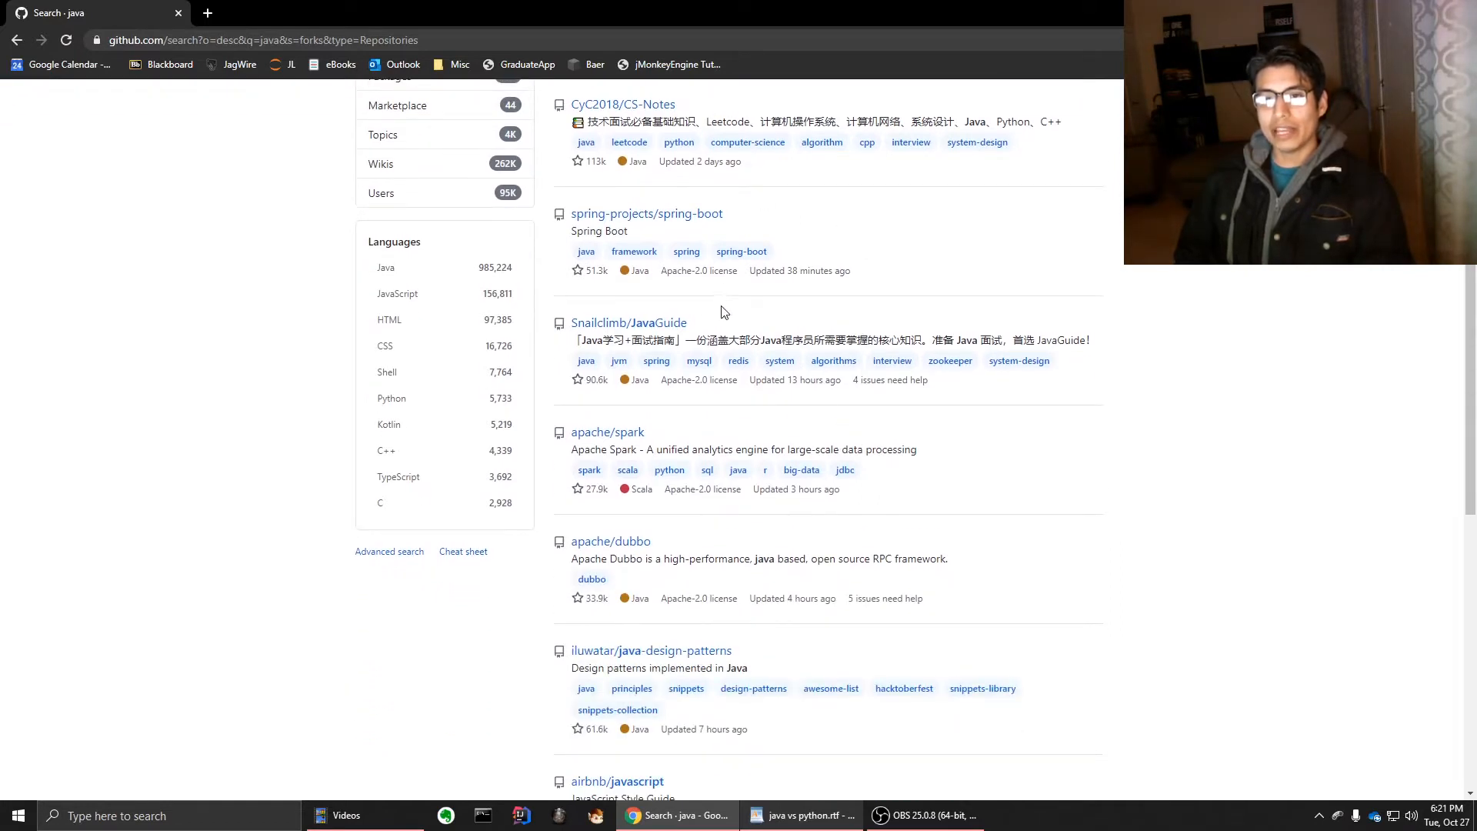
mouse_move(723, 465)
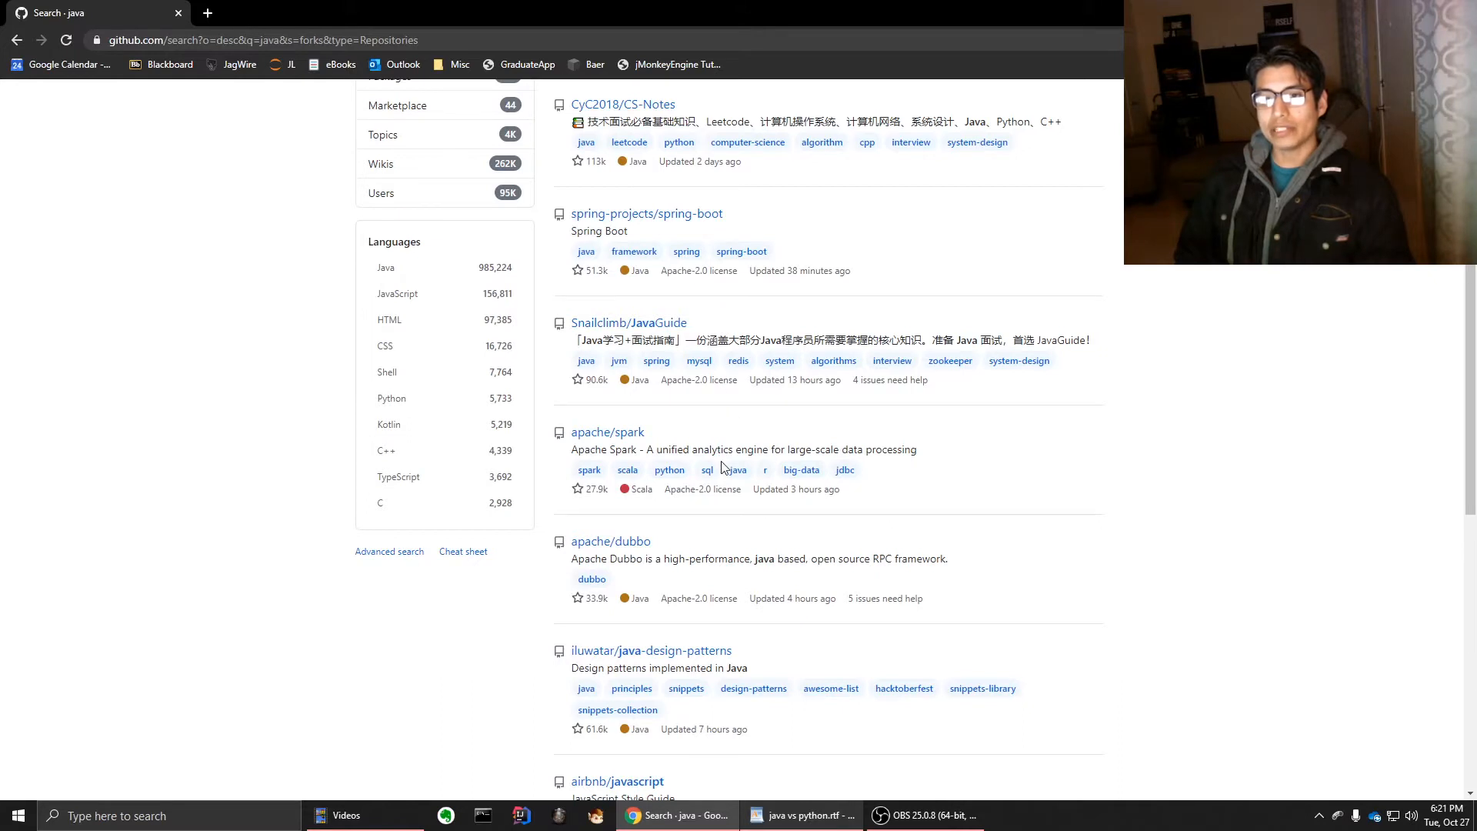
mouse_move(722, 449)
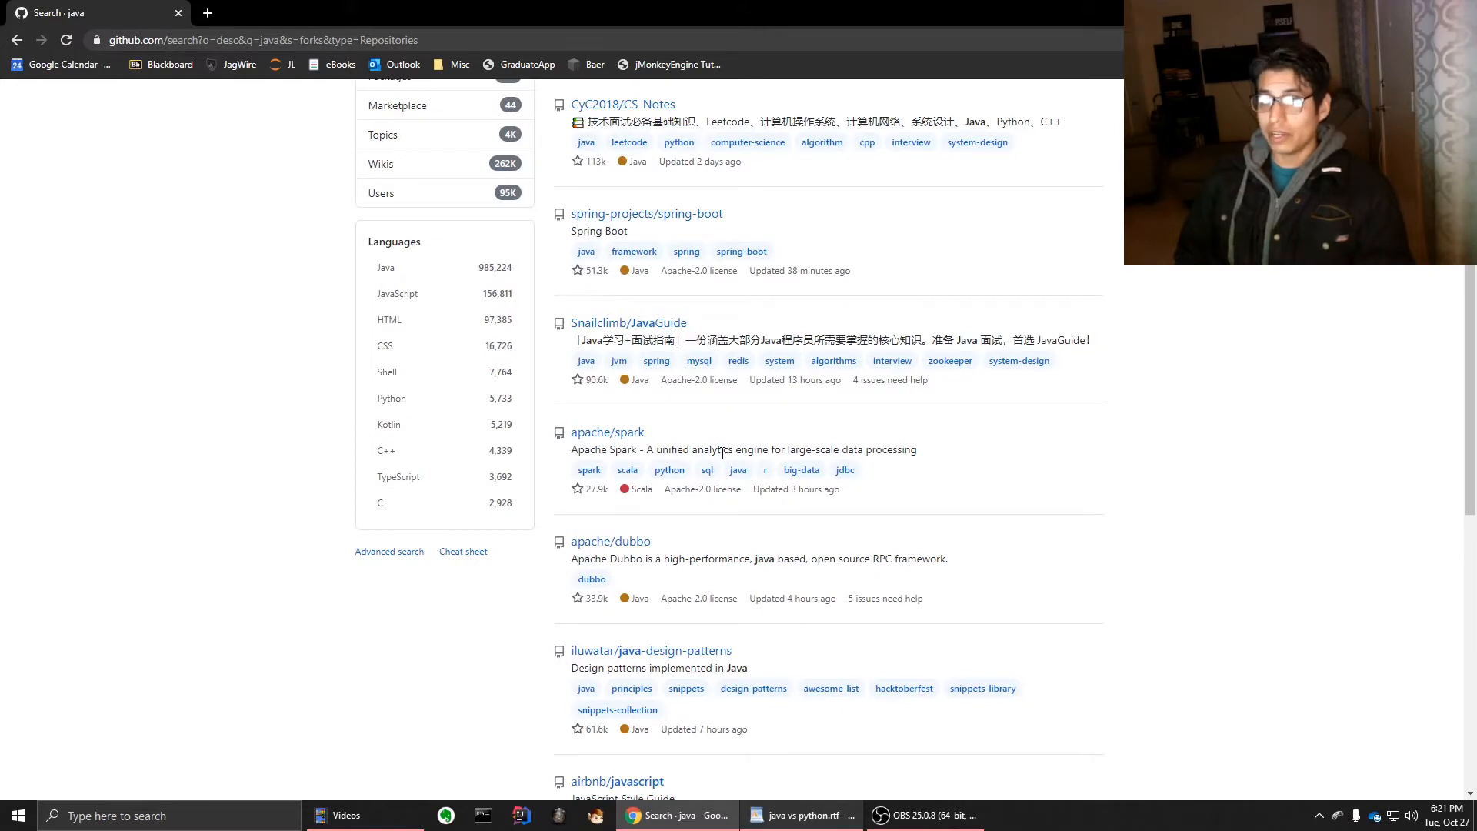
scroll("down", 3)
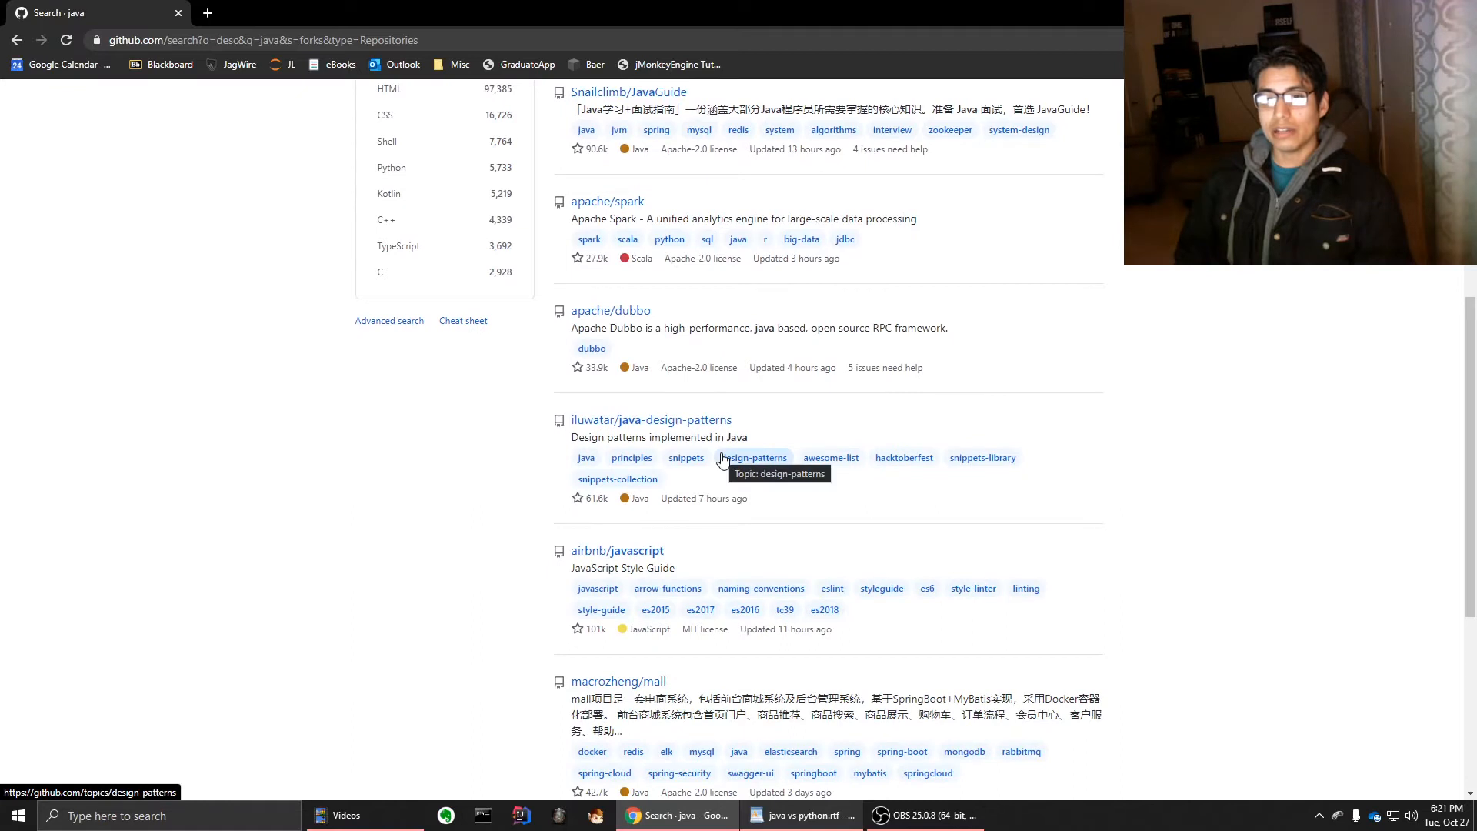
scroll("down", 3)
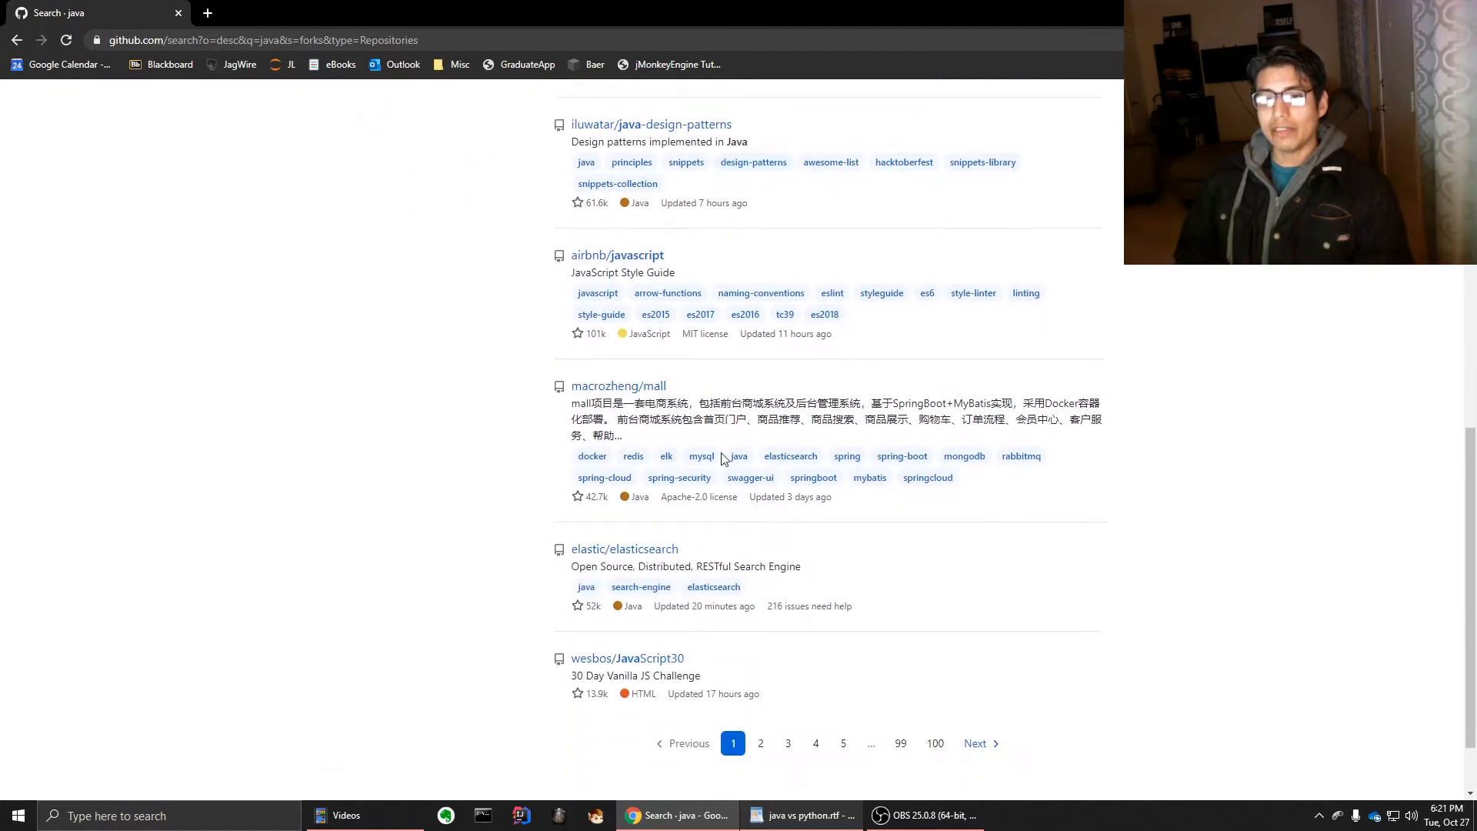
scroll("down", 3)
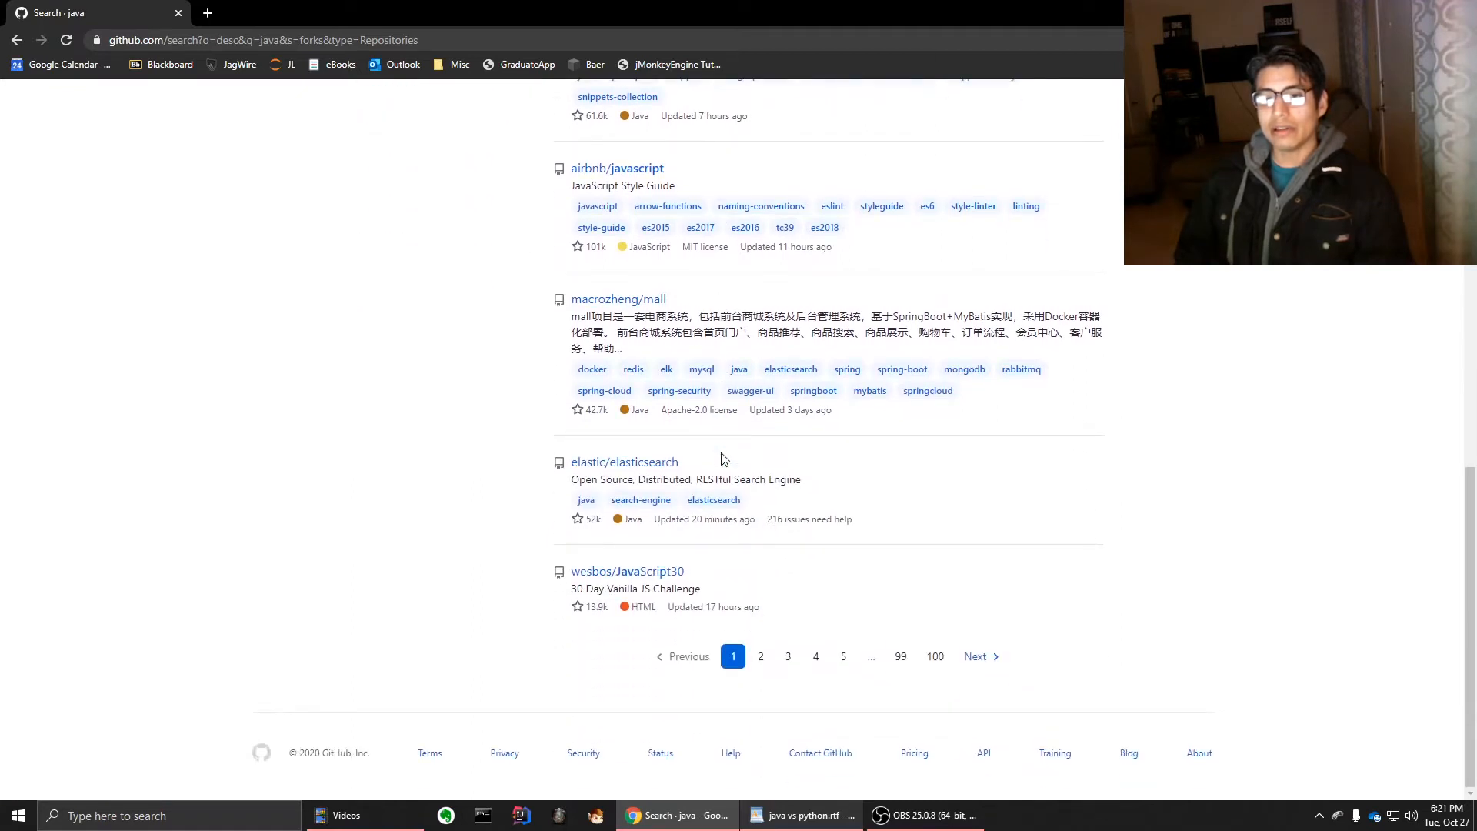
scroll("up", 3)
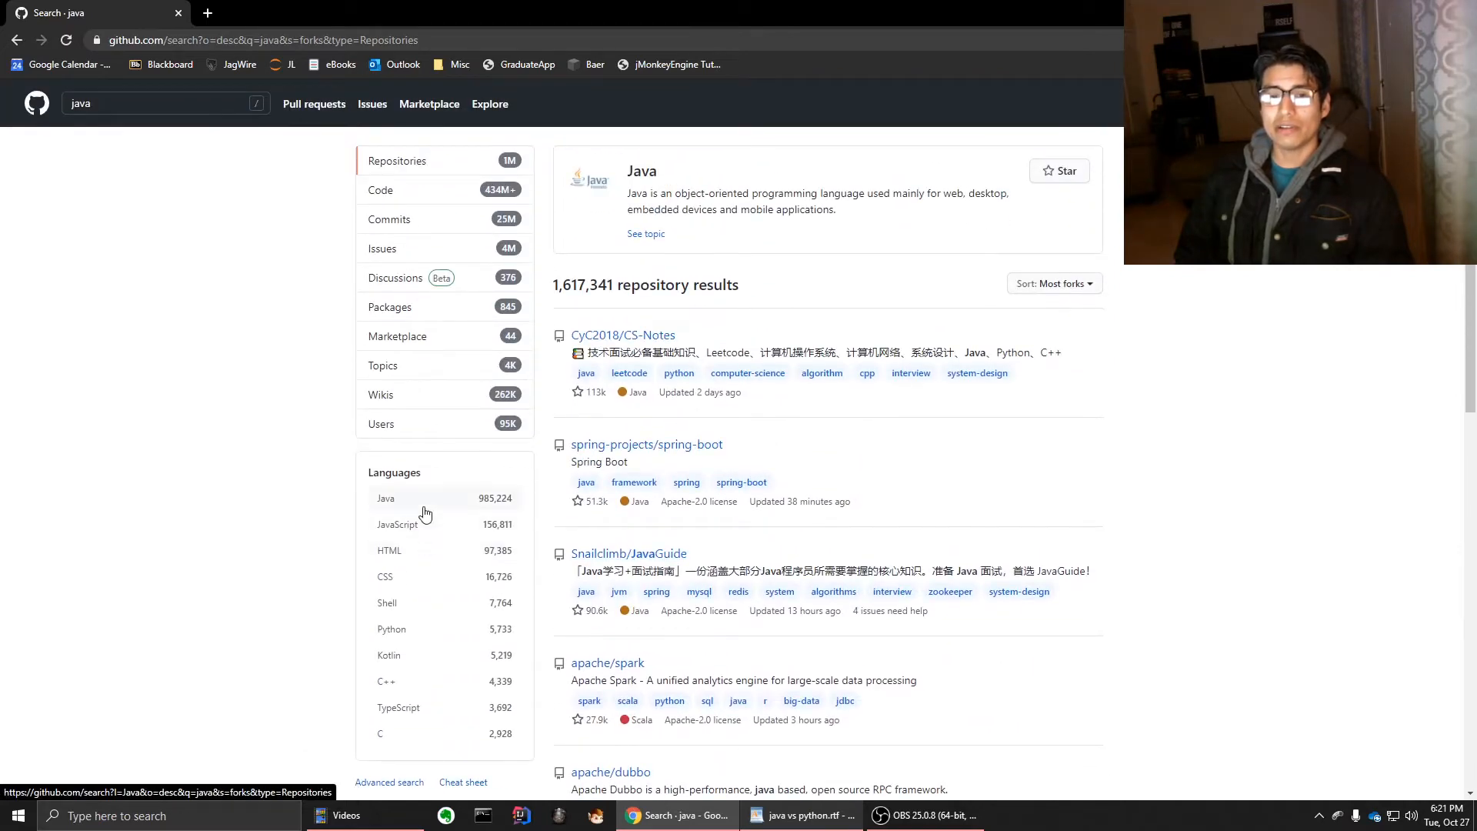
Filter the java results to Java (985,224 results) and browse page 2
left_click(386, 498)
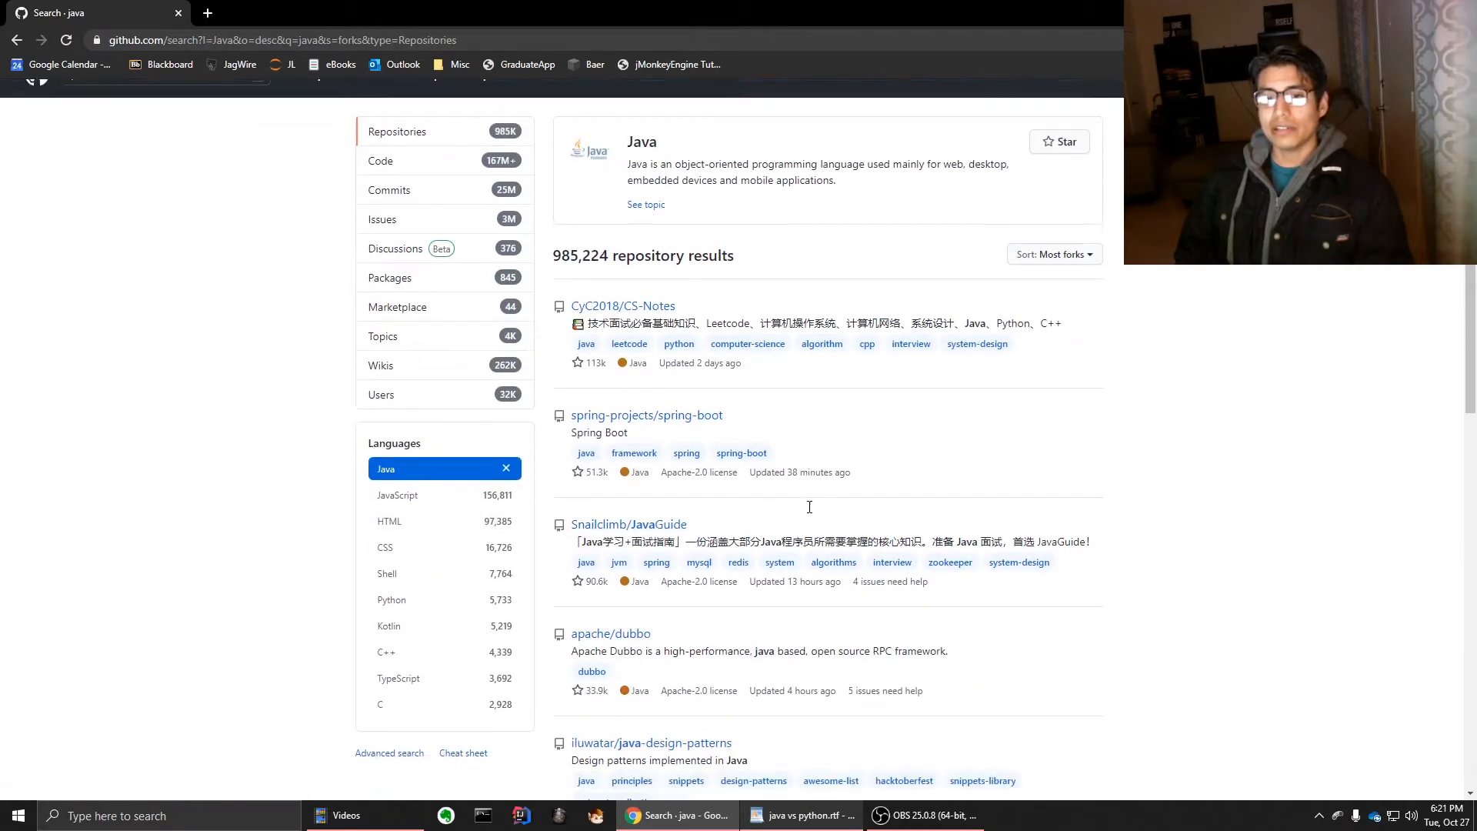
scroll("down", 3)
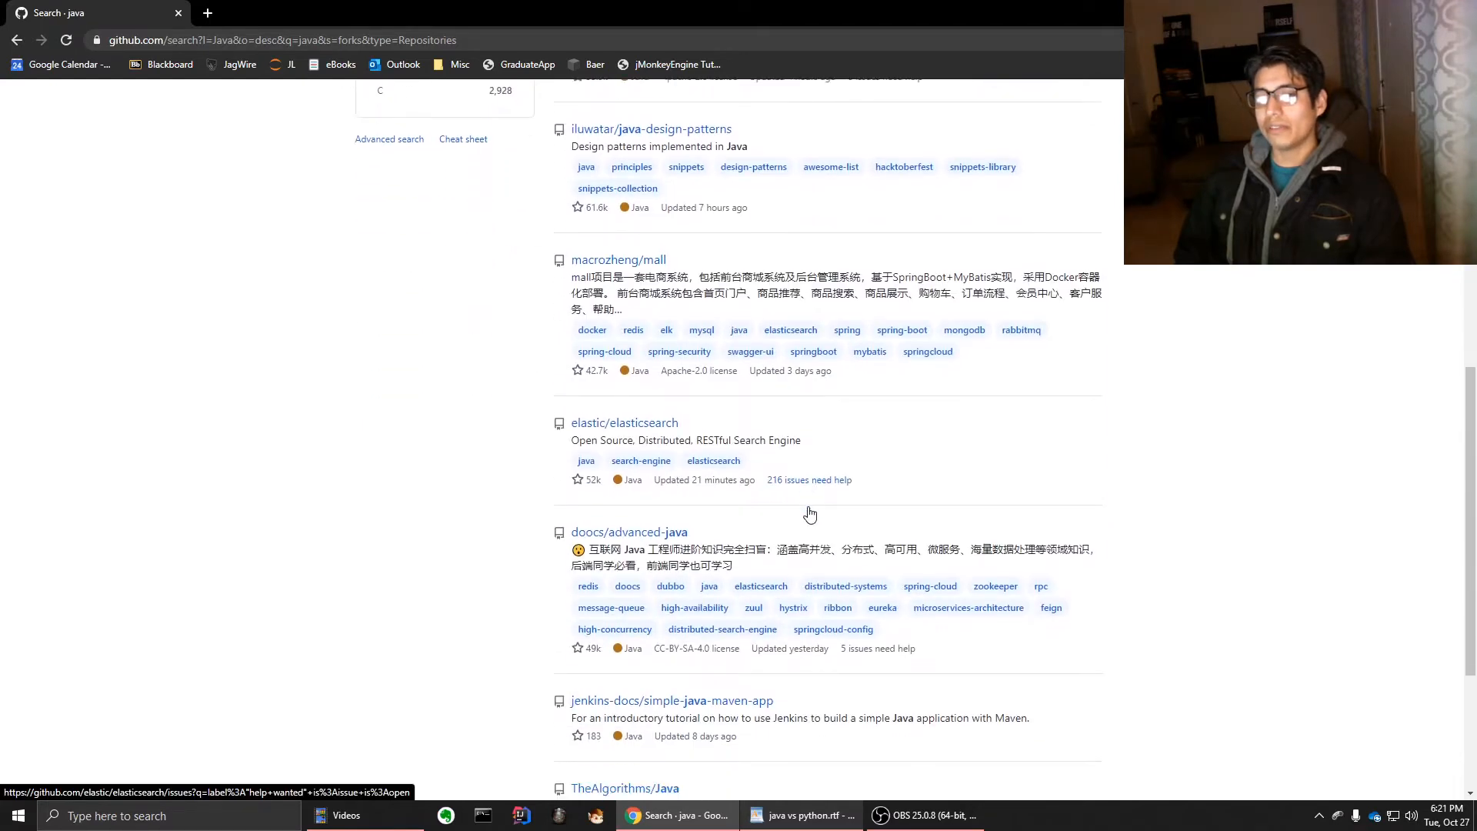
scroll("down", 3)
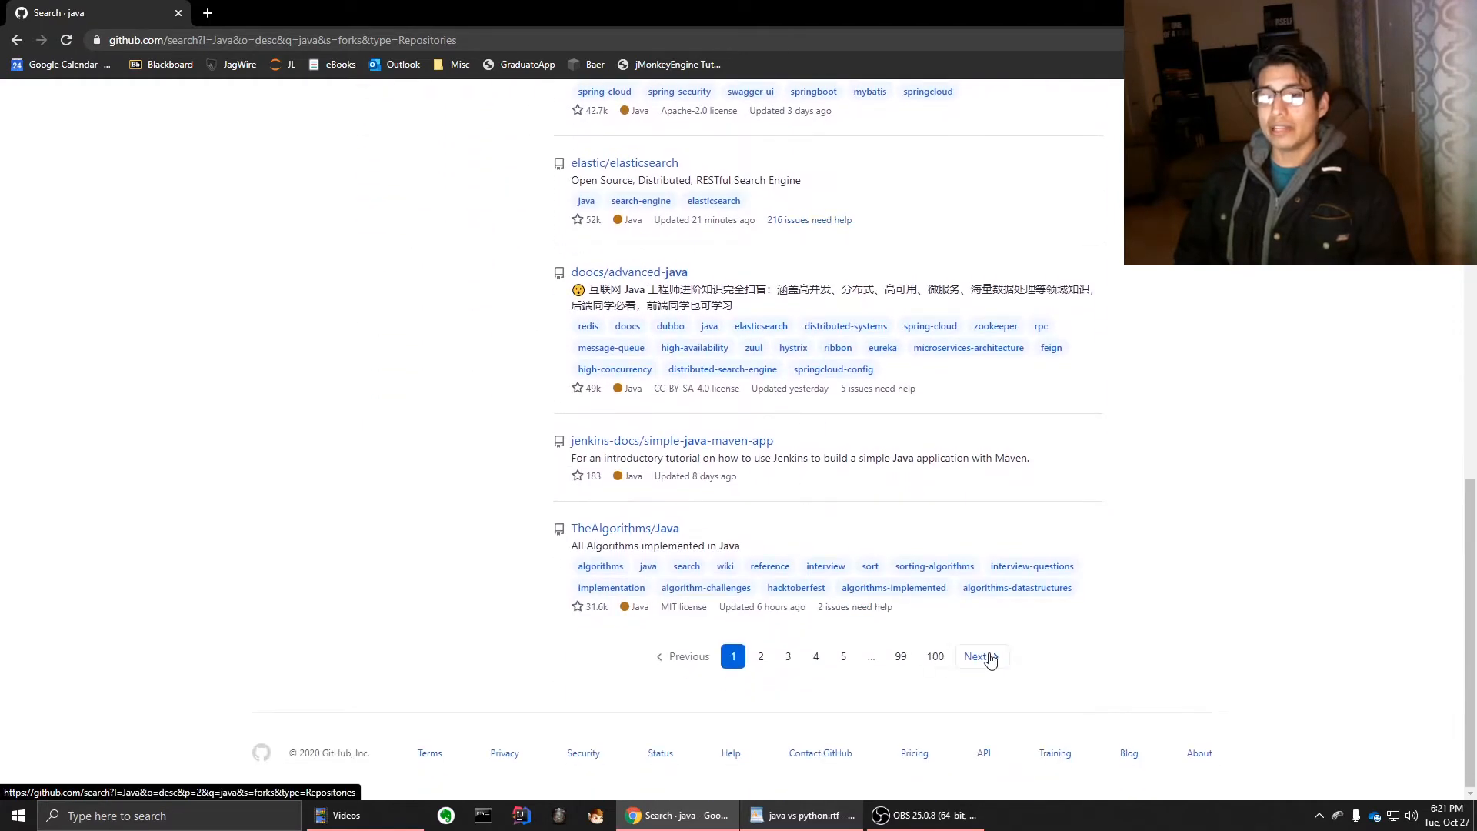
left_click(977, 656)
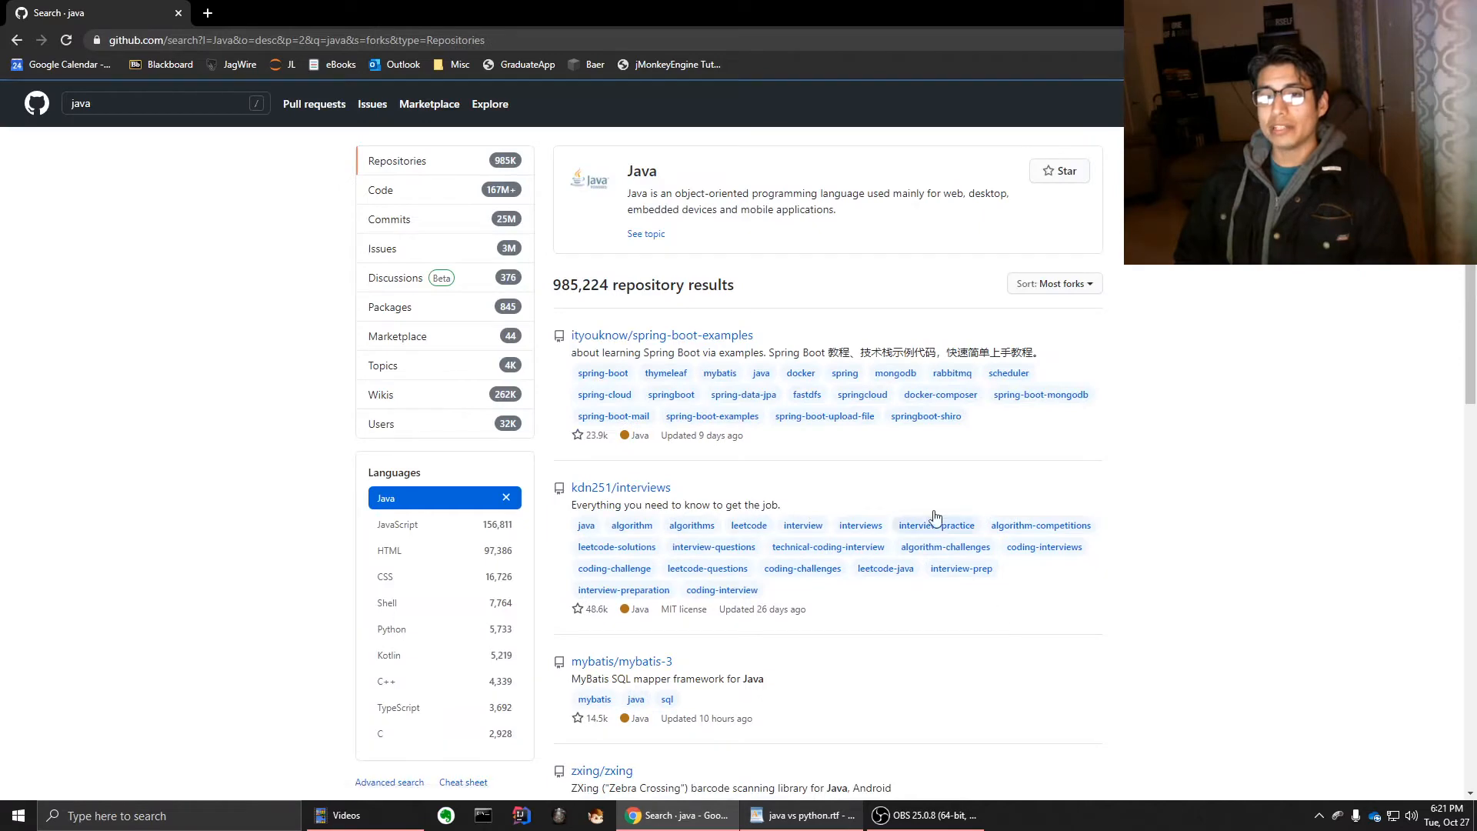
scroll("down", 3)
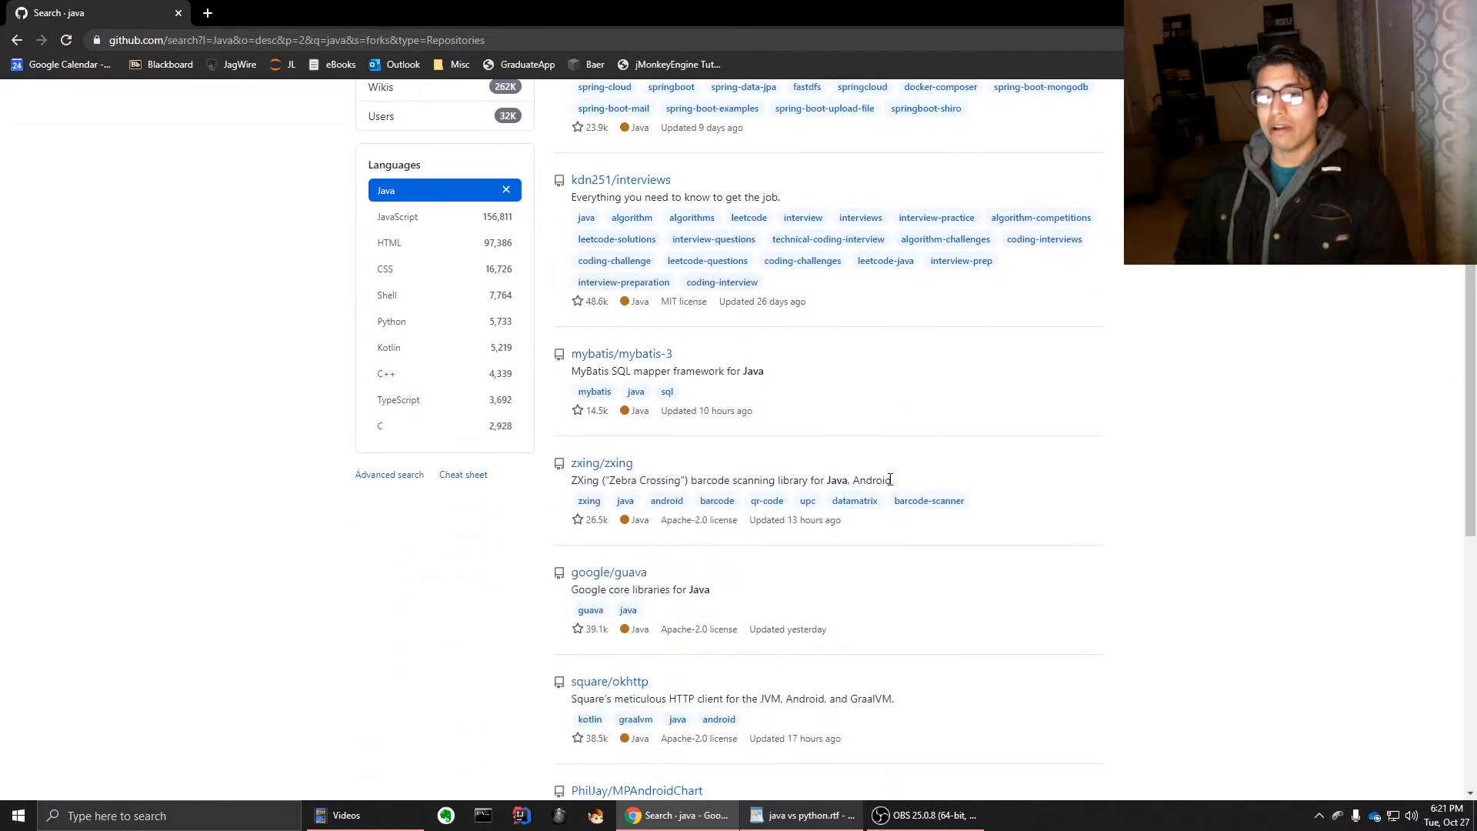
scroll("down", 3)
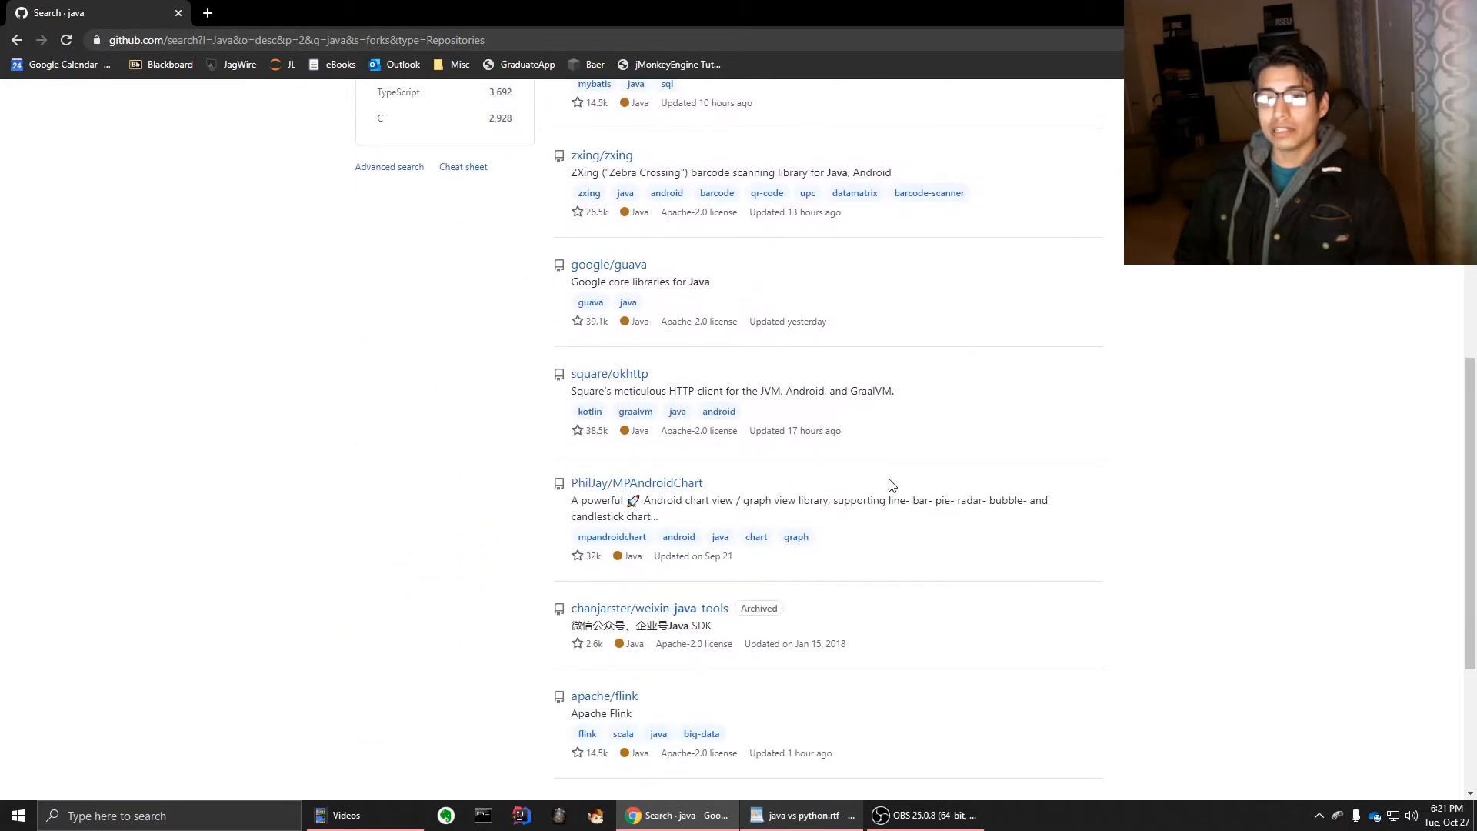
scroll("down", 3)
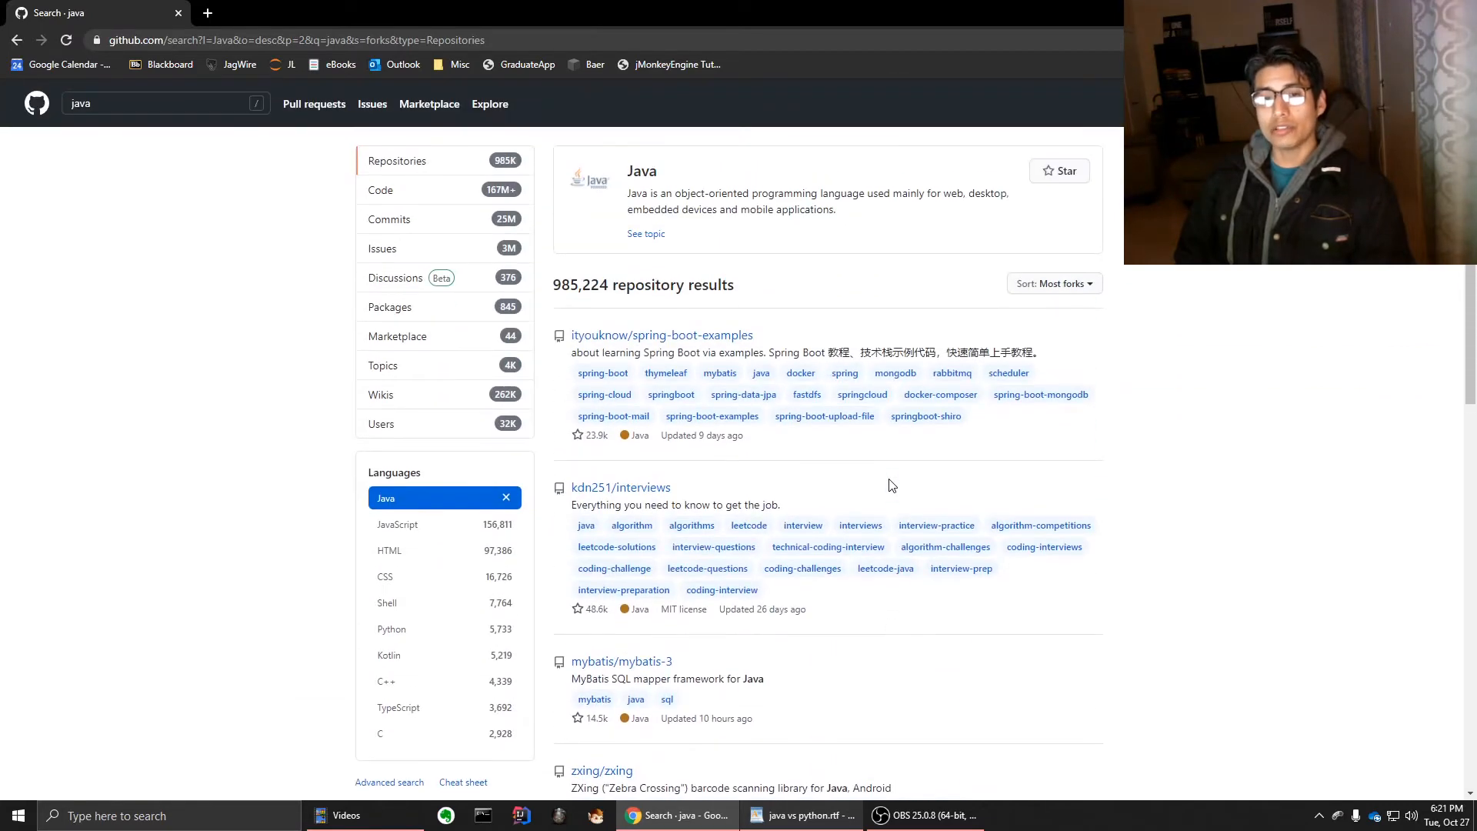
mouse_move(108, 134)
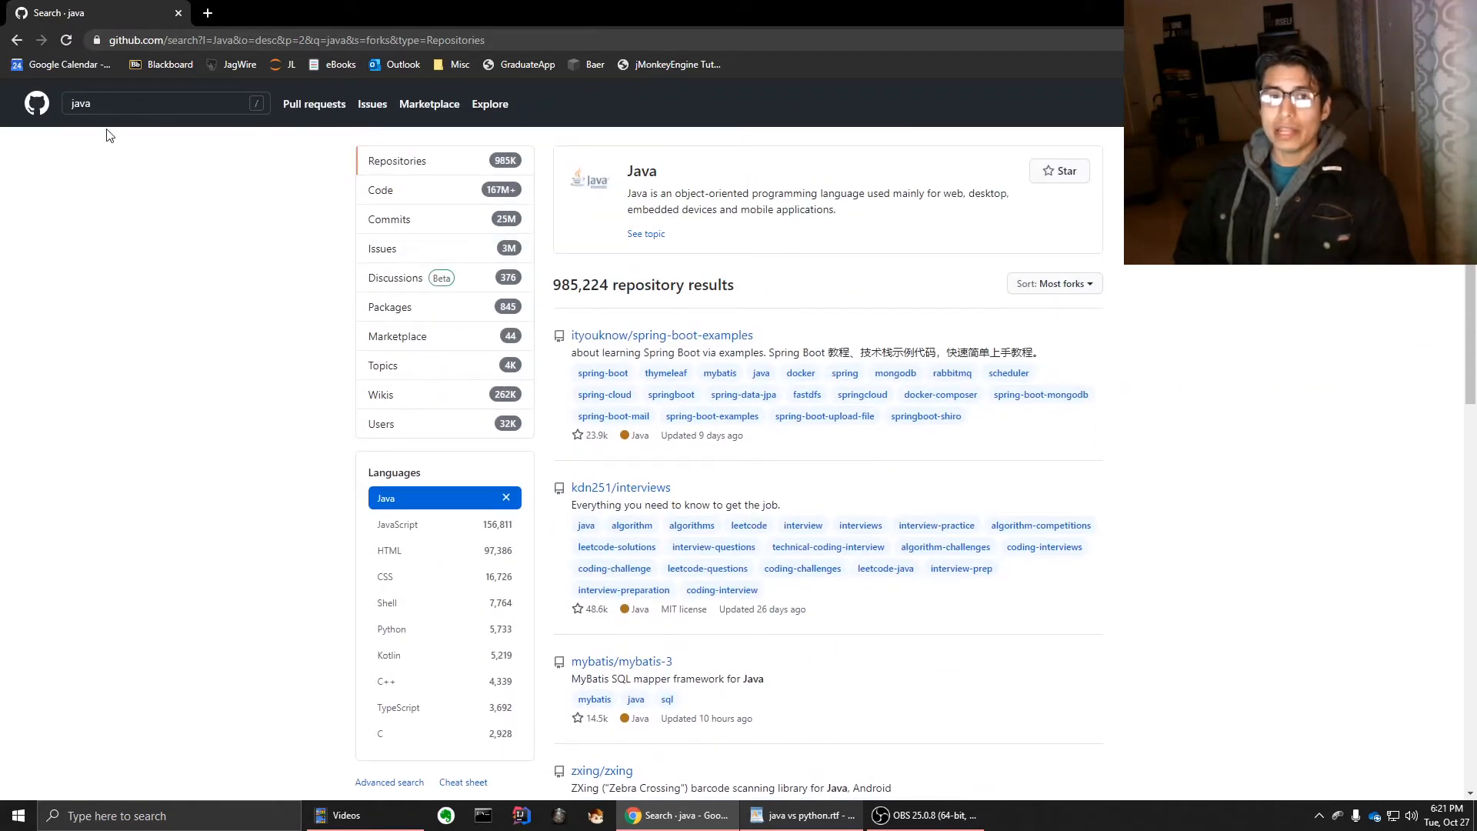
Search 'runescape', compare Java (712) and Python (291) filters, ending on Java
left_click(138, 103)
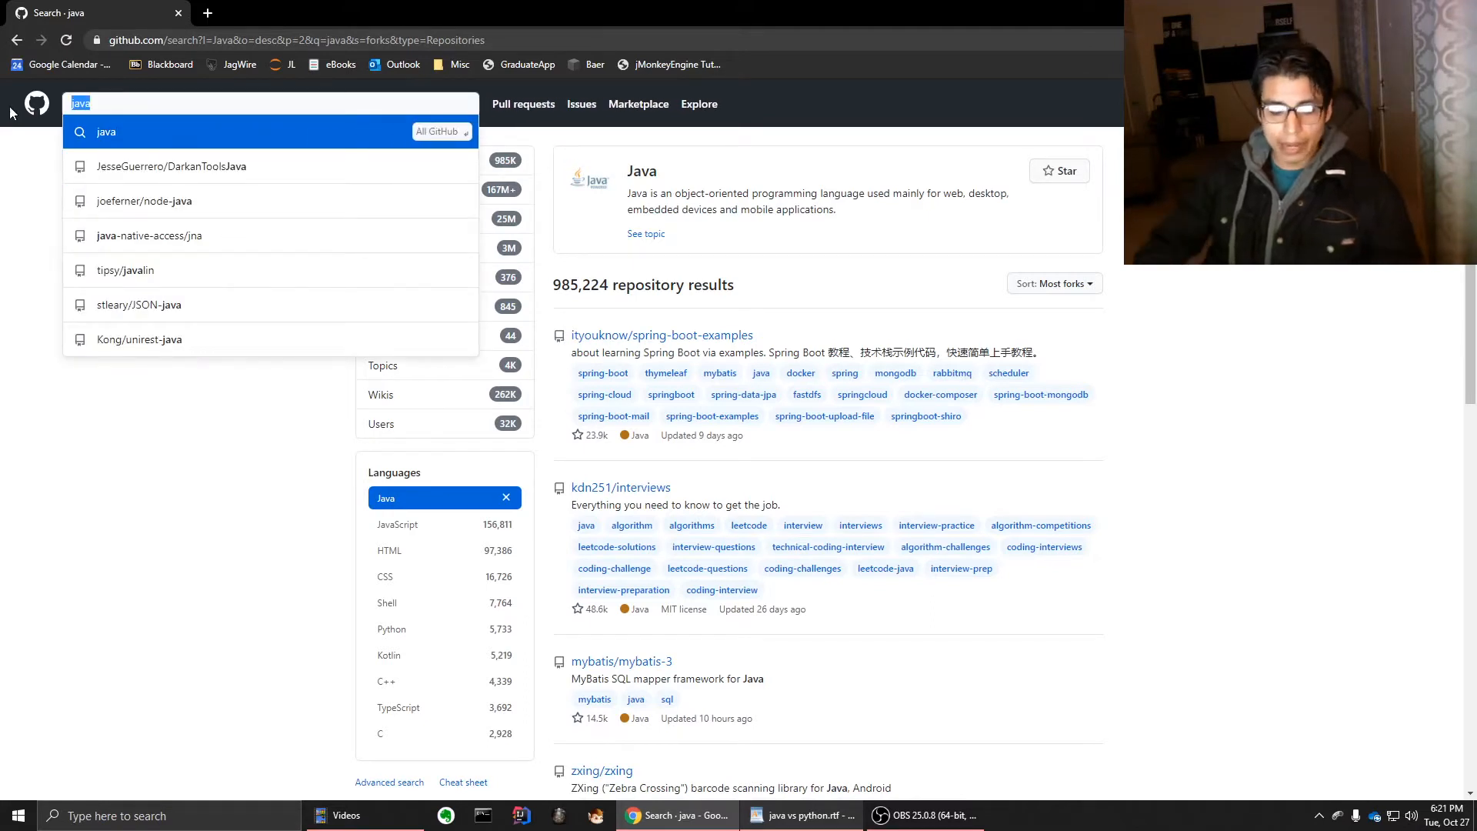
type("runescape")
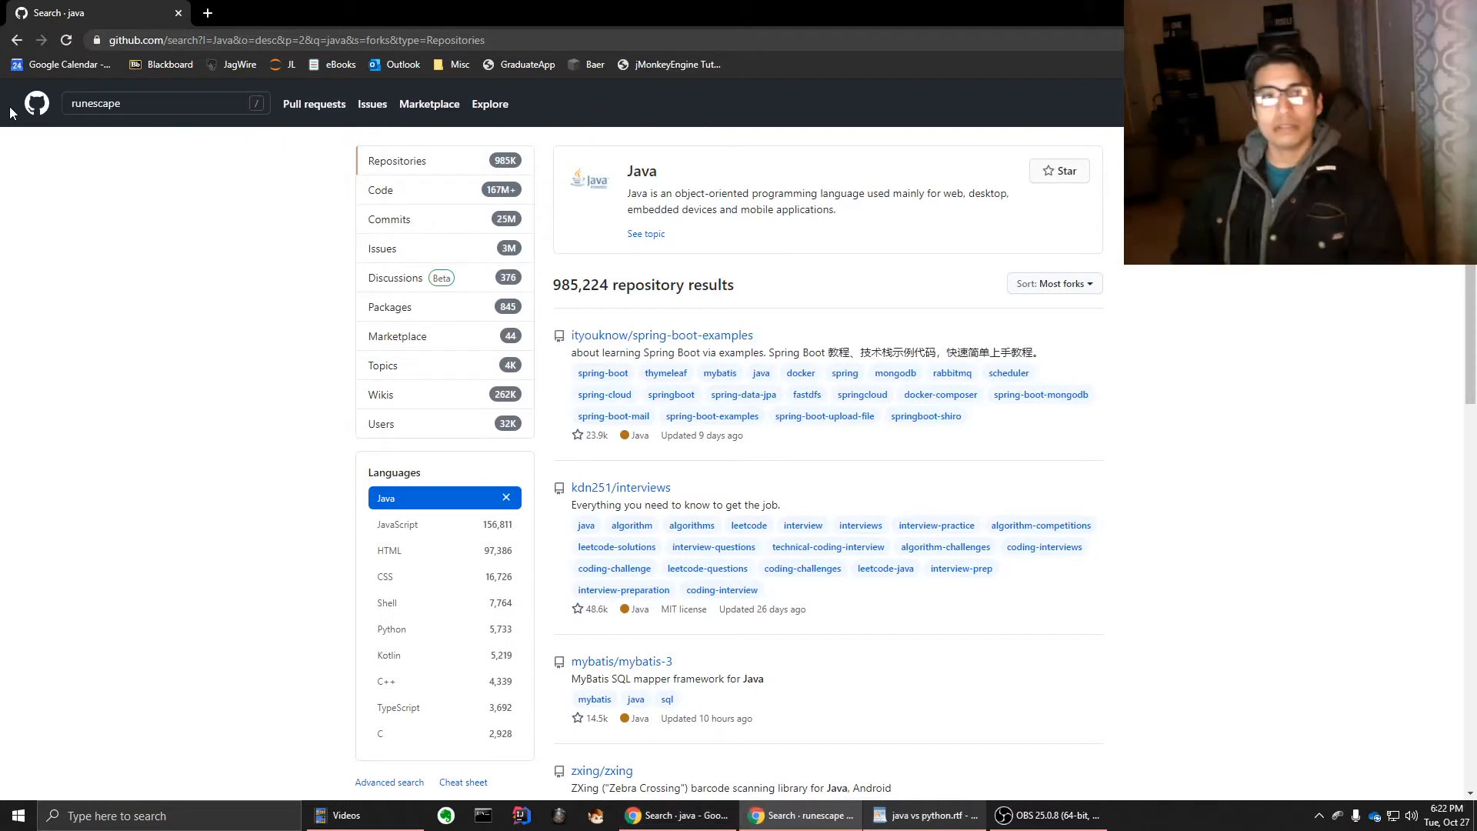
left_click(154, 103)
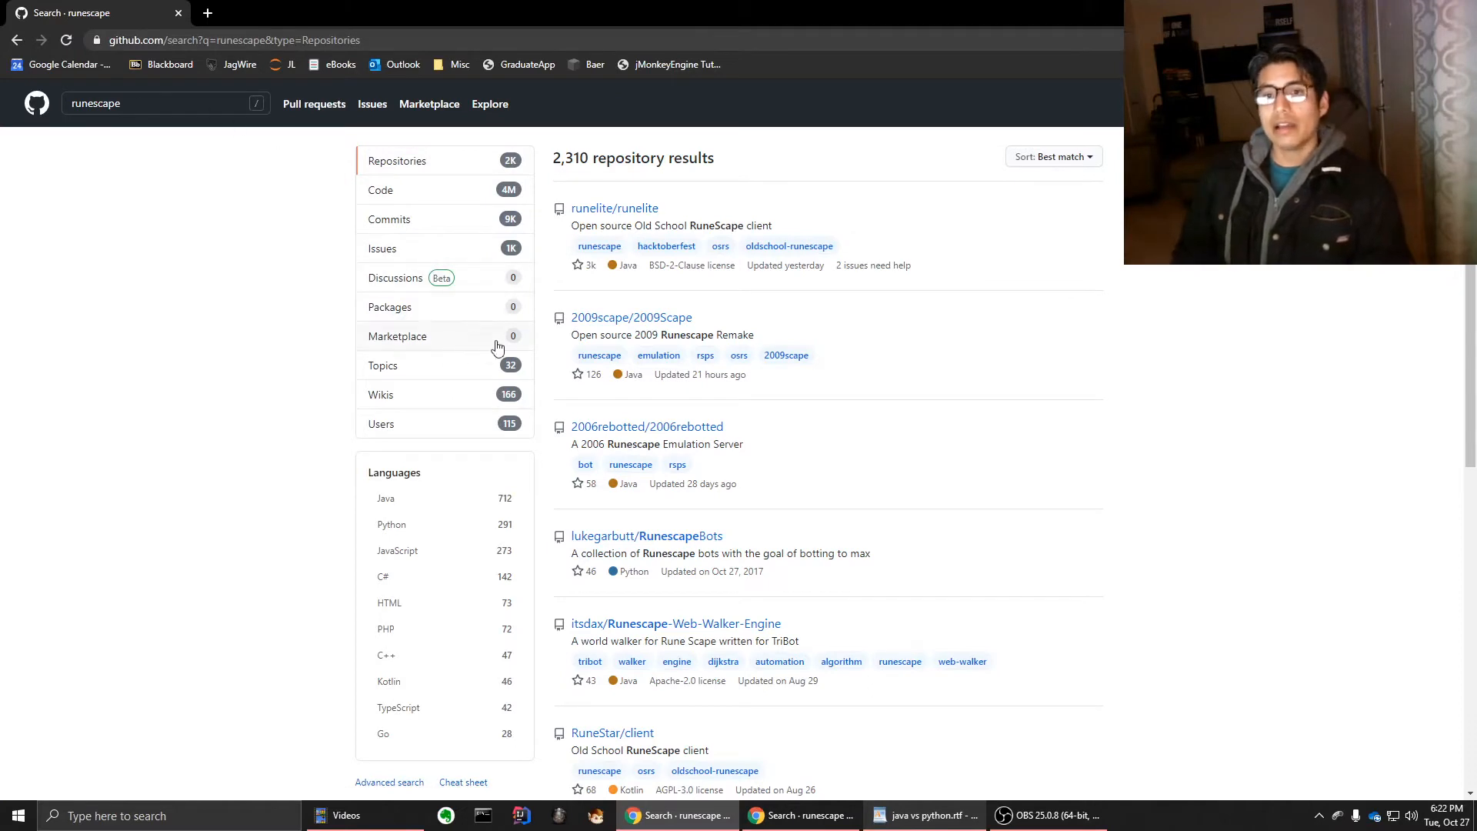
mouse_move(1114, 167)
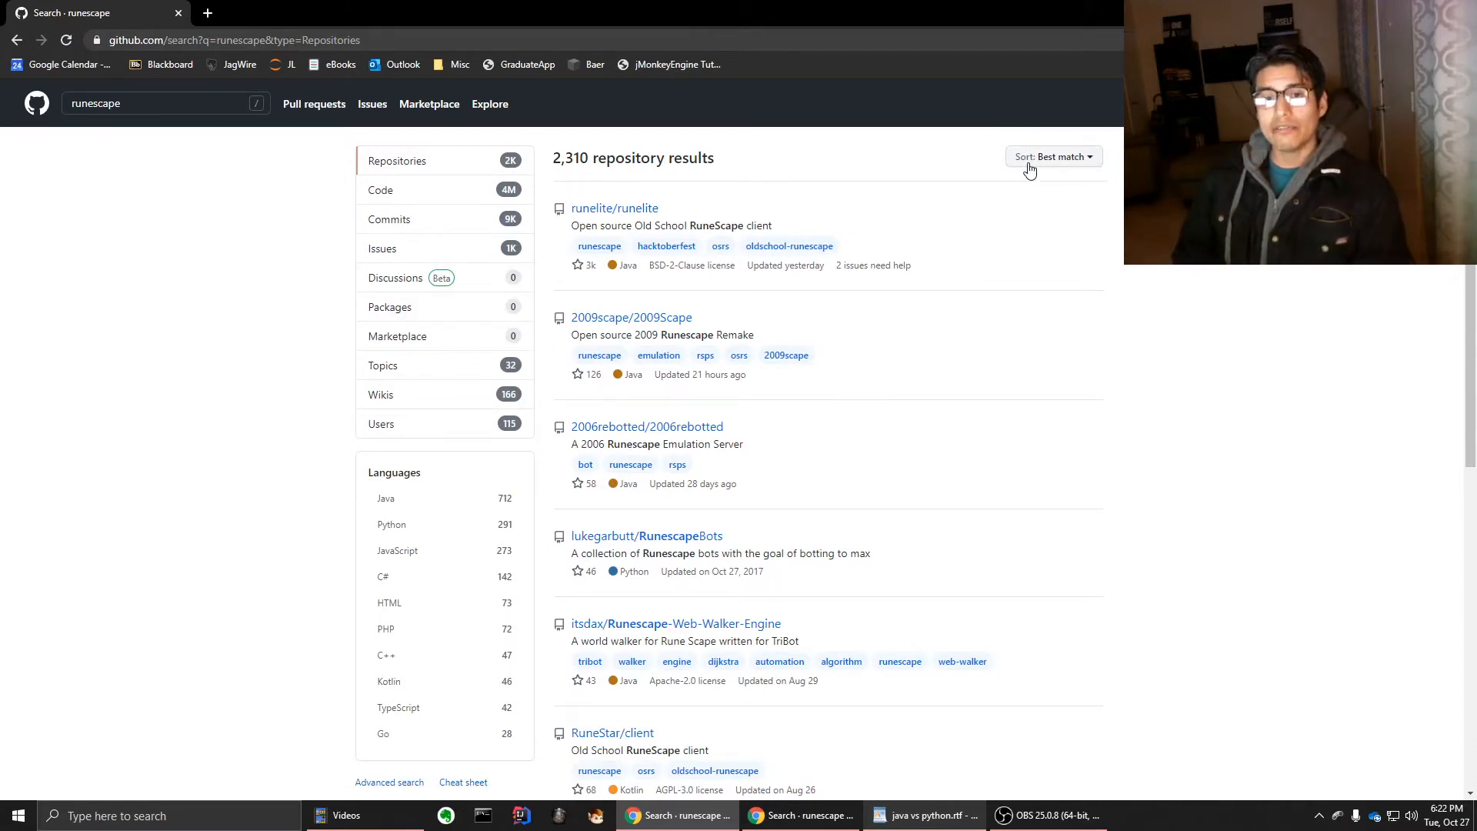
mouse_move(815, 498)
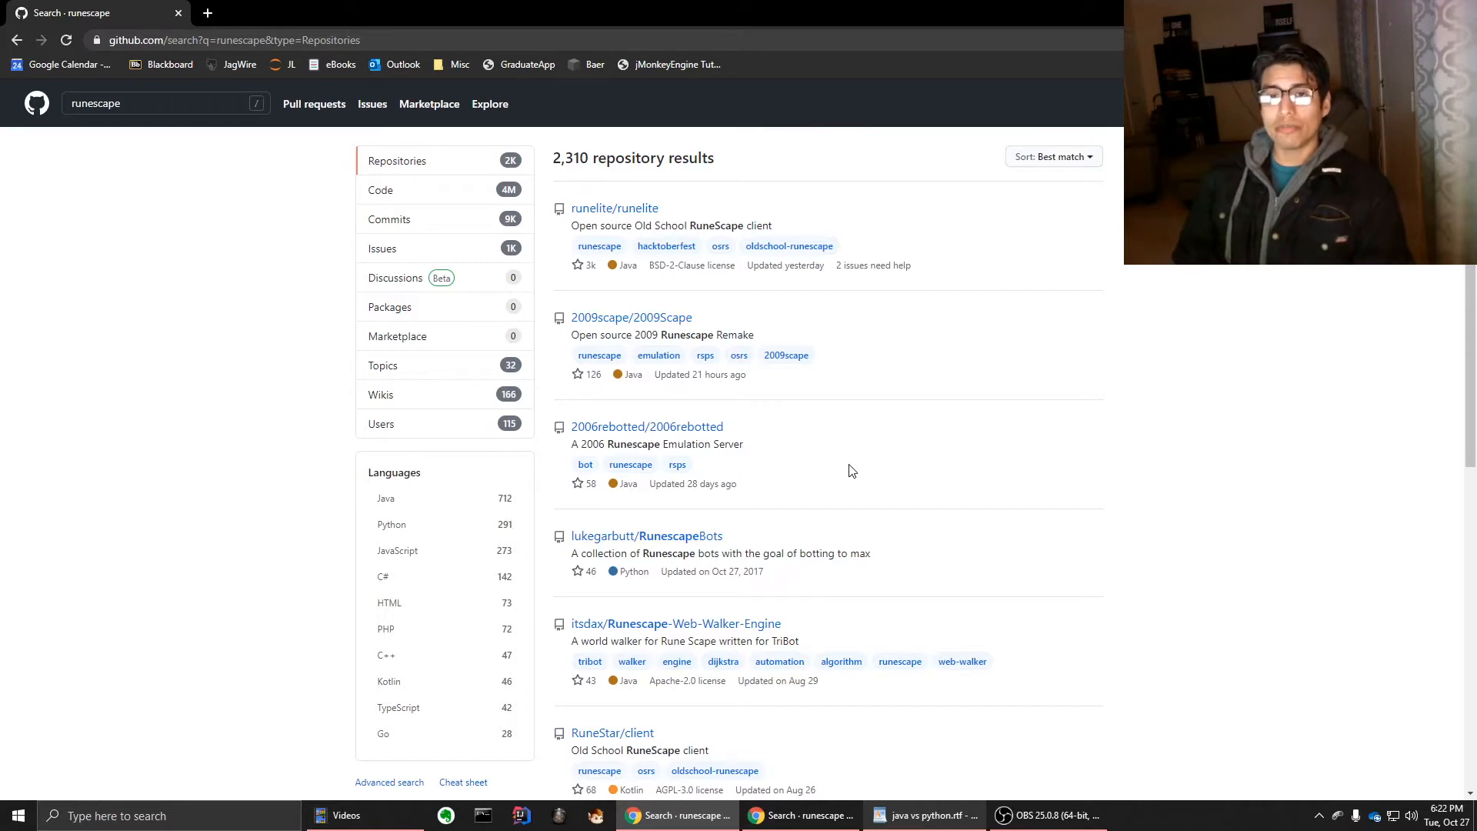
mouse_move(433, 497)
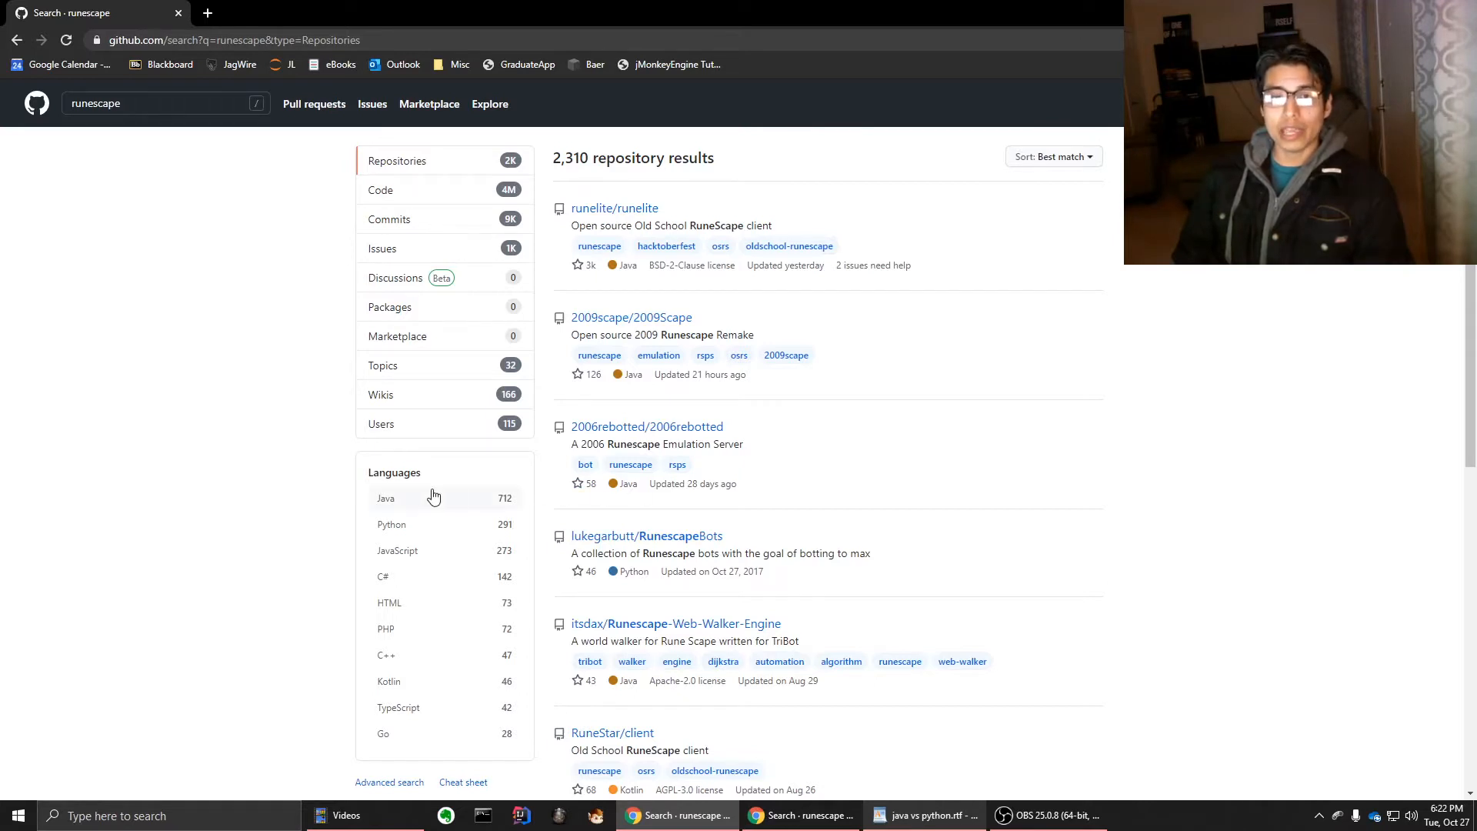
left_click(386, 498)
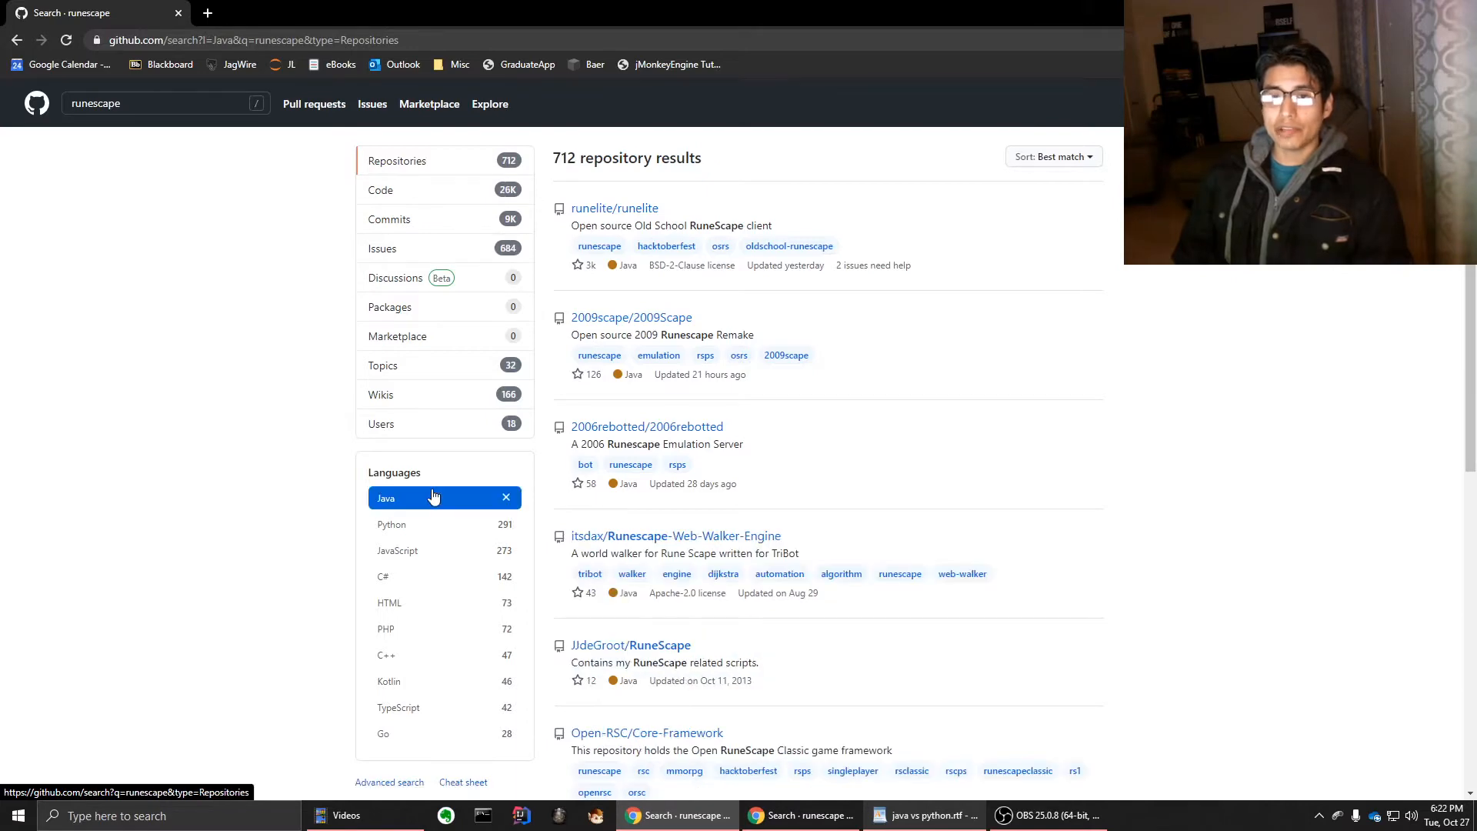
left_click(392, 524)
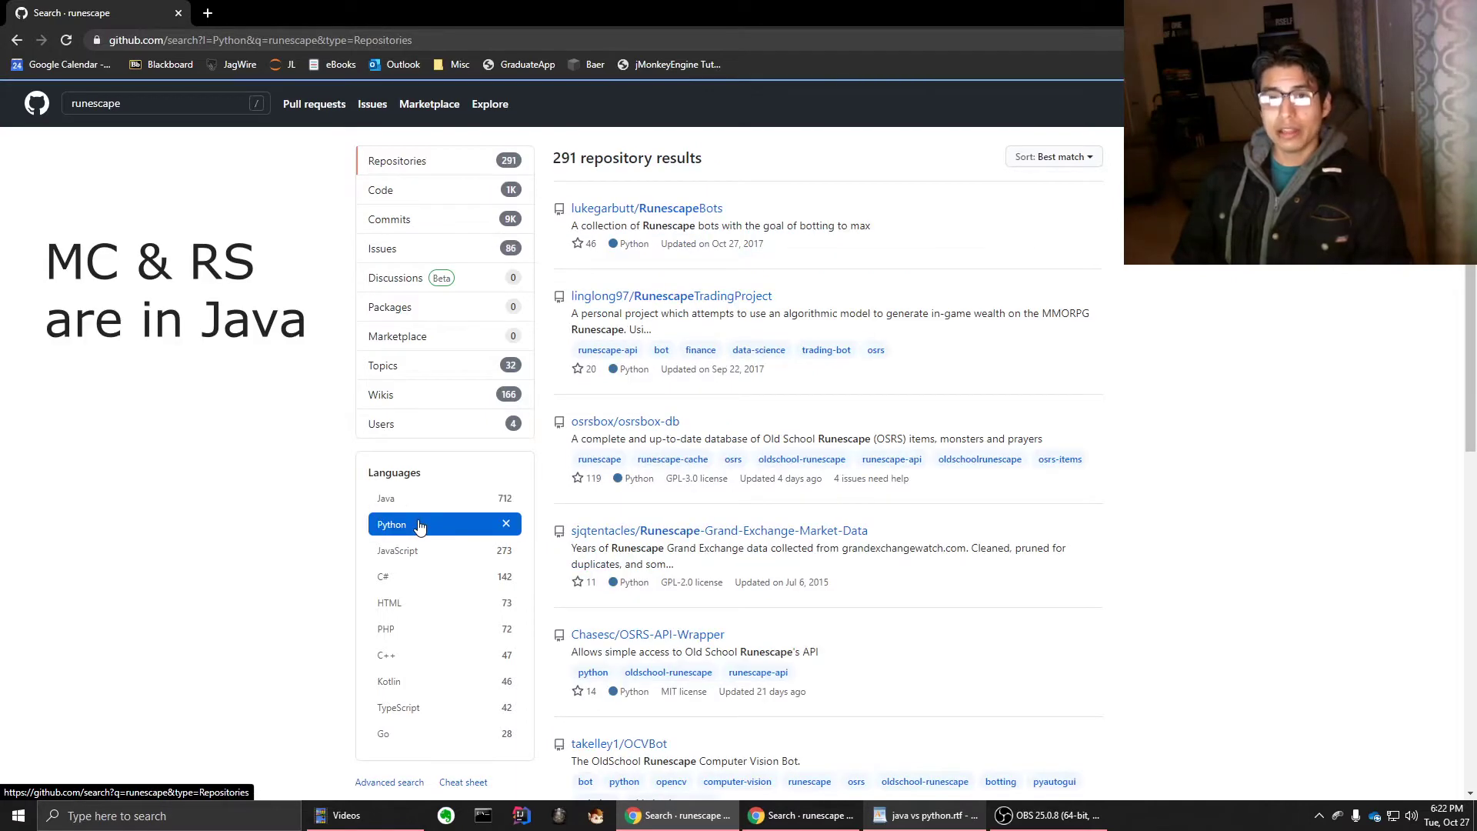
left_click(385, 498)
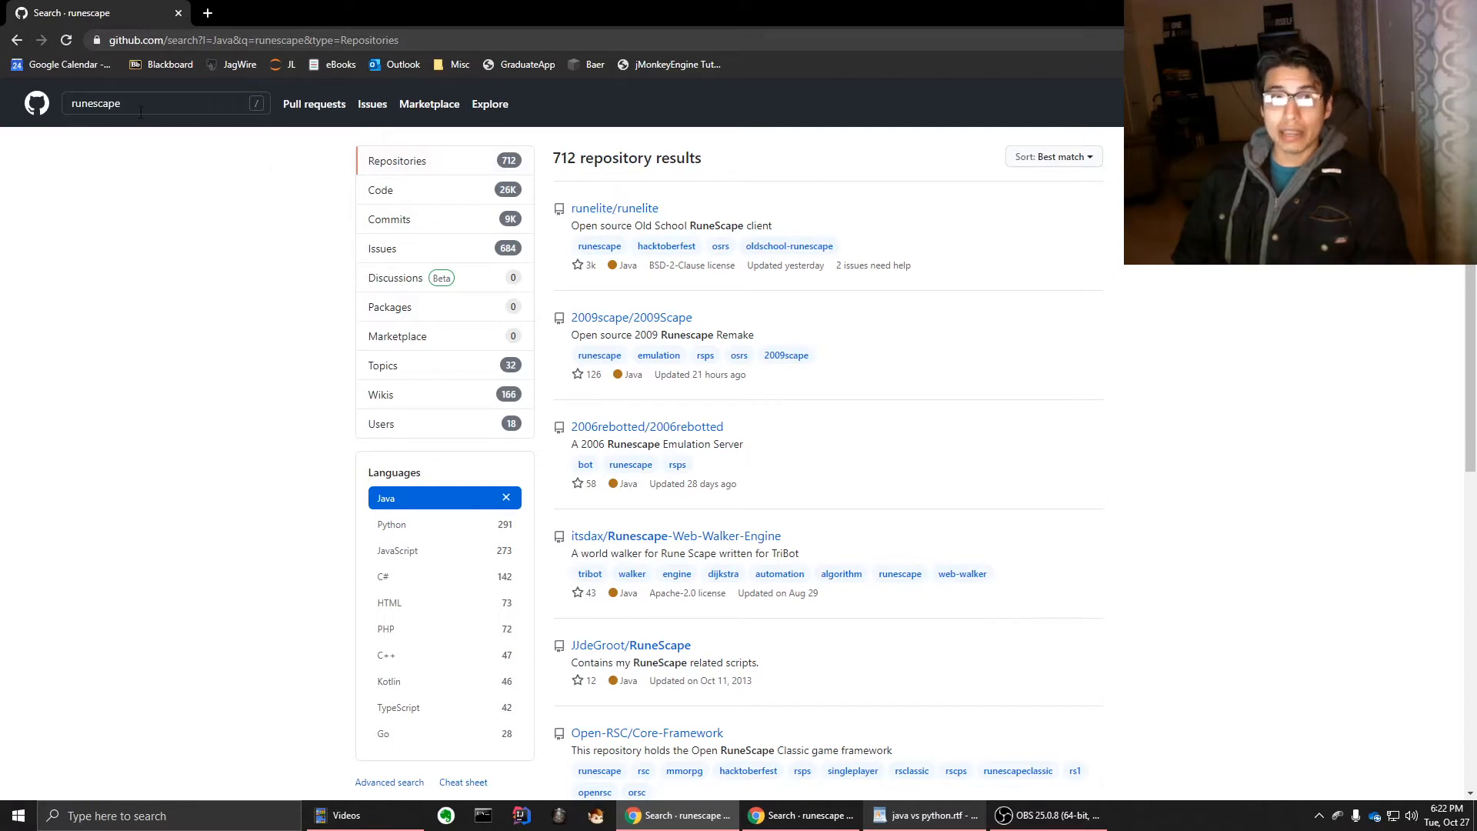
left_click(141, 103)
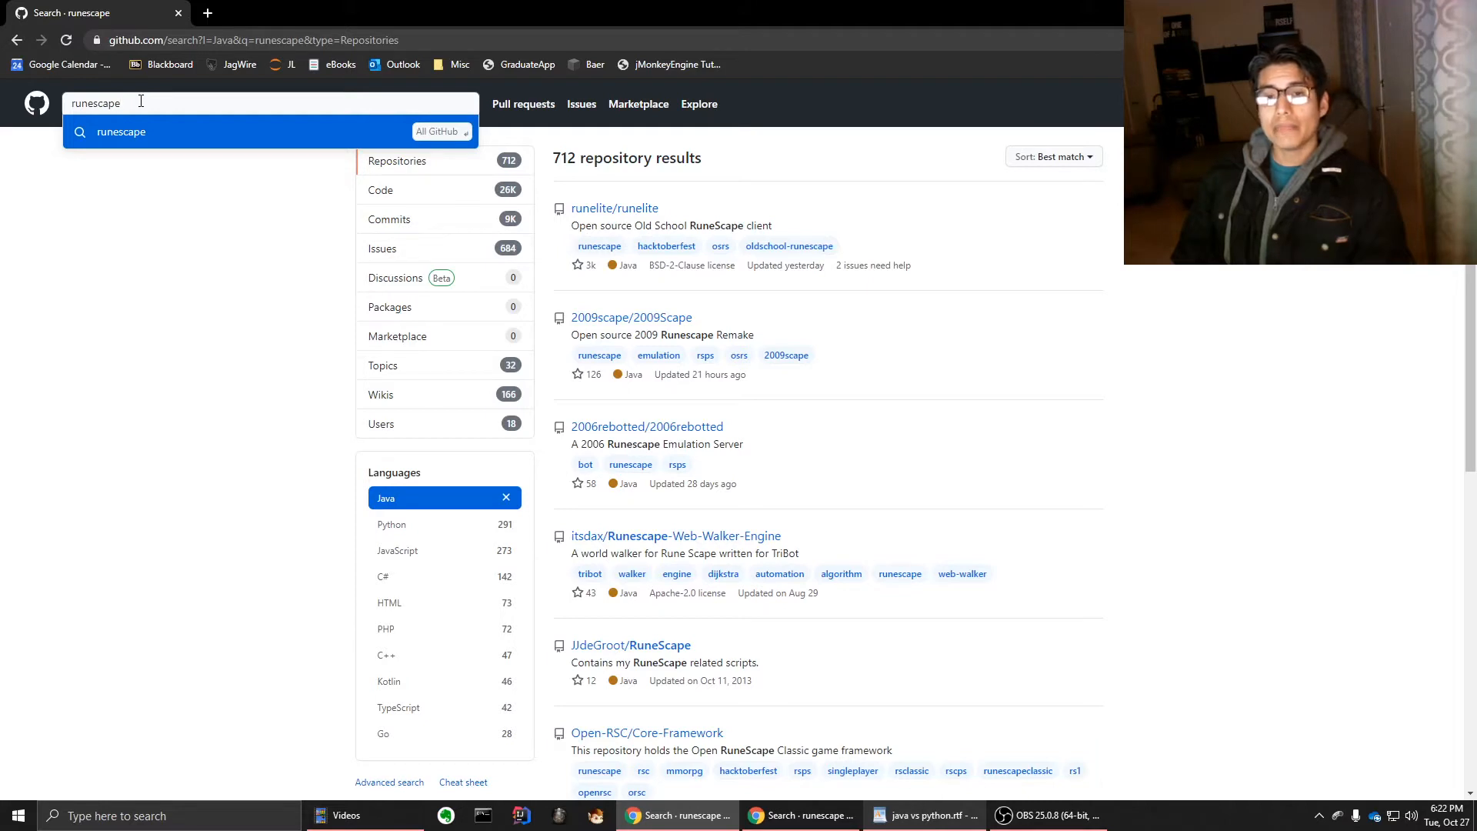
mouse_move(199, 187)
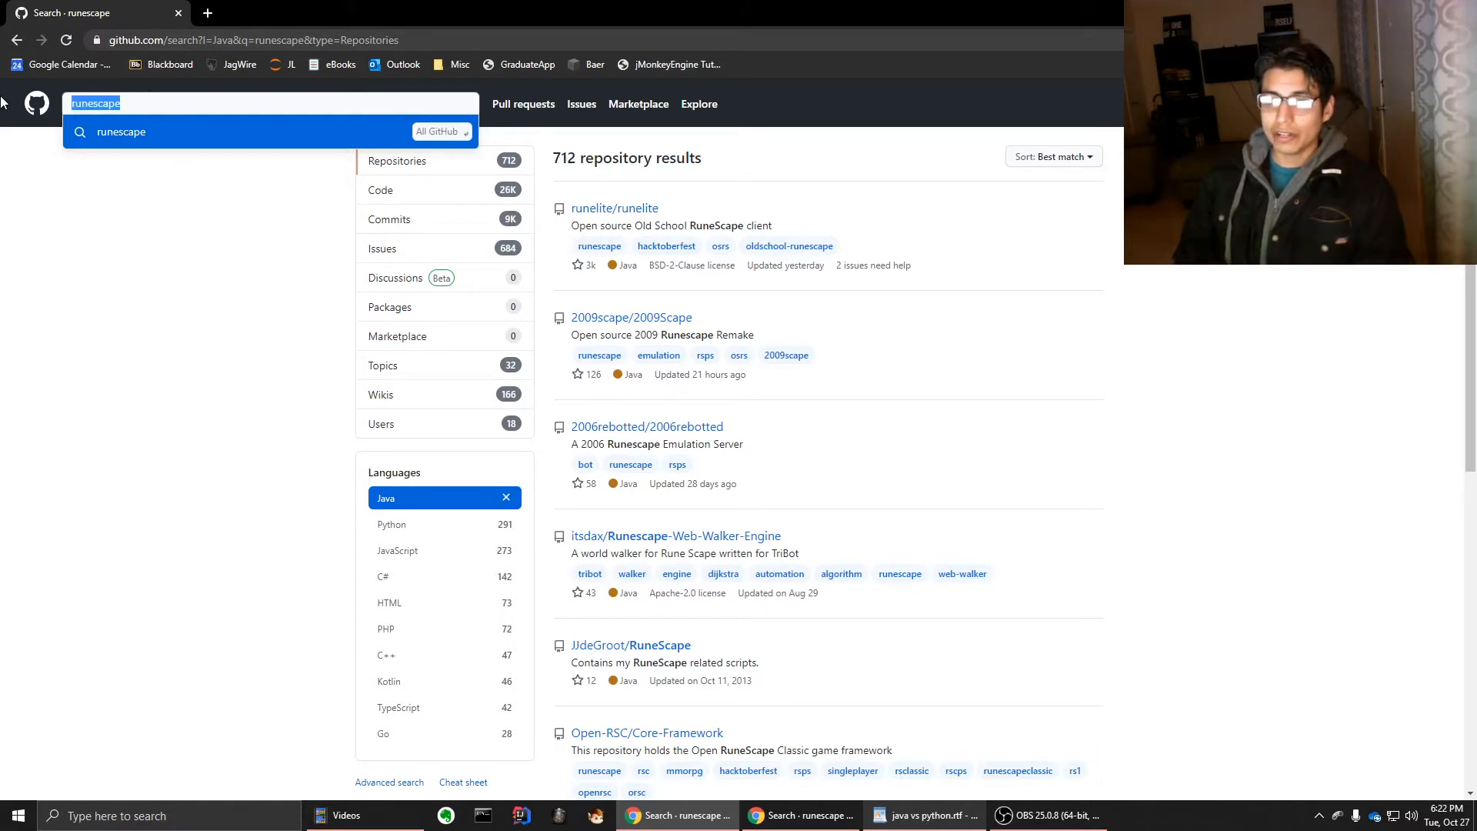
type("jmonkey")
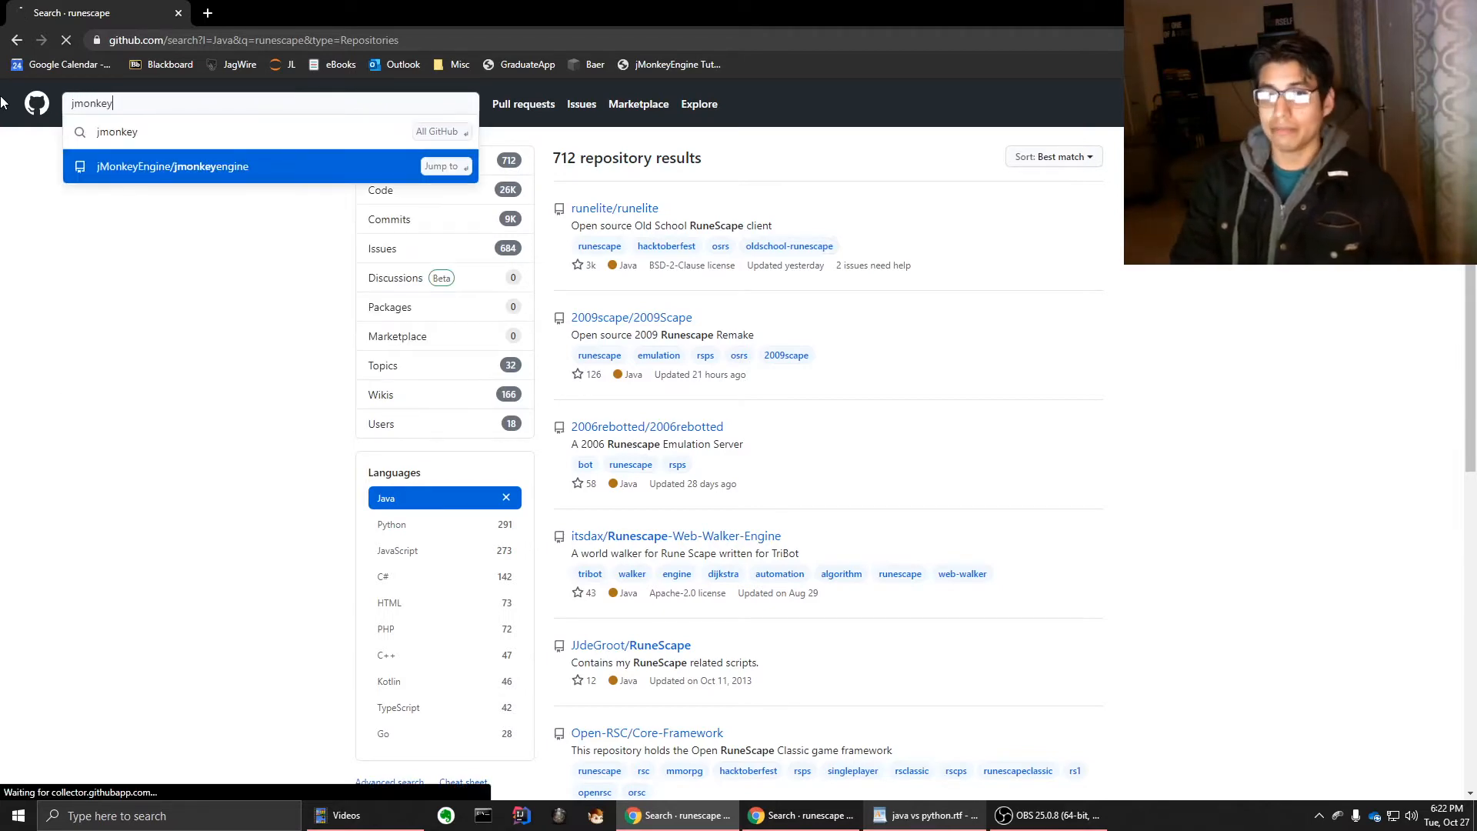
left_click(172, 166)
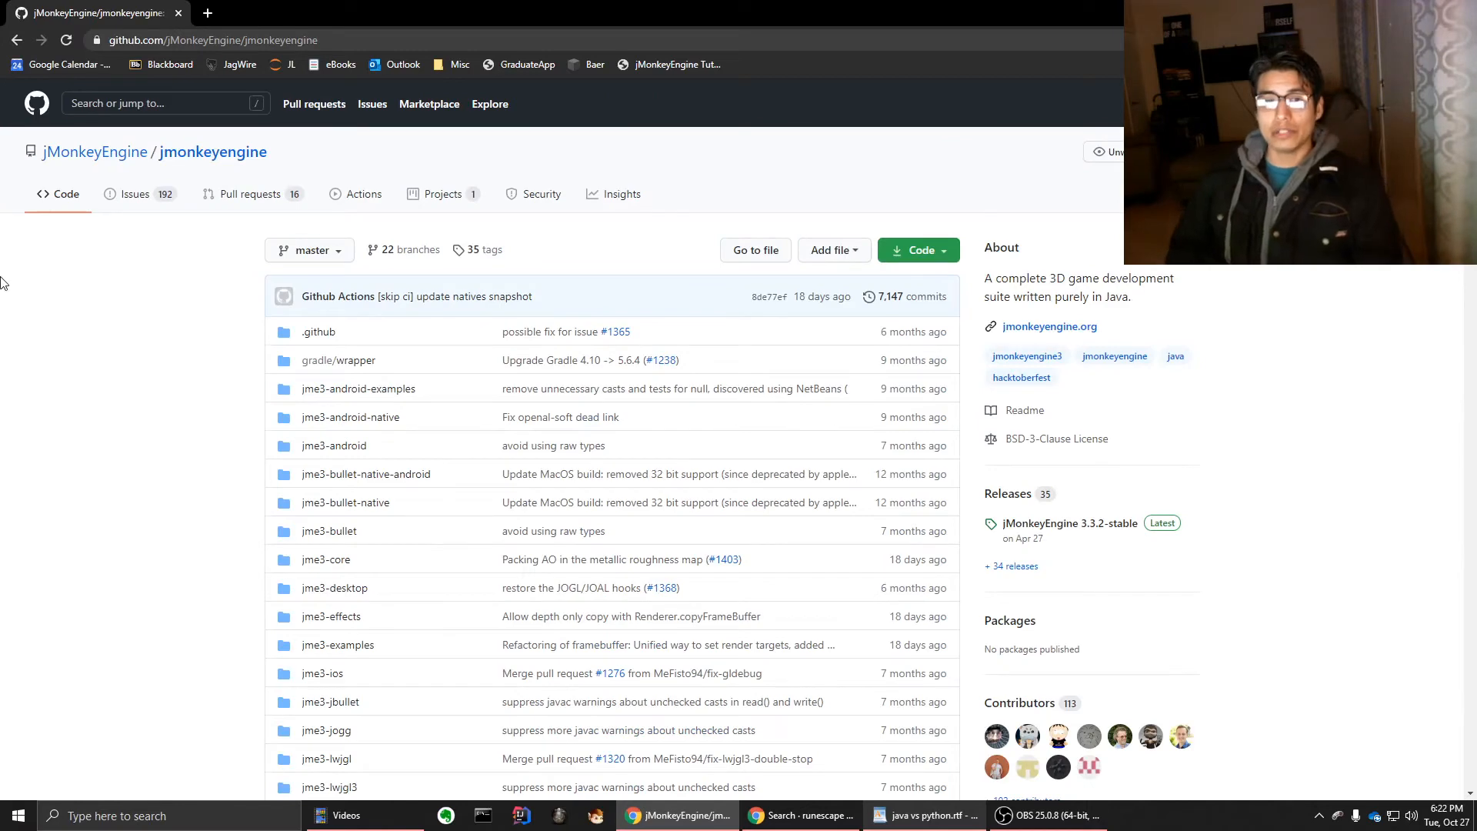
scroll("down", 3)
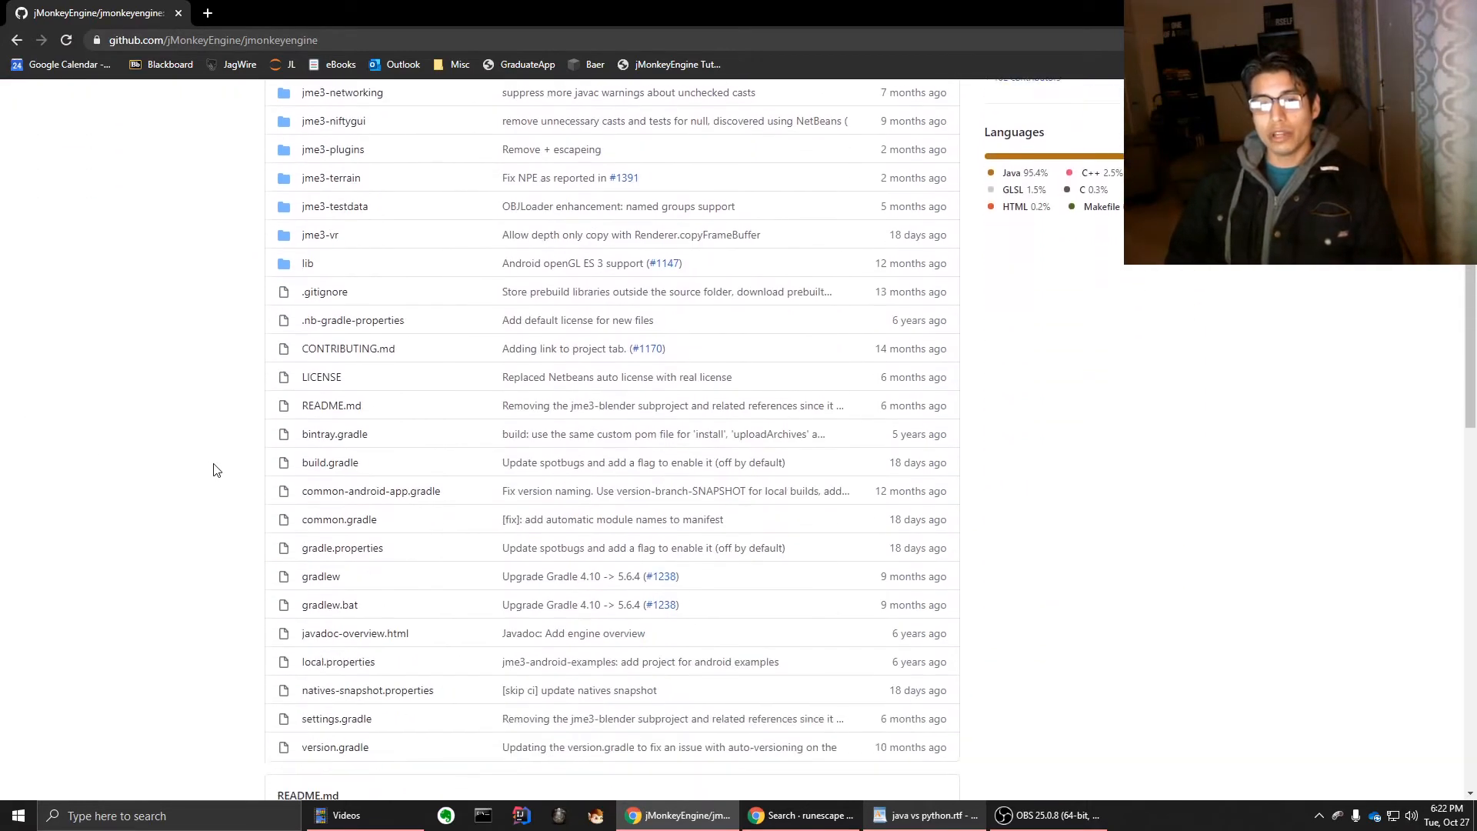
scroll("down", 3)
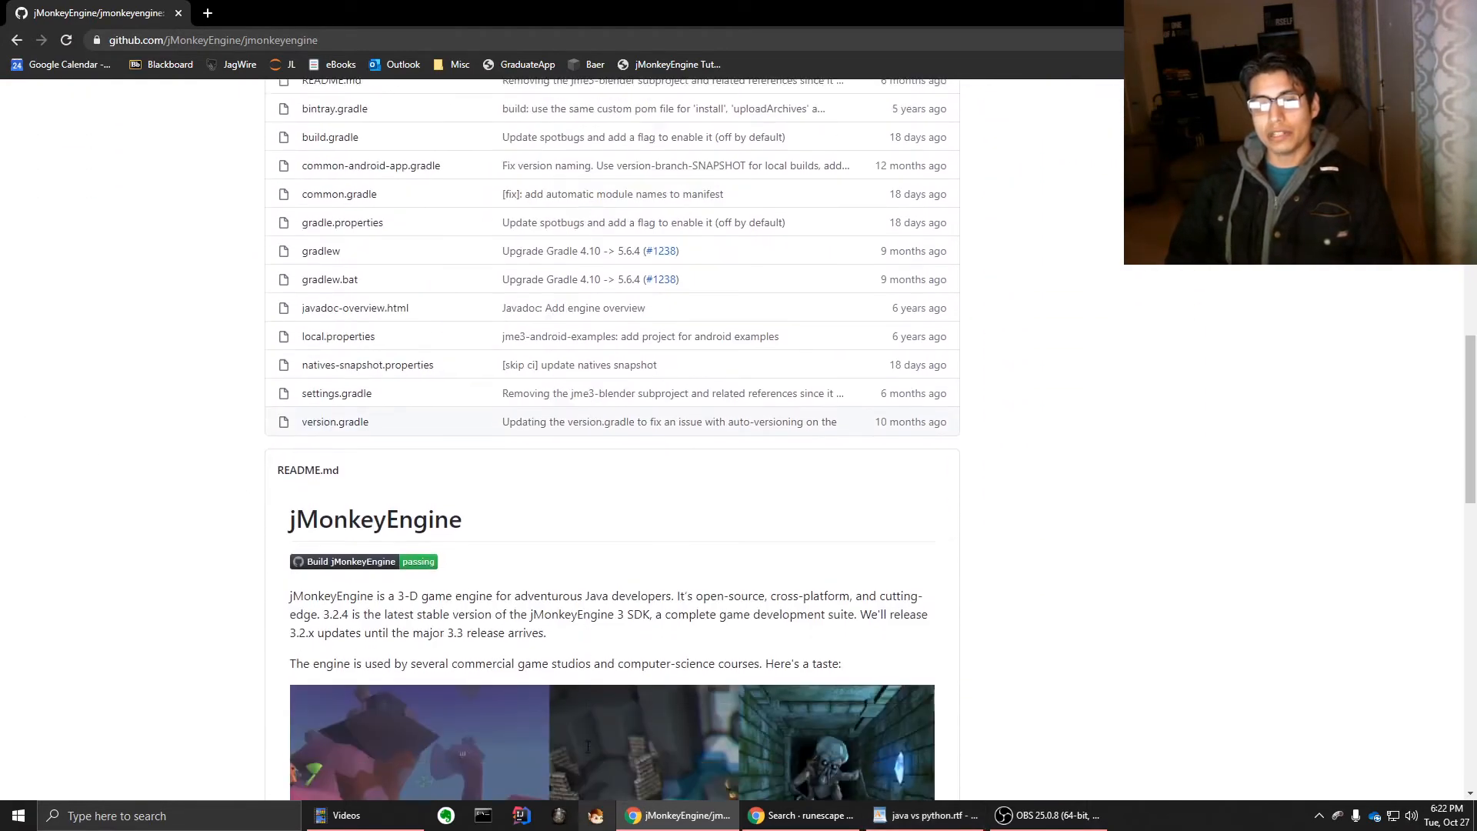
scroll("down", 3)
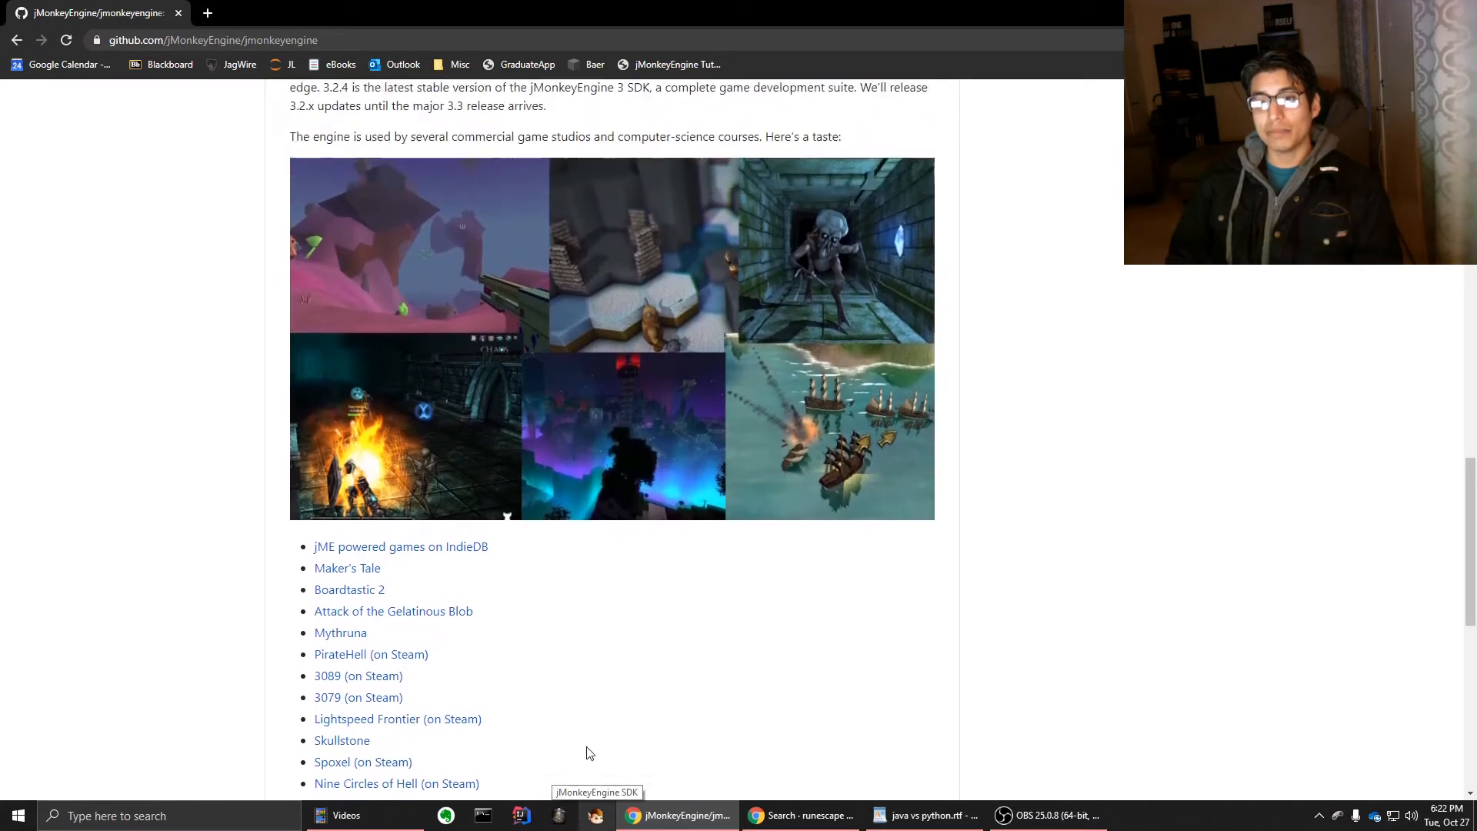
scroll("down", 3)
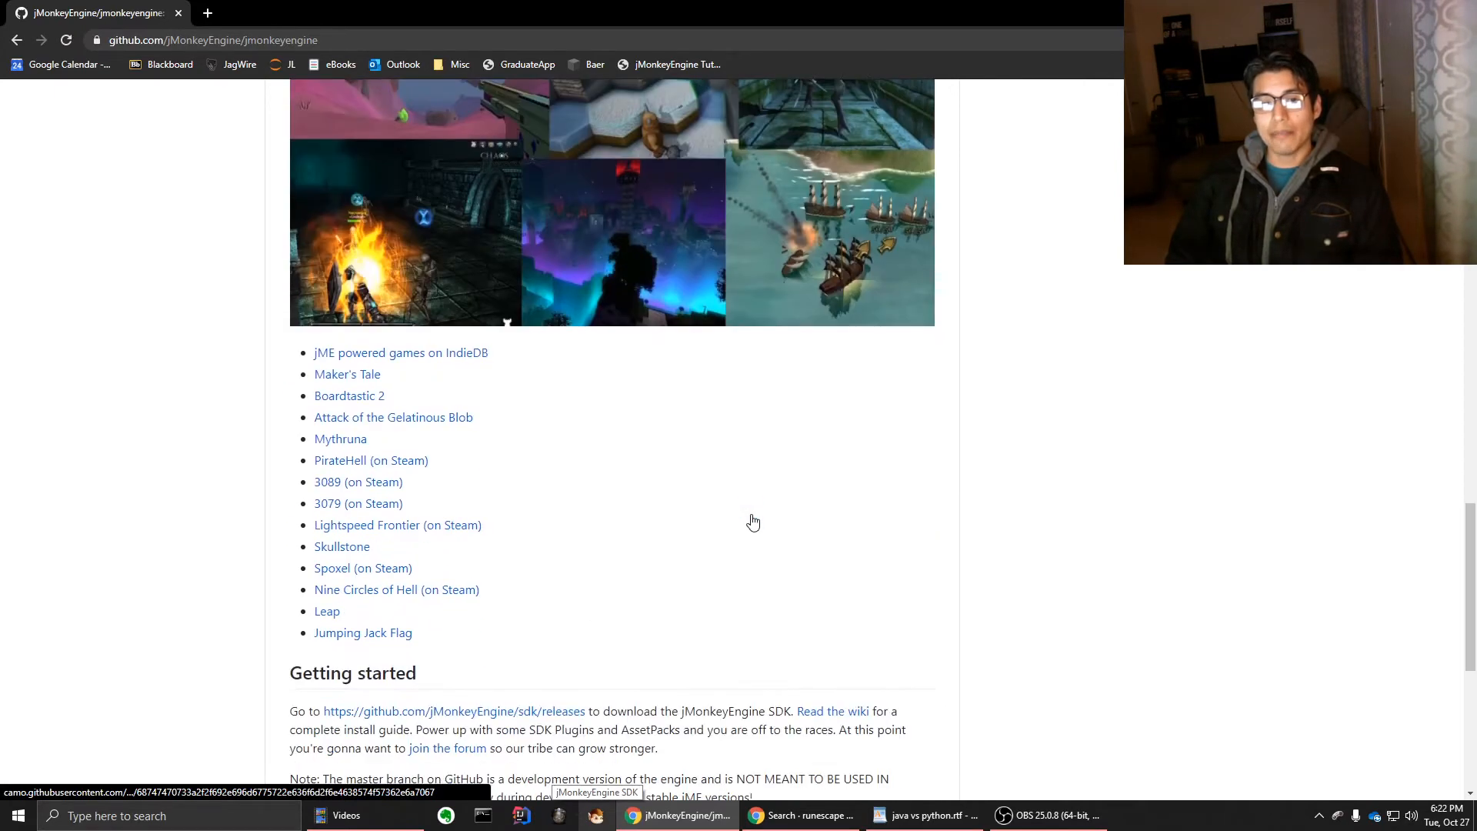
scroll("down", 3)
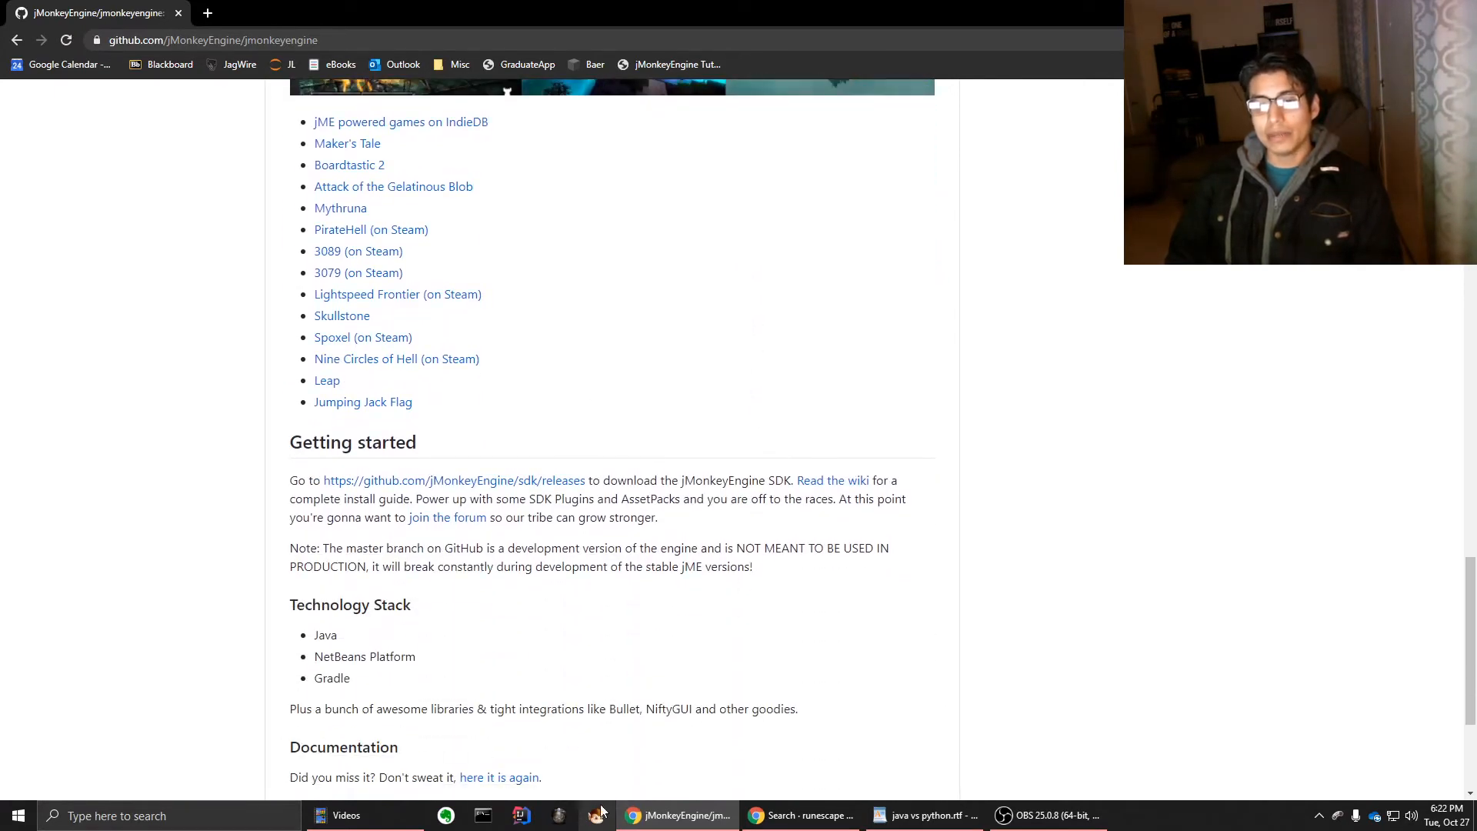
scroll("down", 3)
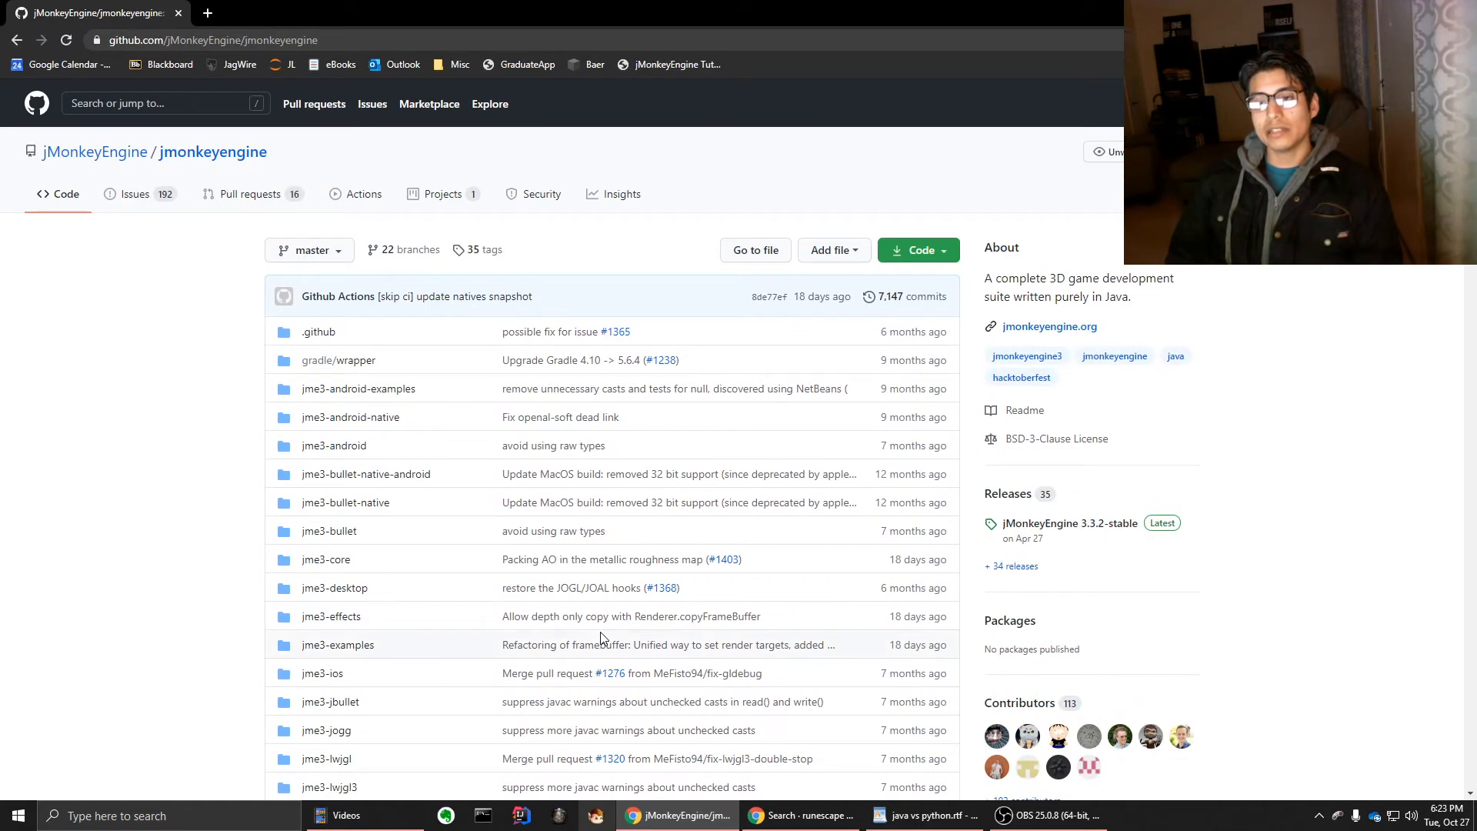
mouse_move(165, 278)
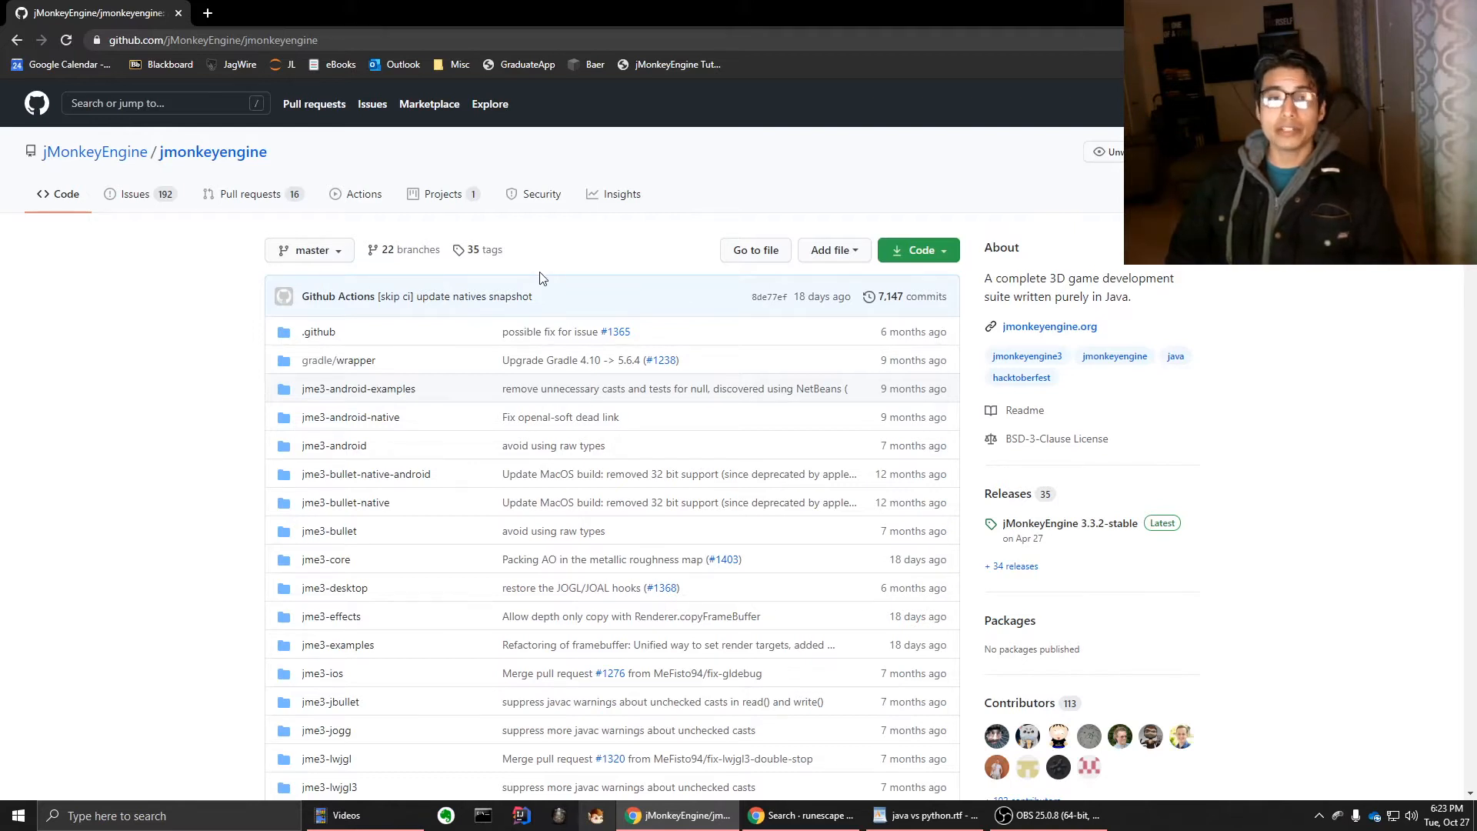
mouse_move(525, 277)
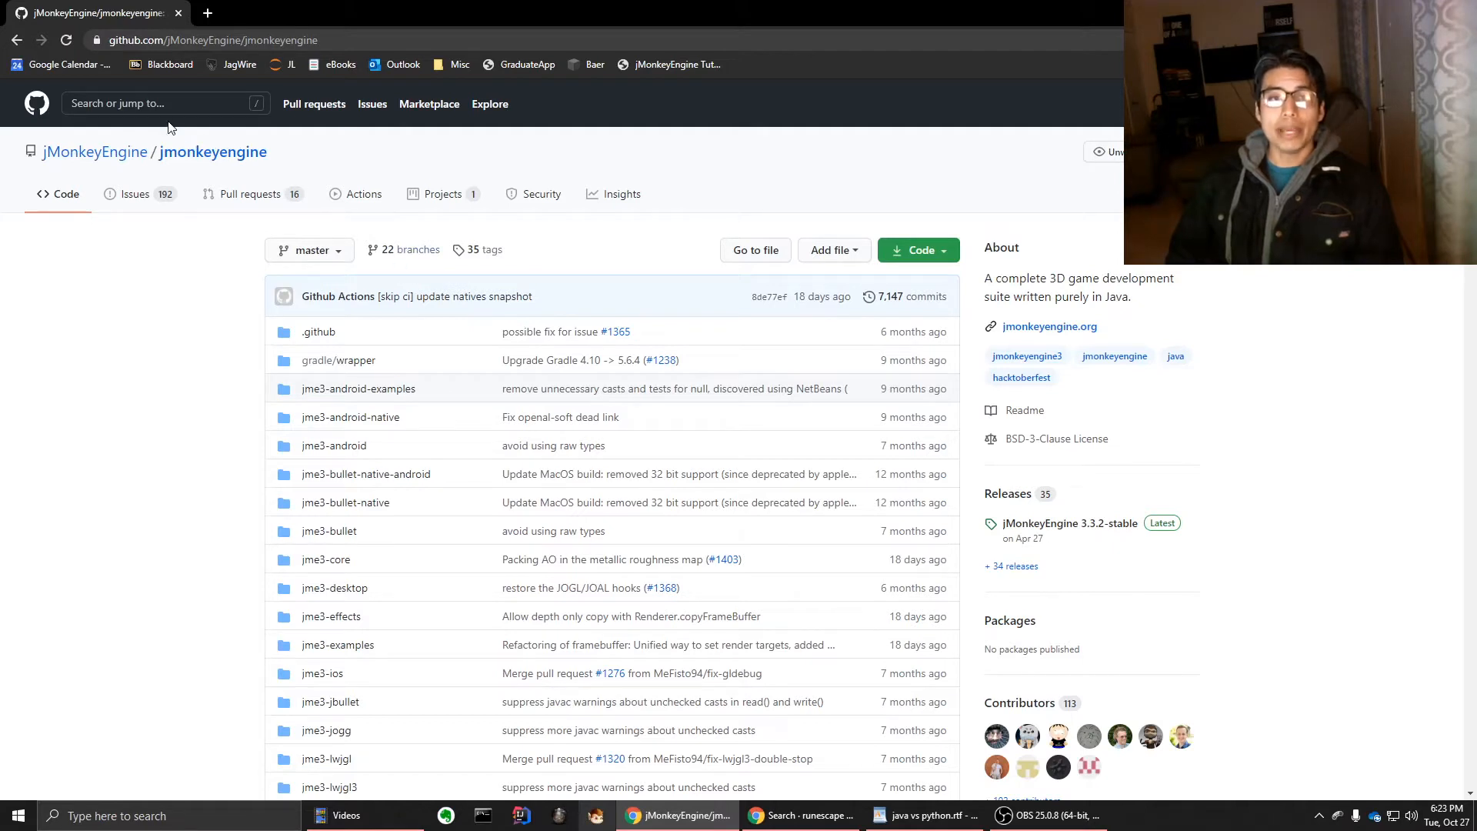
Search all GitHub for 'panda', try the Python filter, then refine to 'panda engine'
left_click(153, 103)
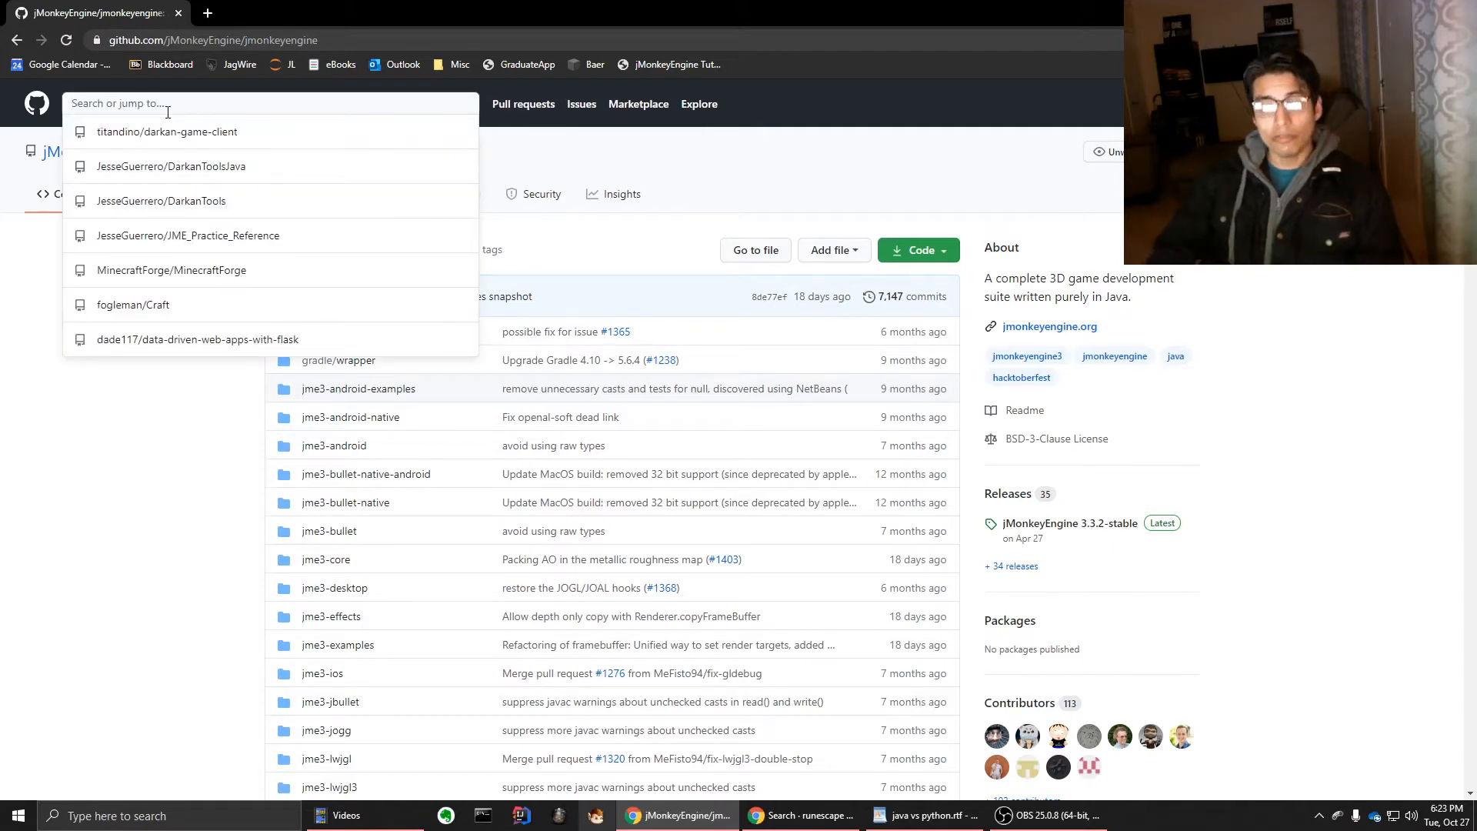
type("panda 3d game")
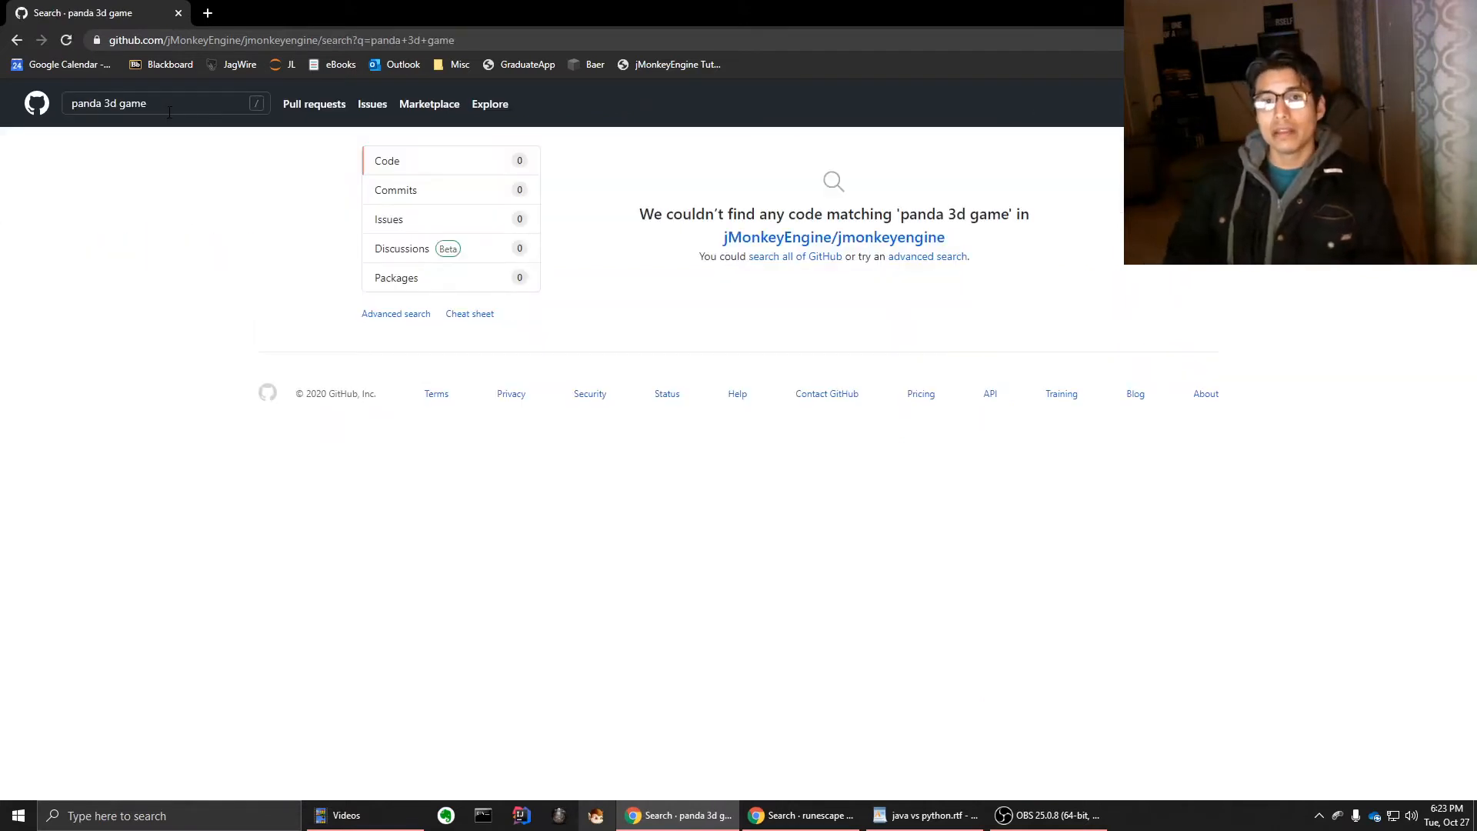
left_click(162, 103)
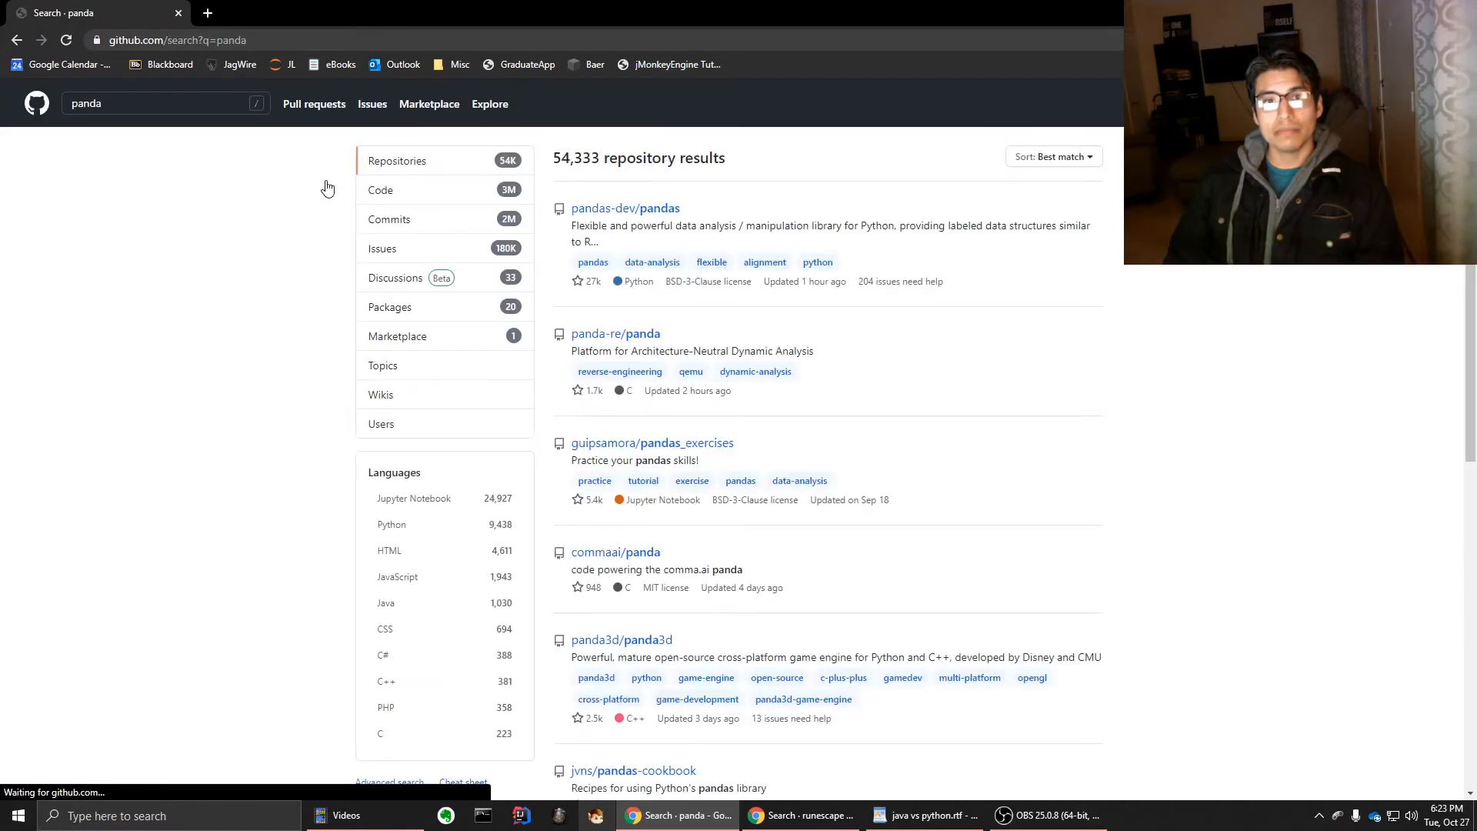
mouse_move(423, 526)
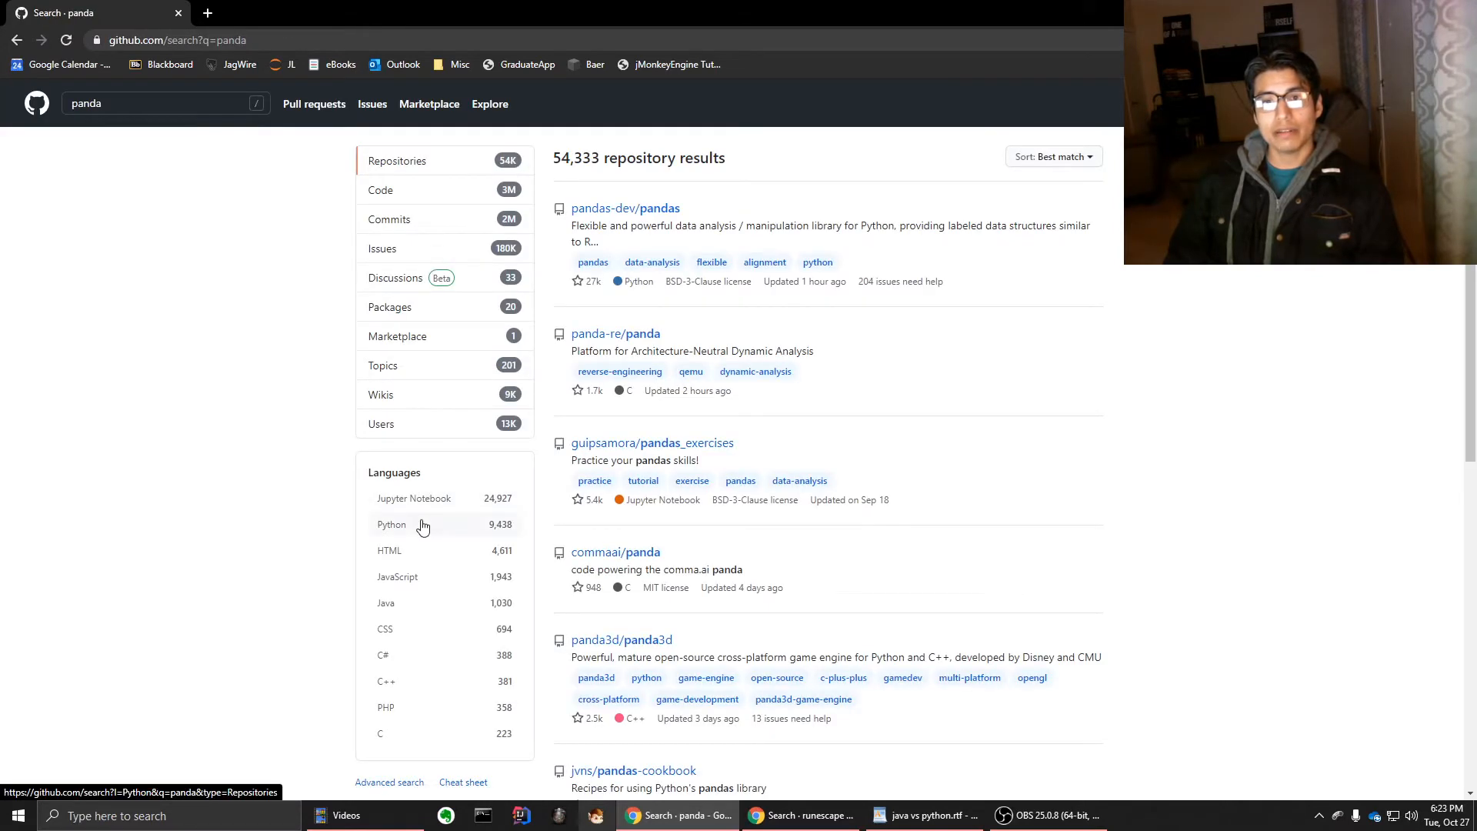
left_click(391, 524)
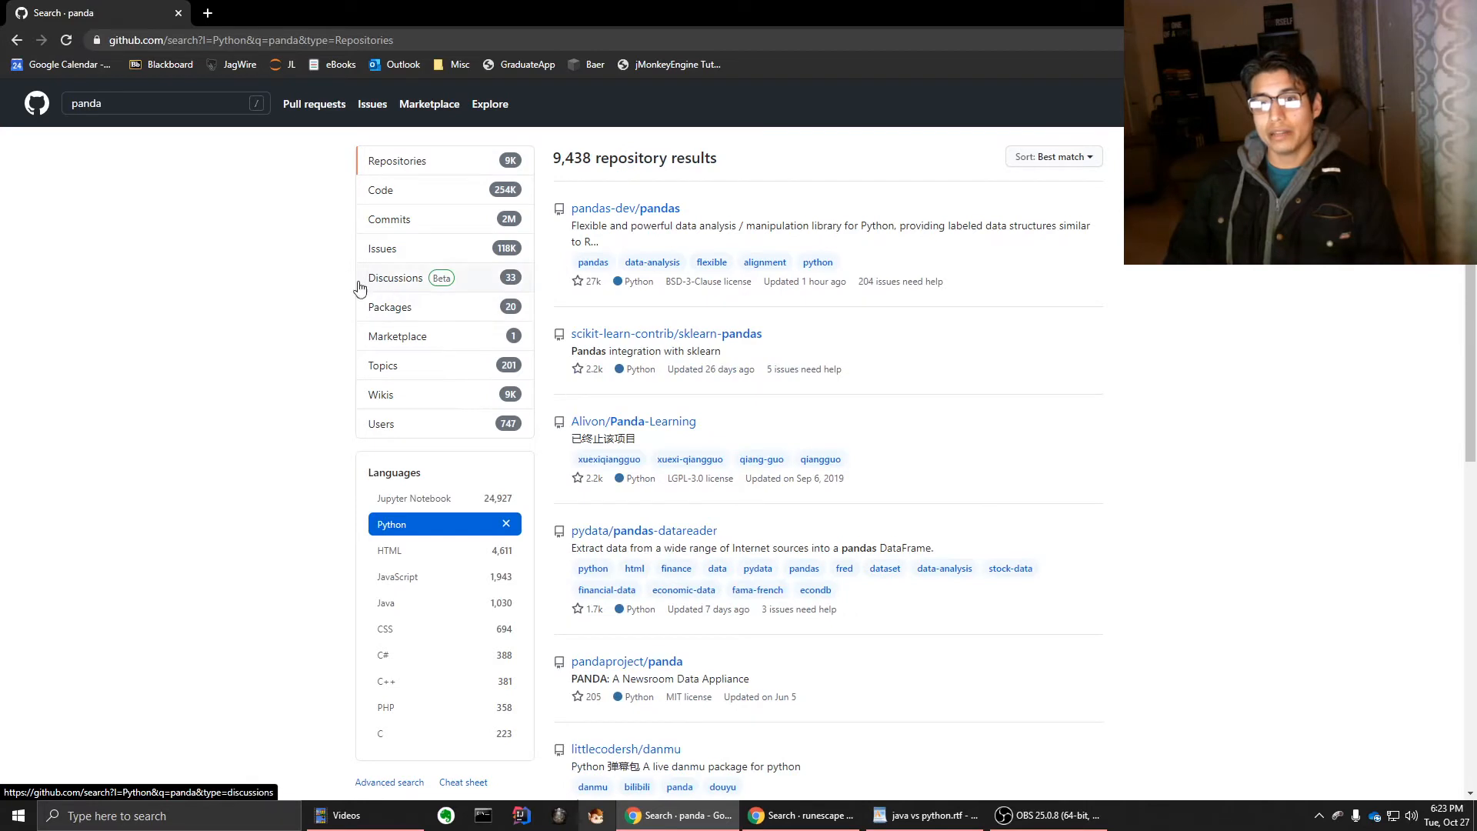
left_click(165, 103)
type(" engine")
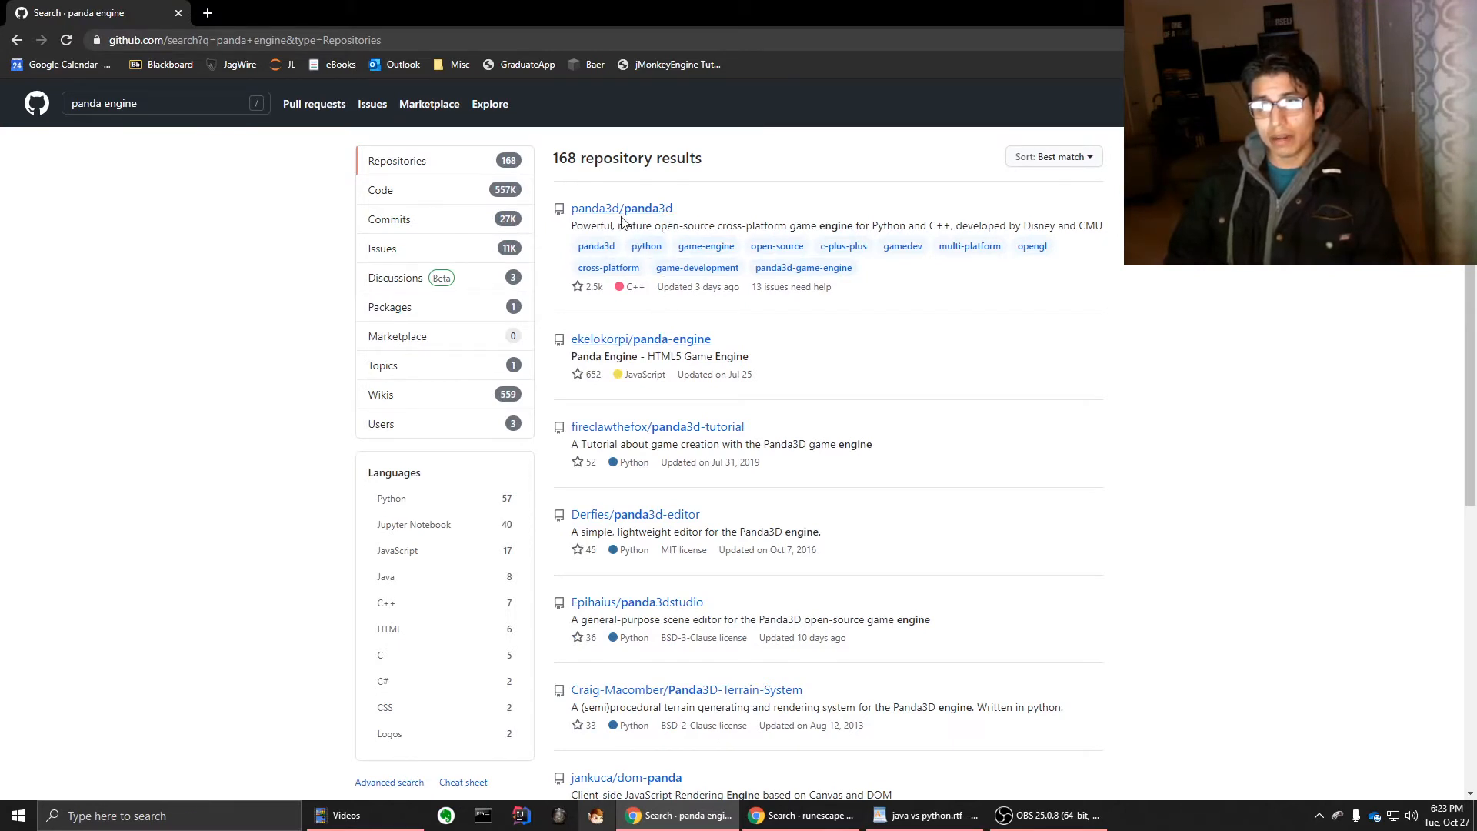
Open the panda3d/panda3d repository and scroll through its README installation notes
left_click(597, 209)
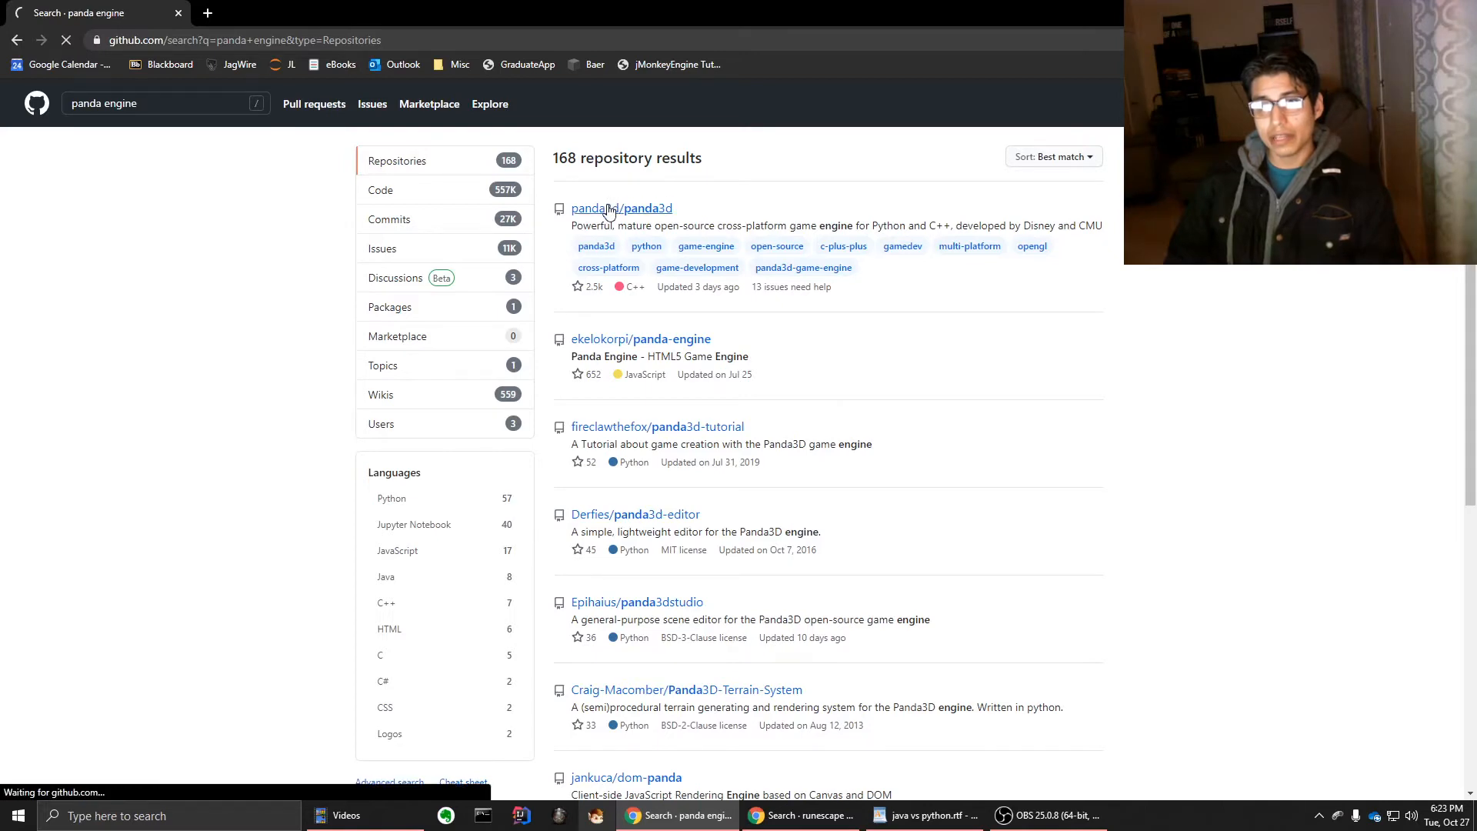
left_click(622, 208)
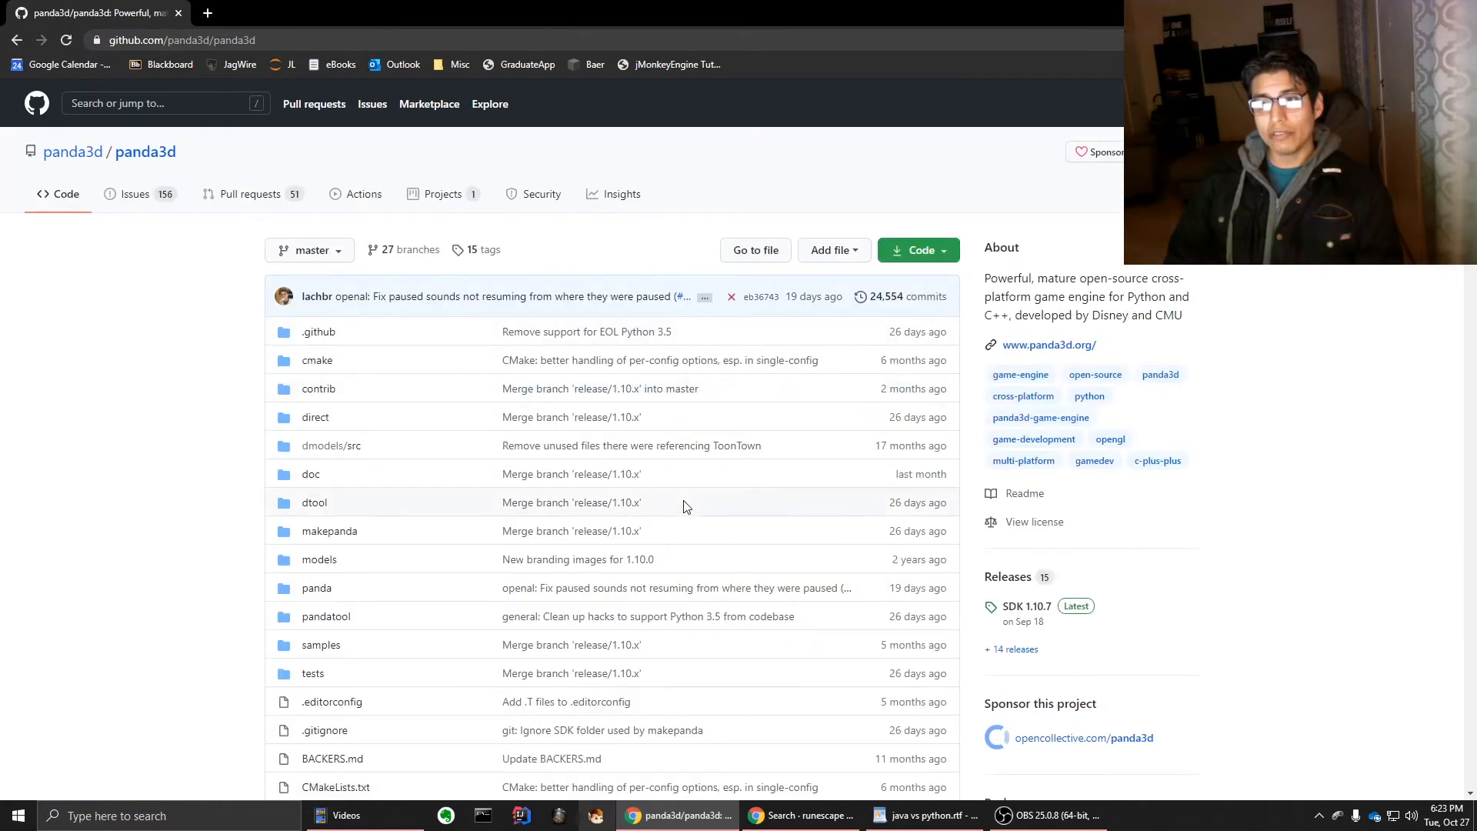
scroll("down", 3)
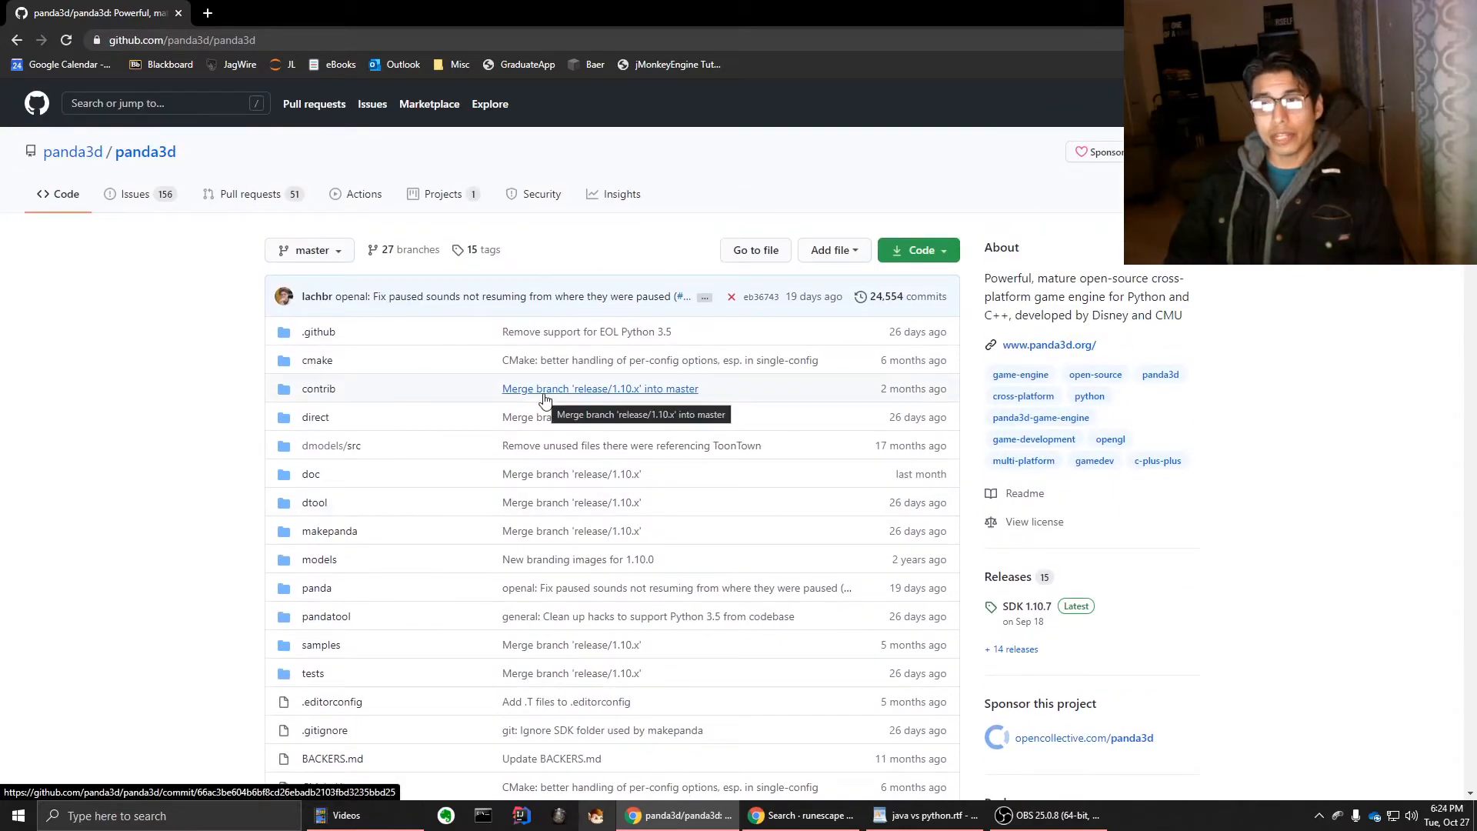
mouse_move(544, 605)
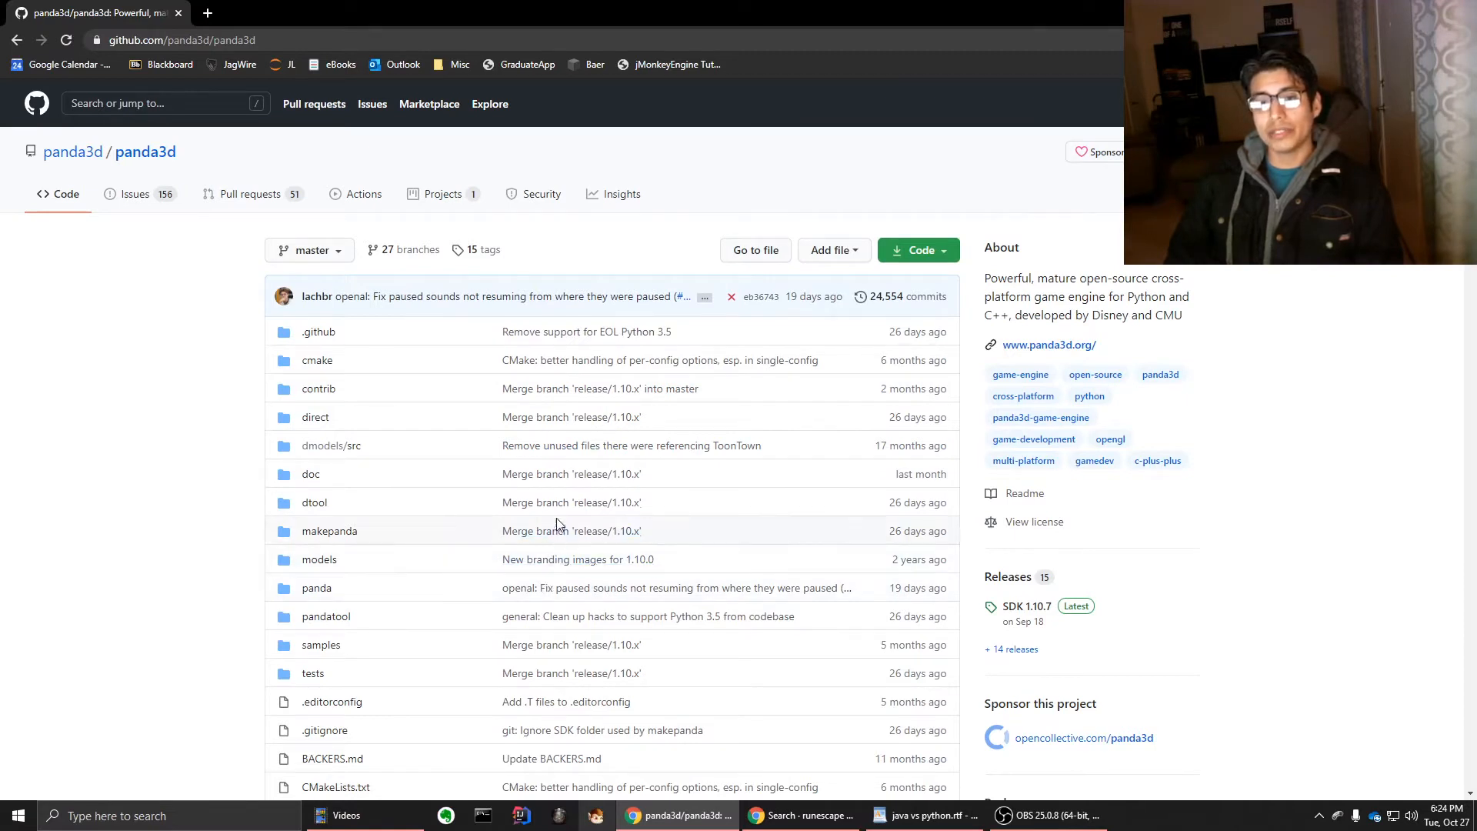
mouse_move(576, 404)
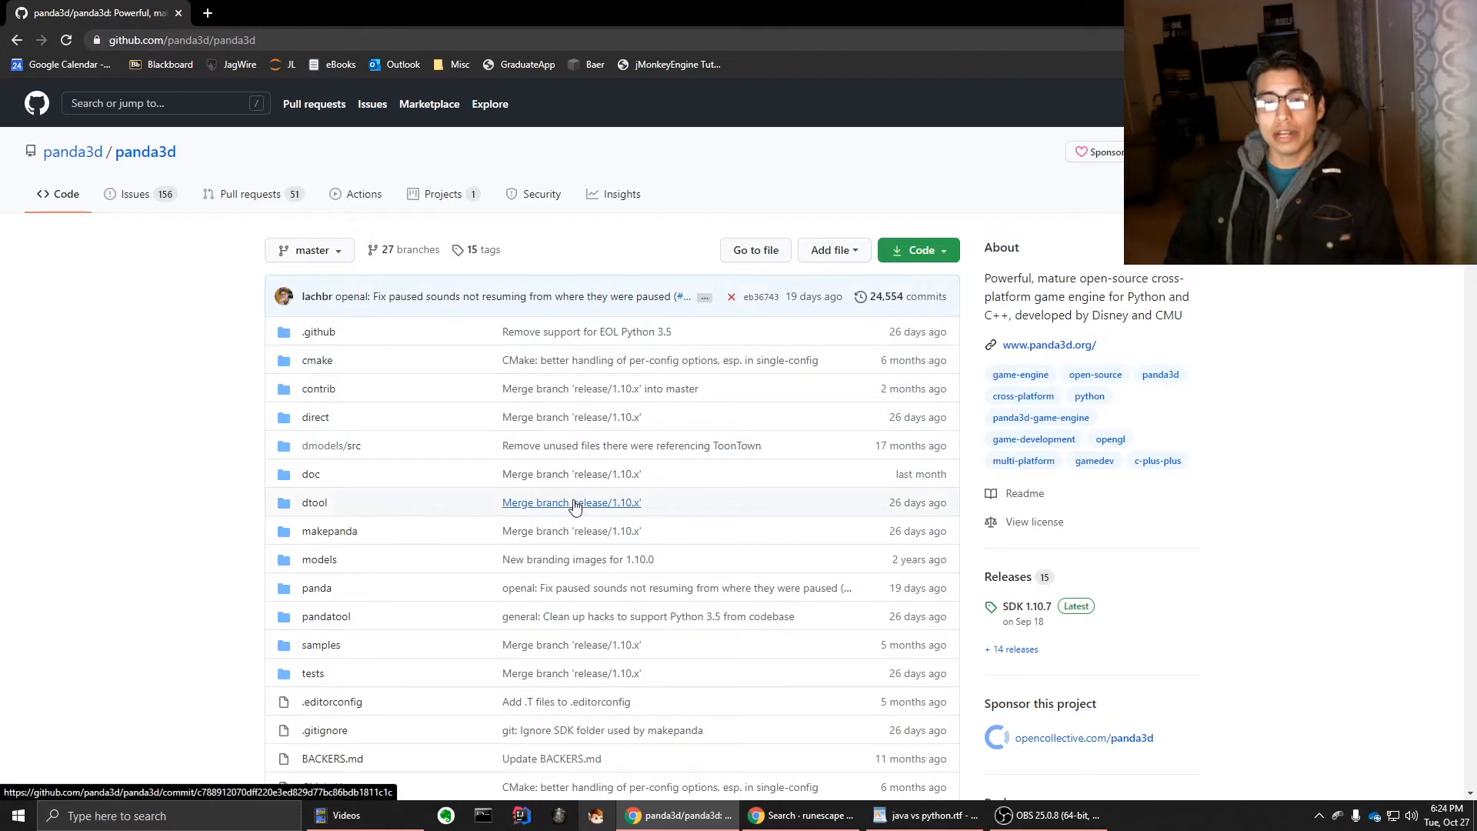
scroll("down", 3)
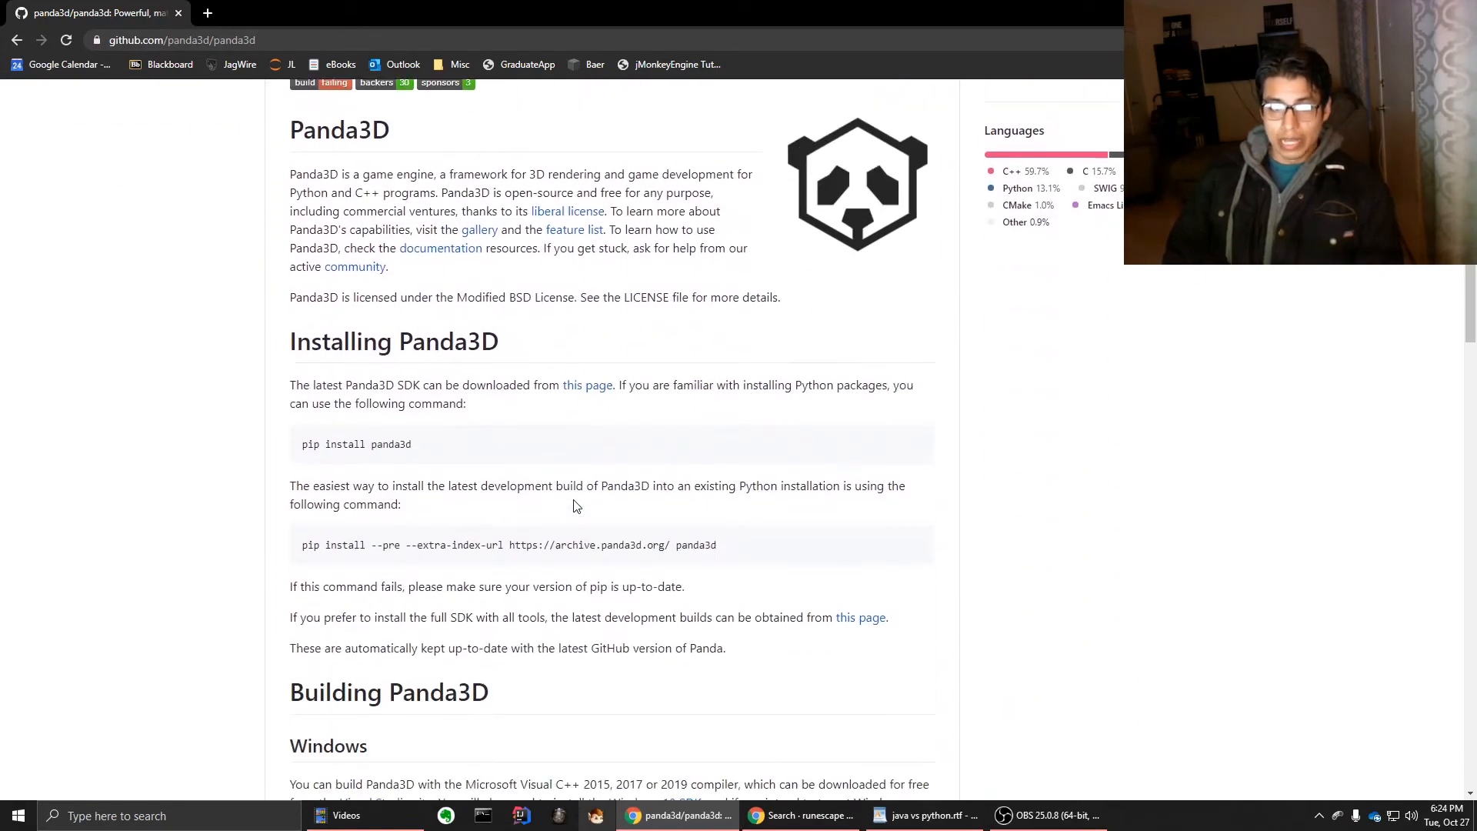
scroll("down", 3)
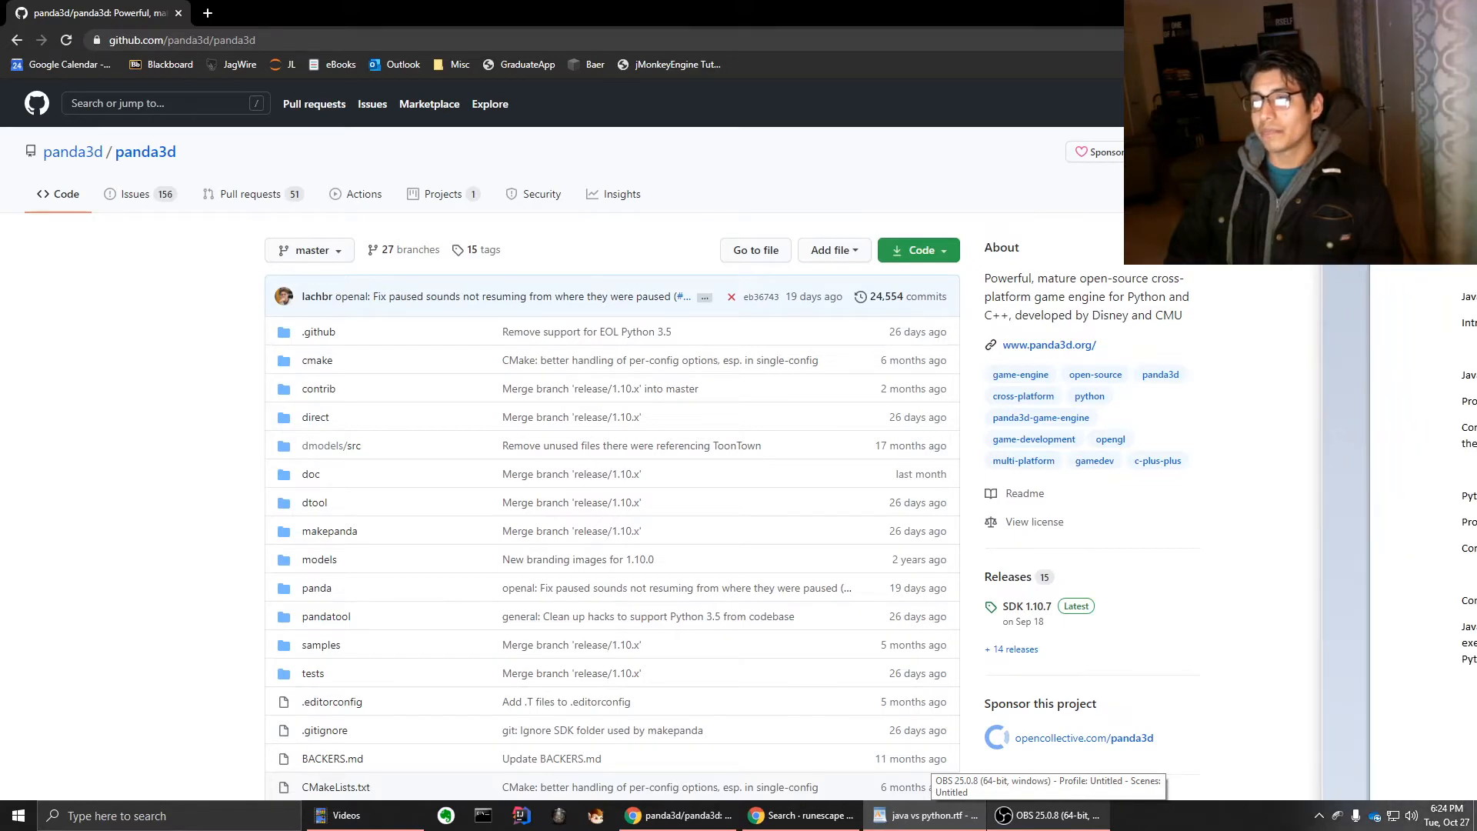
left_click(932, 816)
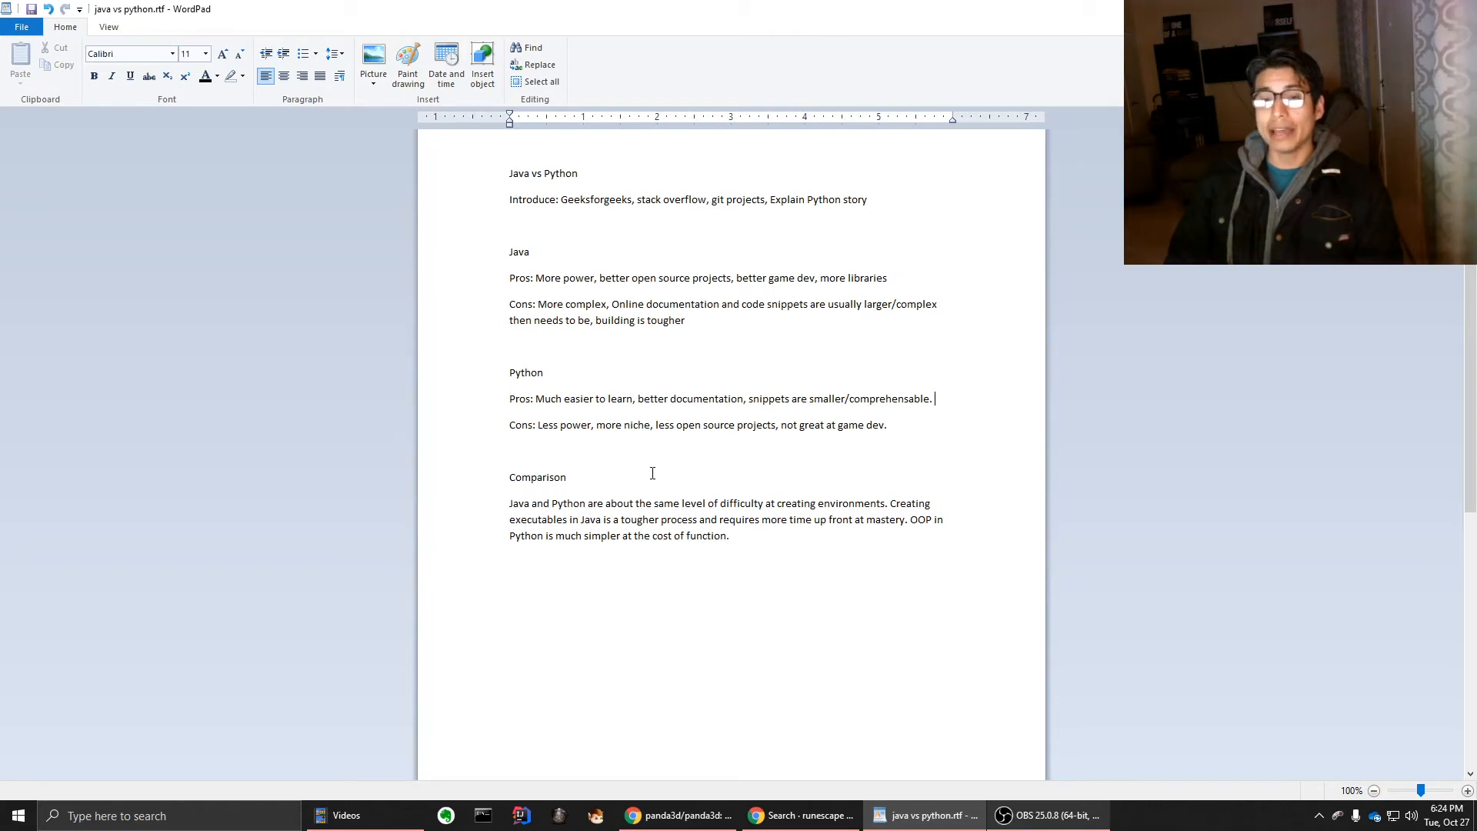
mouse_move(652, 449)
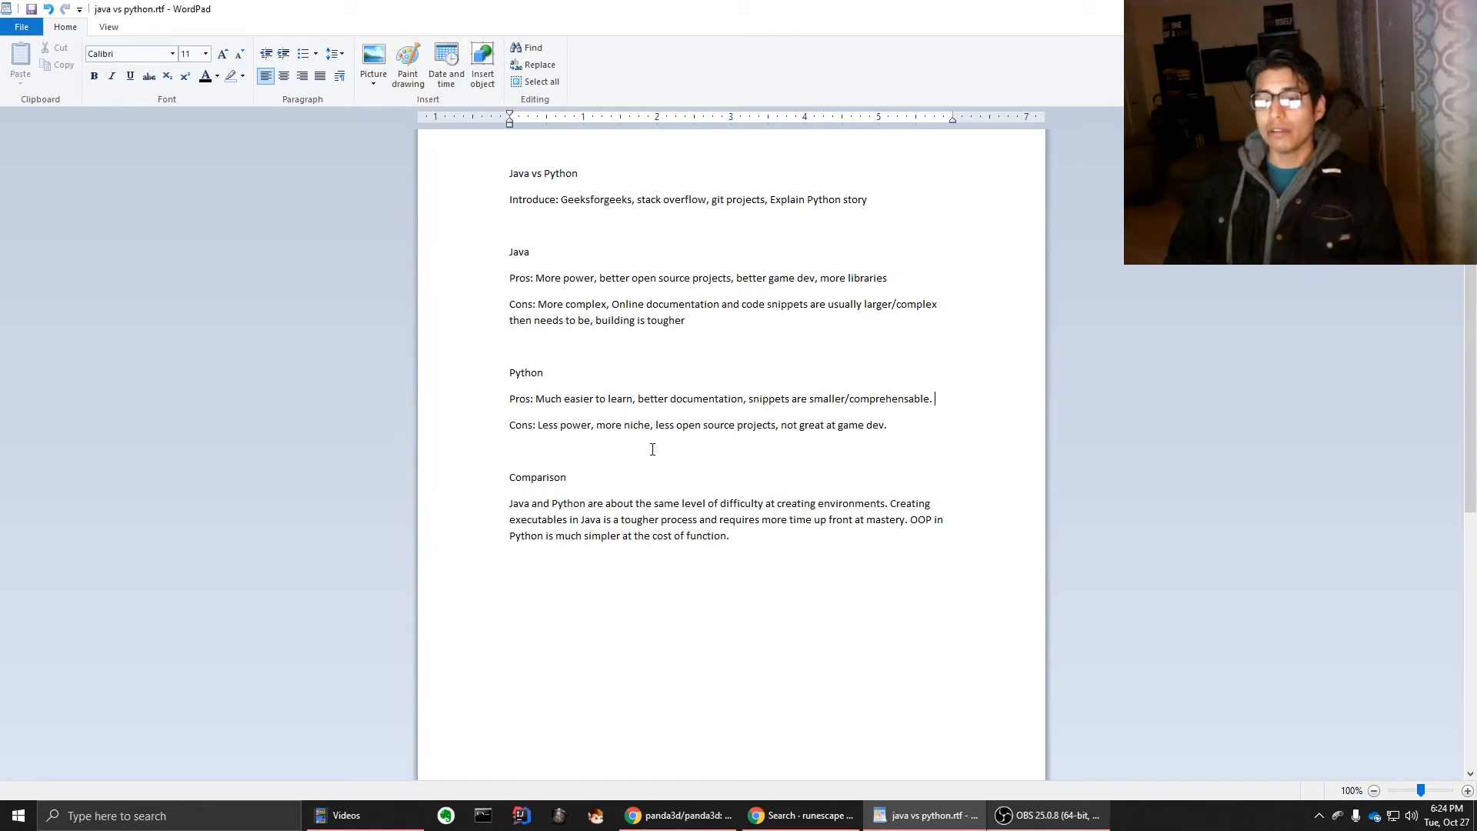
mouse_move(652, 412)
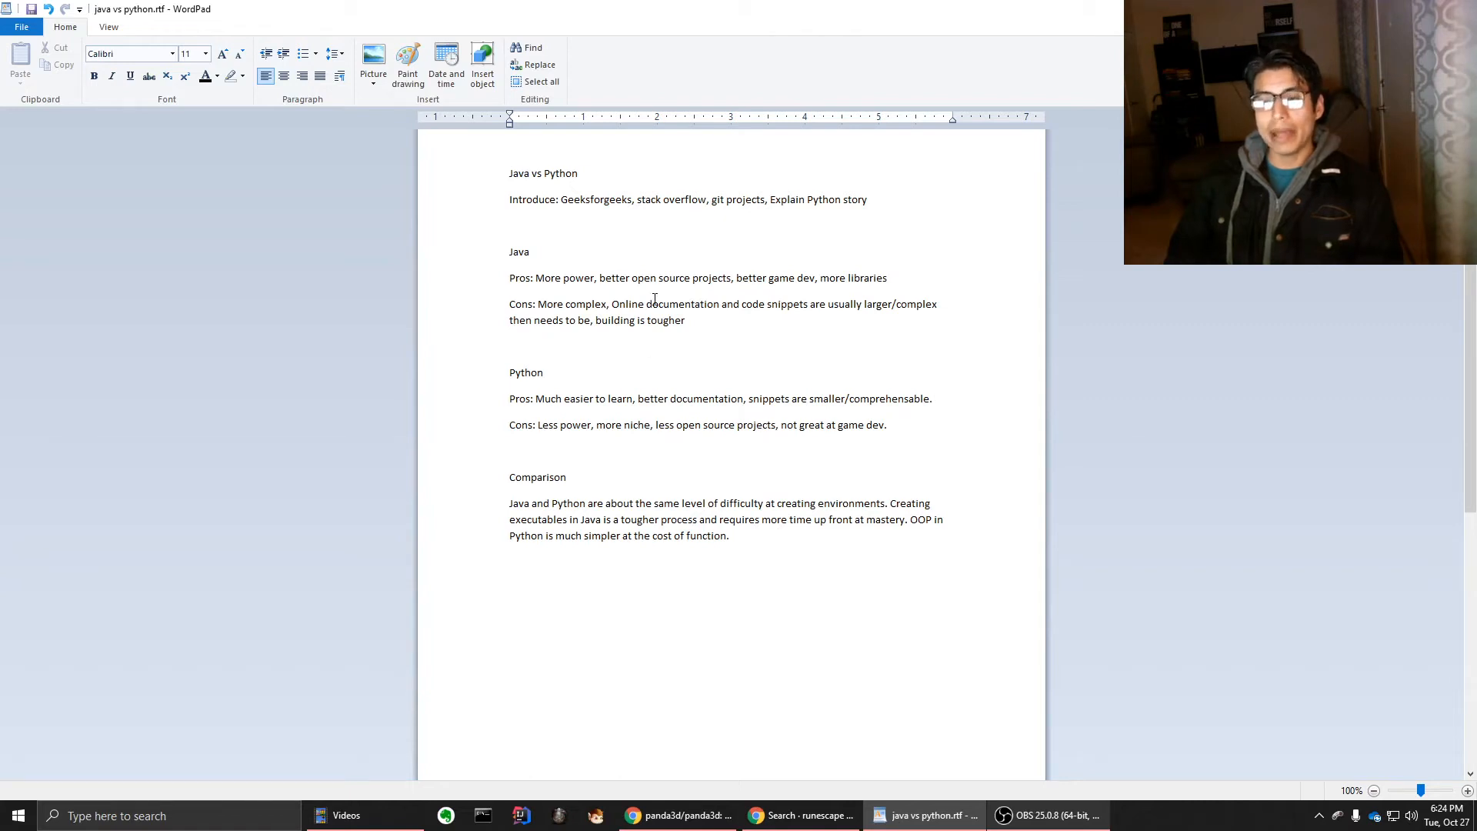
mouse_move(689, 762)
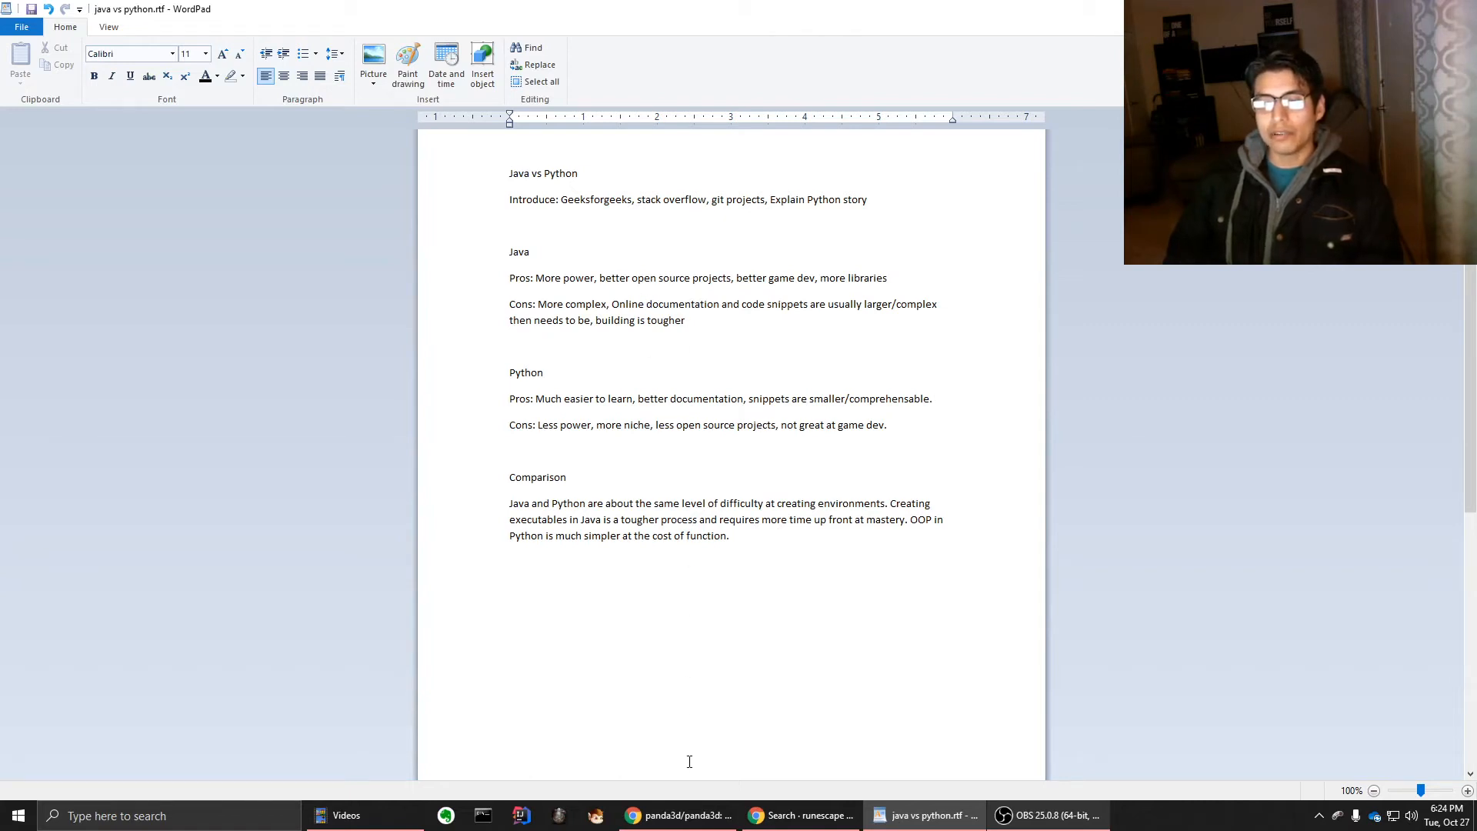
left_click(679, 815)
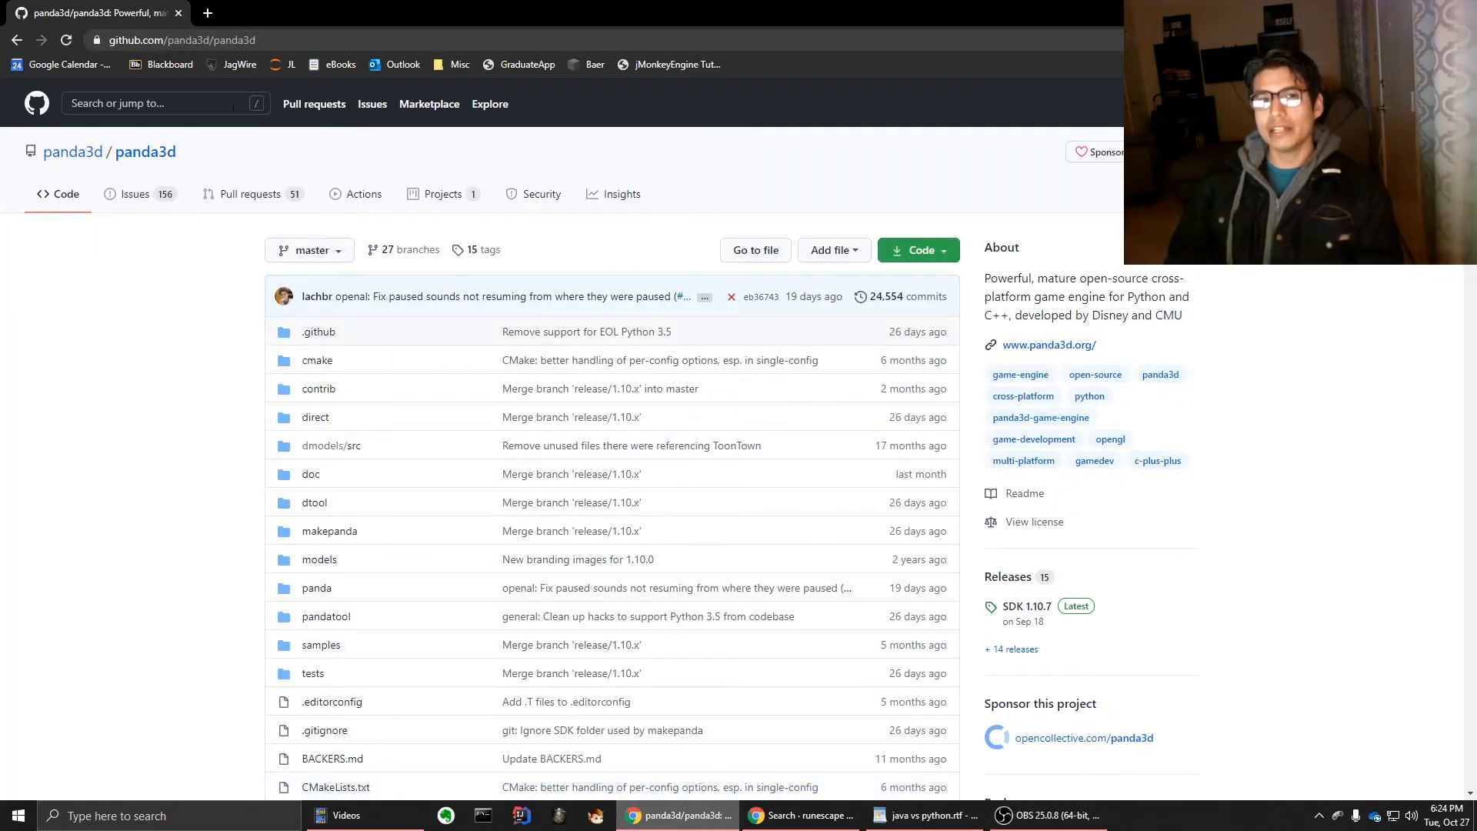
In a new tab, Google 'swing button methods' and open Oracle's JButton SE 7 page
left_click(206, 13)
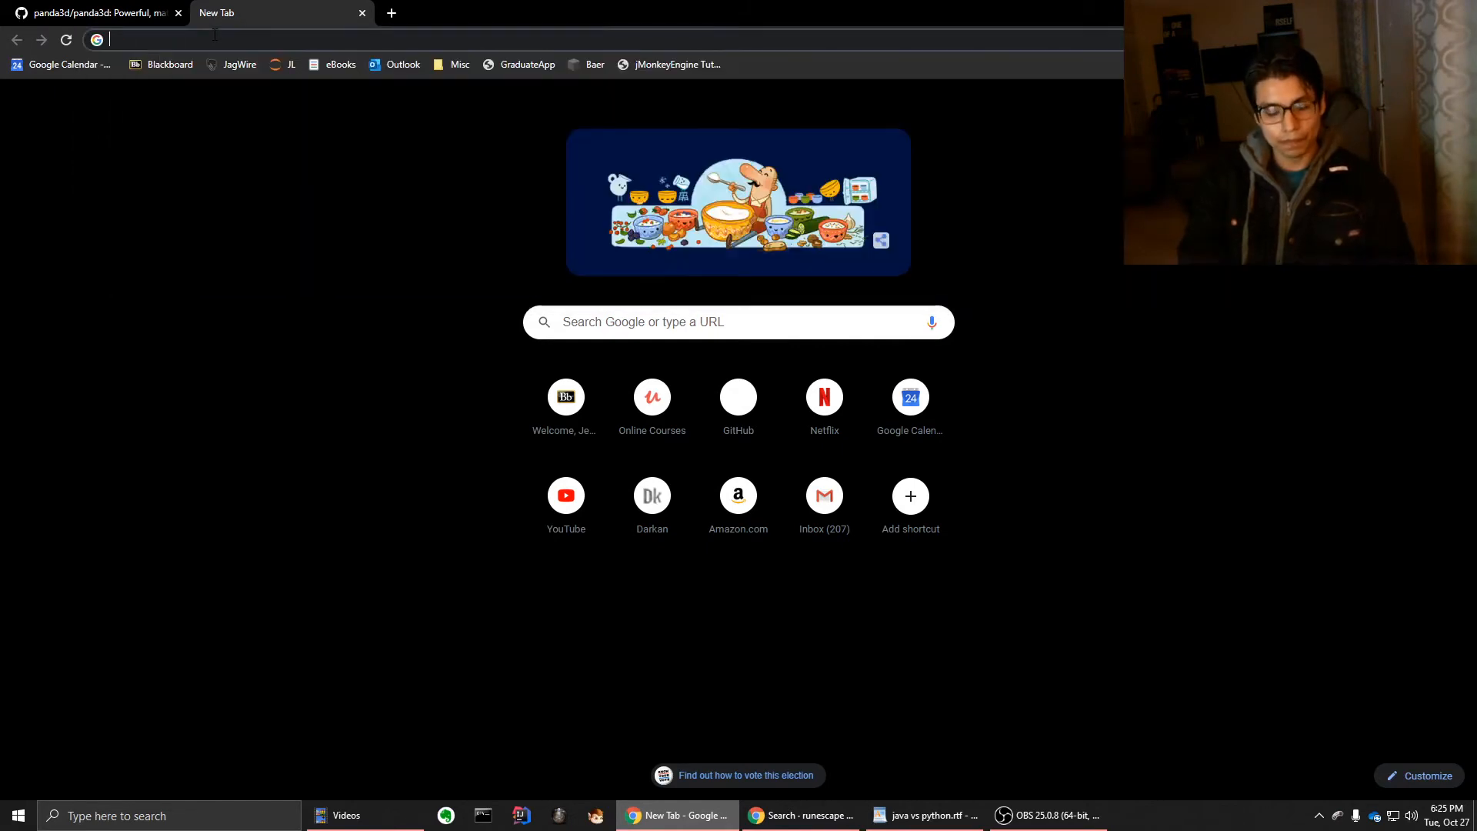
type("swing button methods")
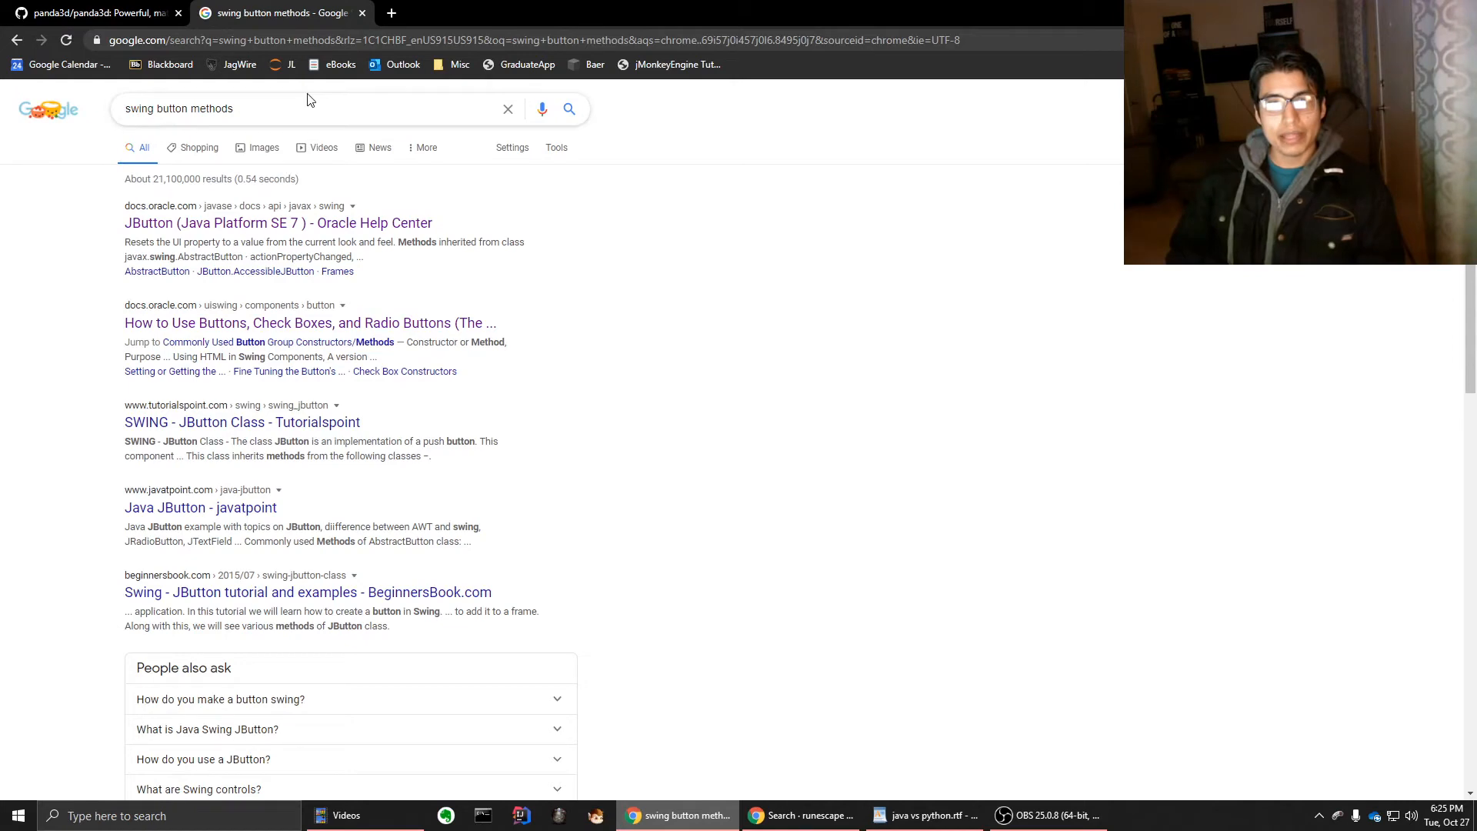
left_click(309, 109)
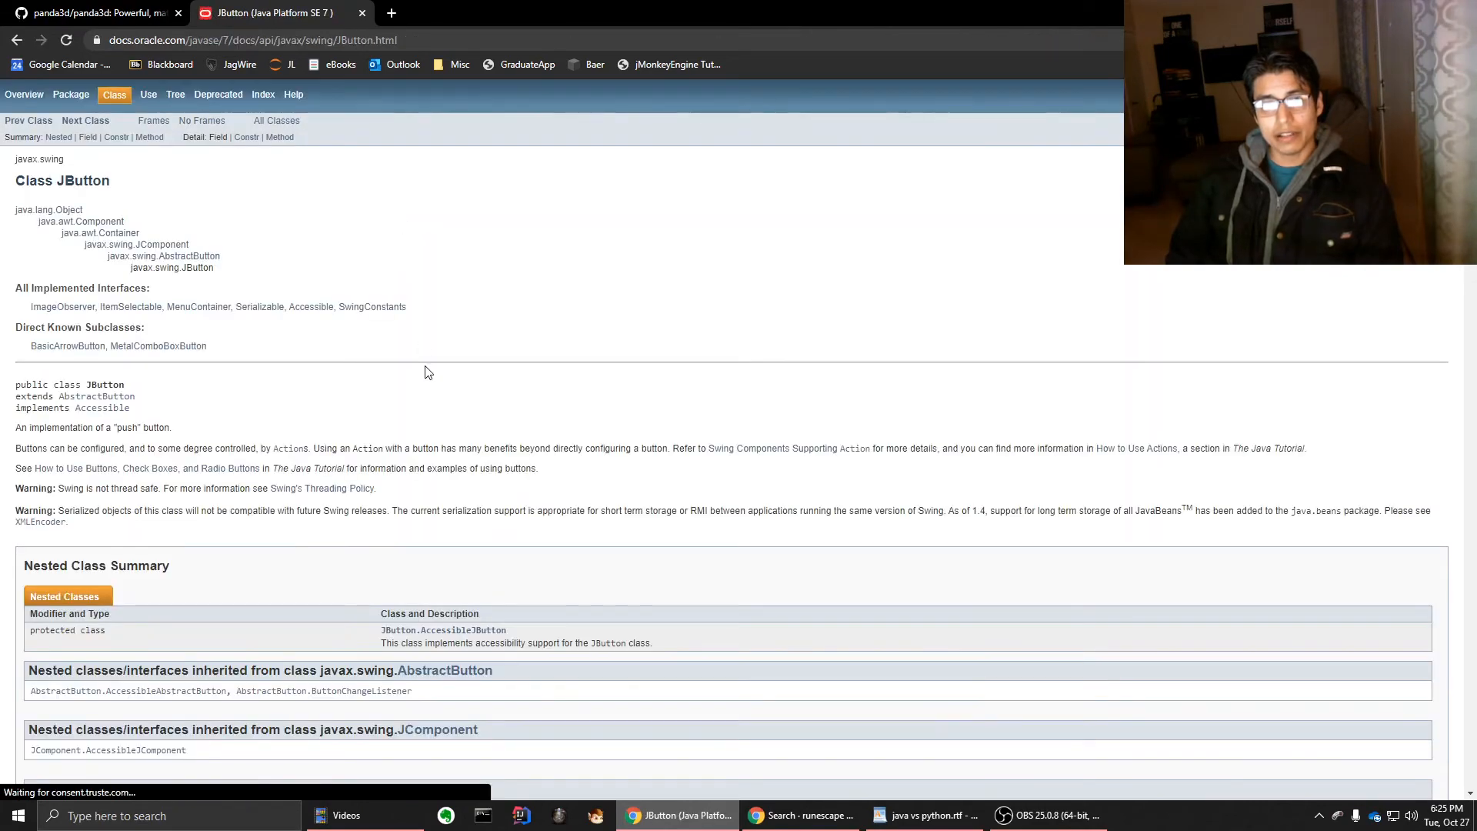
Skim the JButton methods on Oracle's Java SE 7 documentation page
scroll("down", 3)
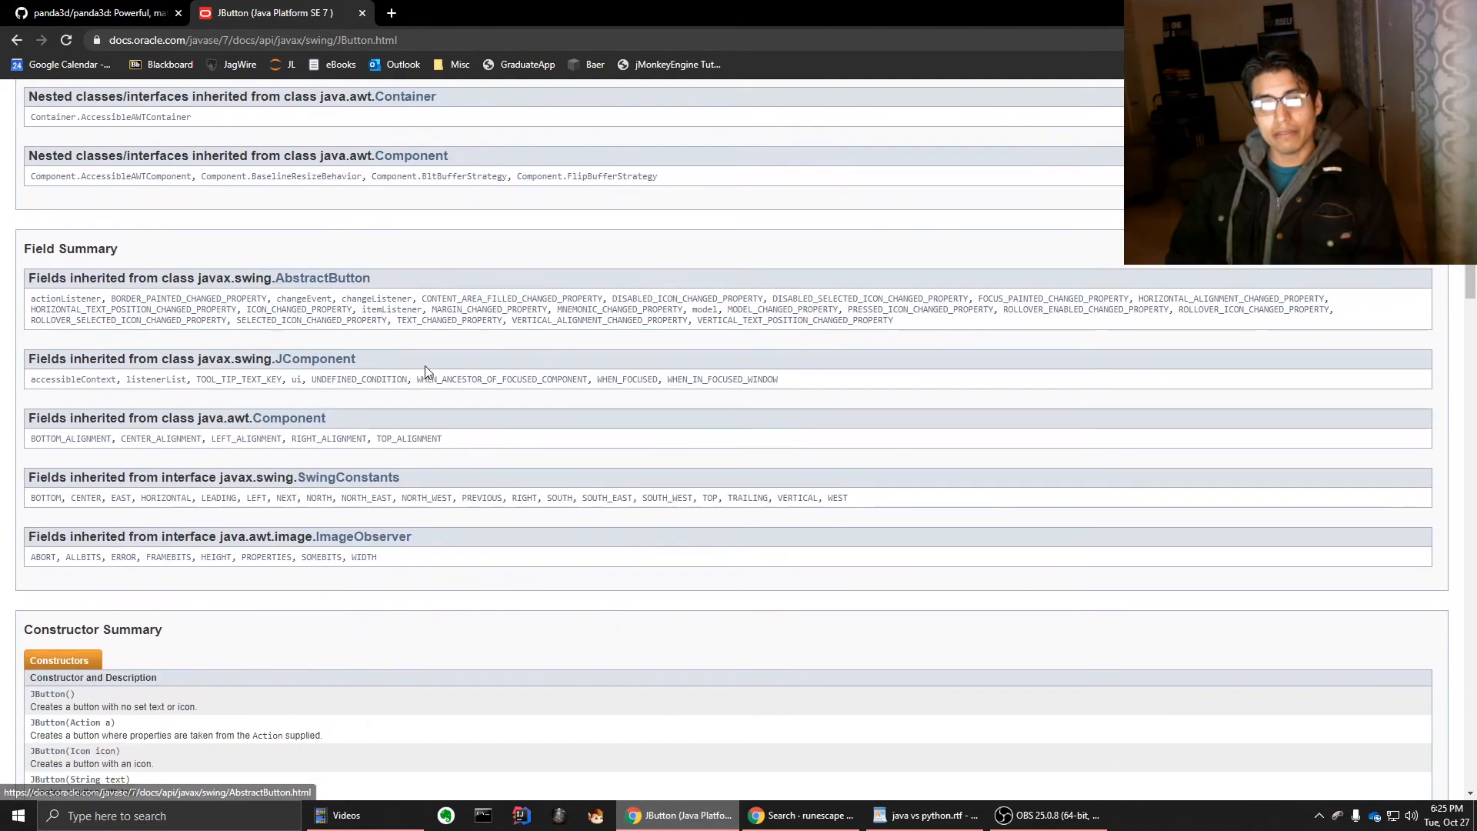
scroll("down", 3)
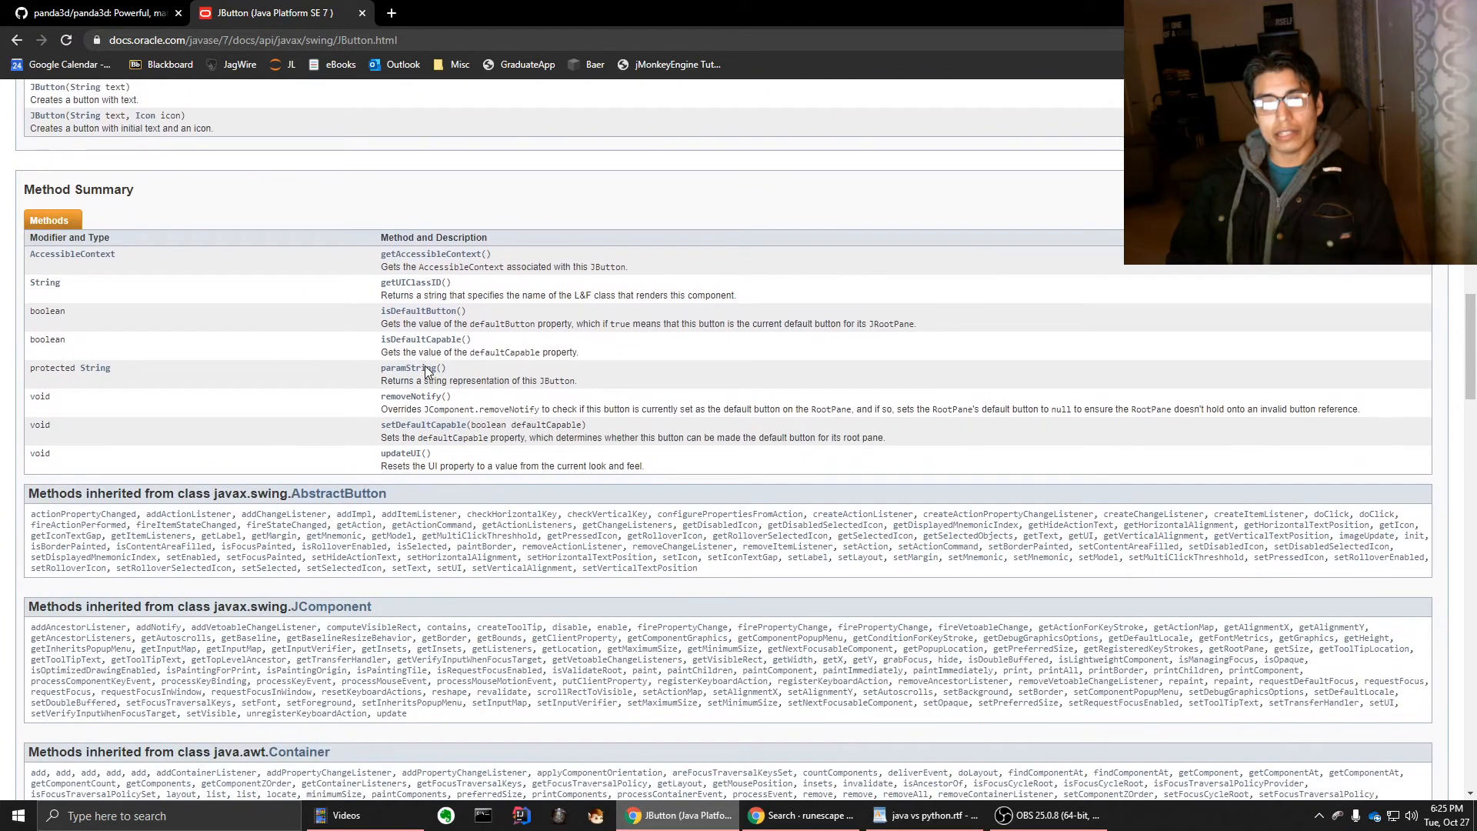
scroll("down", 3)
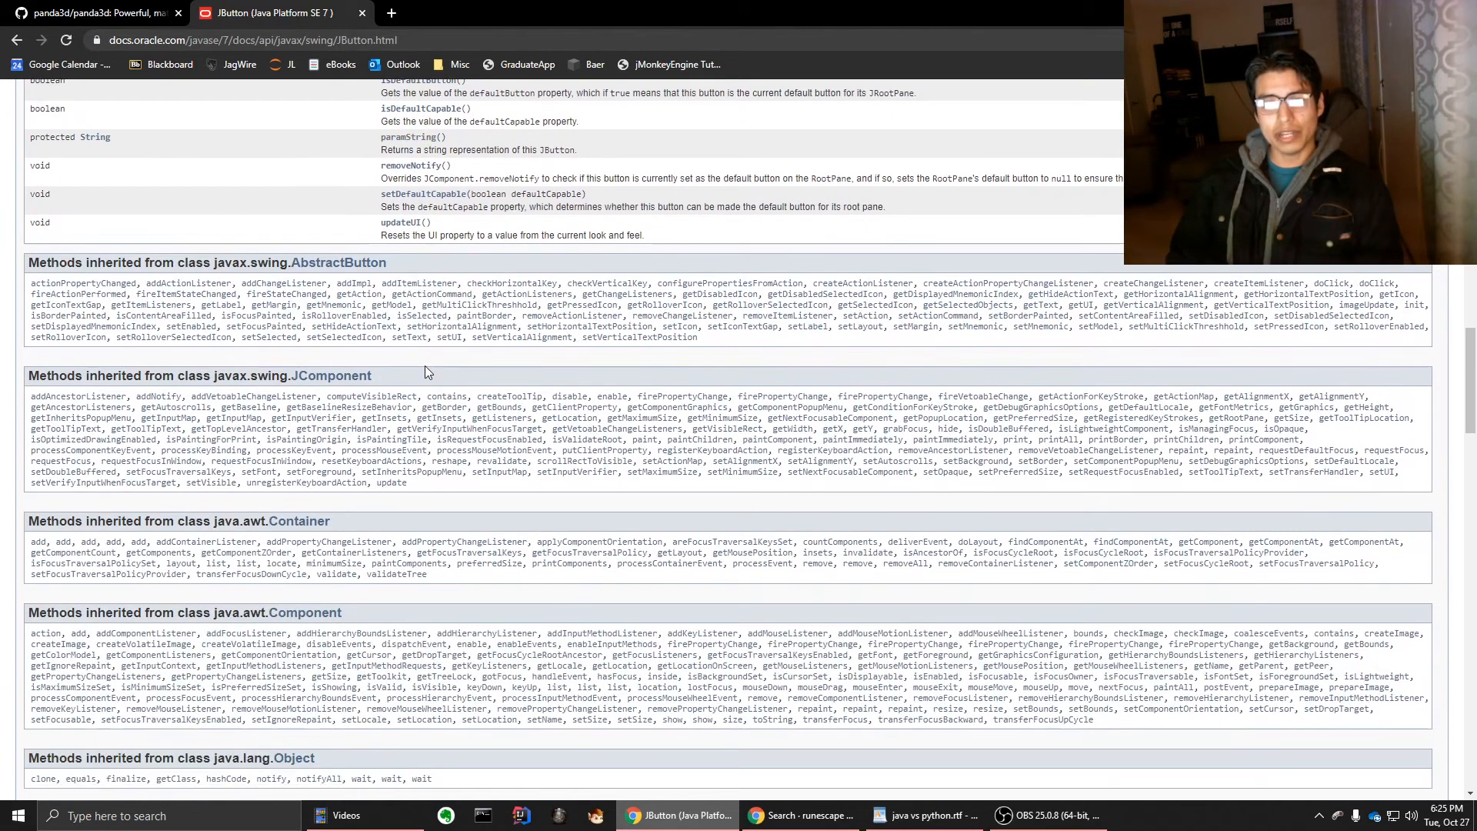
scroll("down", 3)
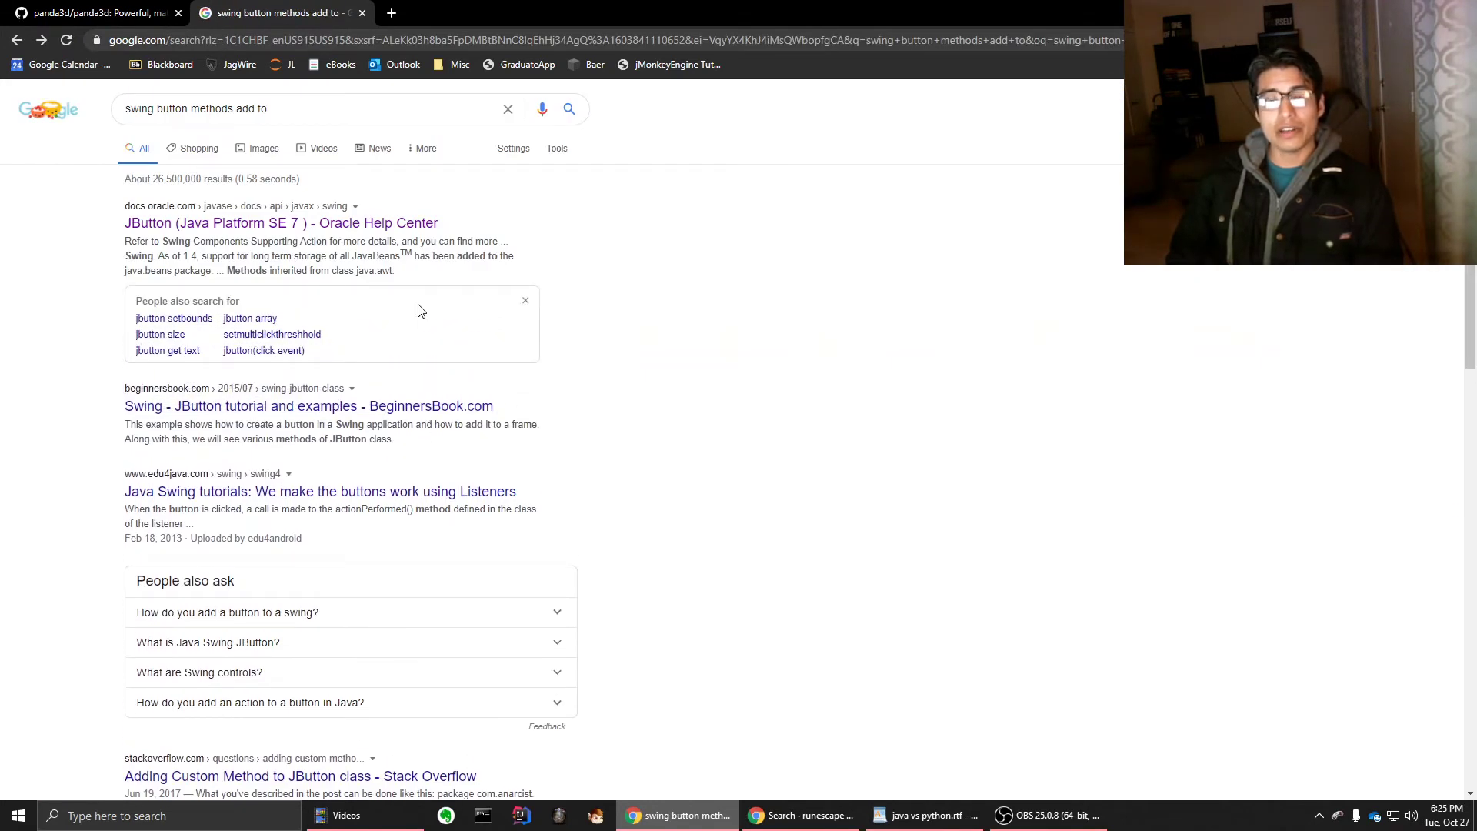
mouse_move(407, 224)
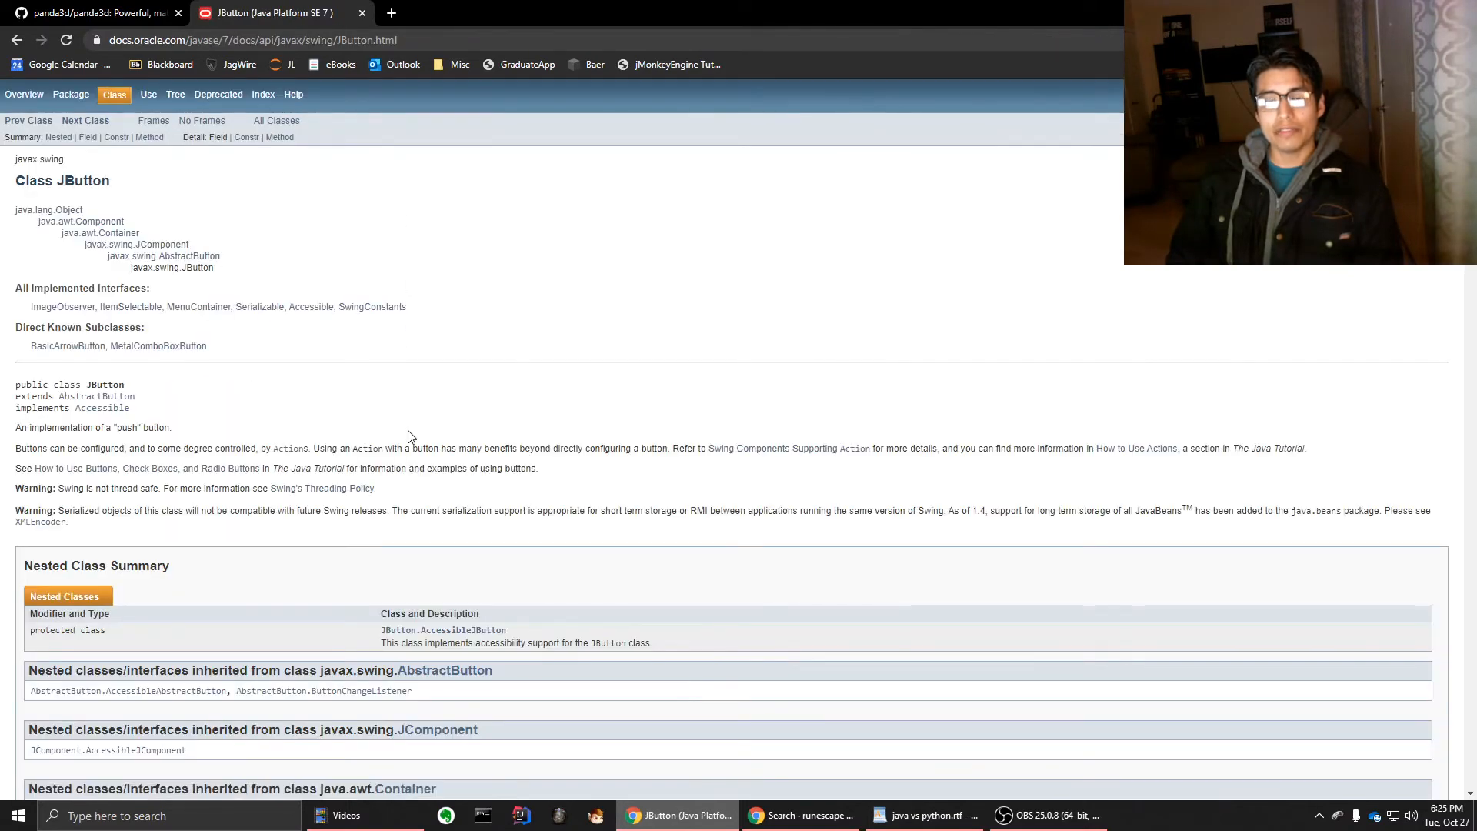
scroll("down", 3)
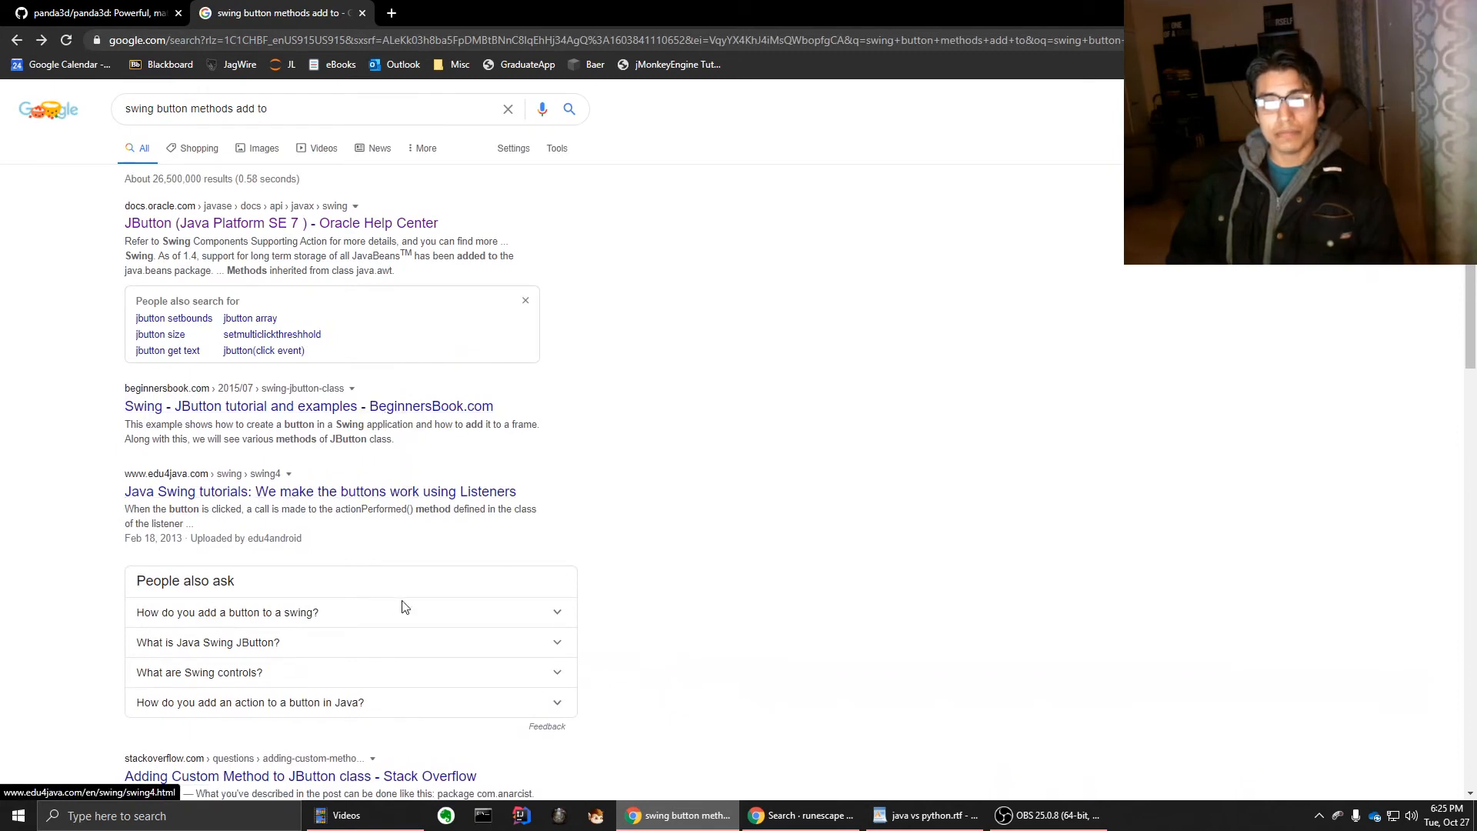
Open the Stack Overflow question on adding a custom JButton method and read its accepted answer
left_click(296, 776)
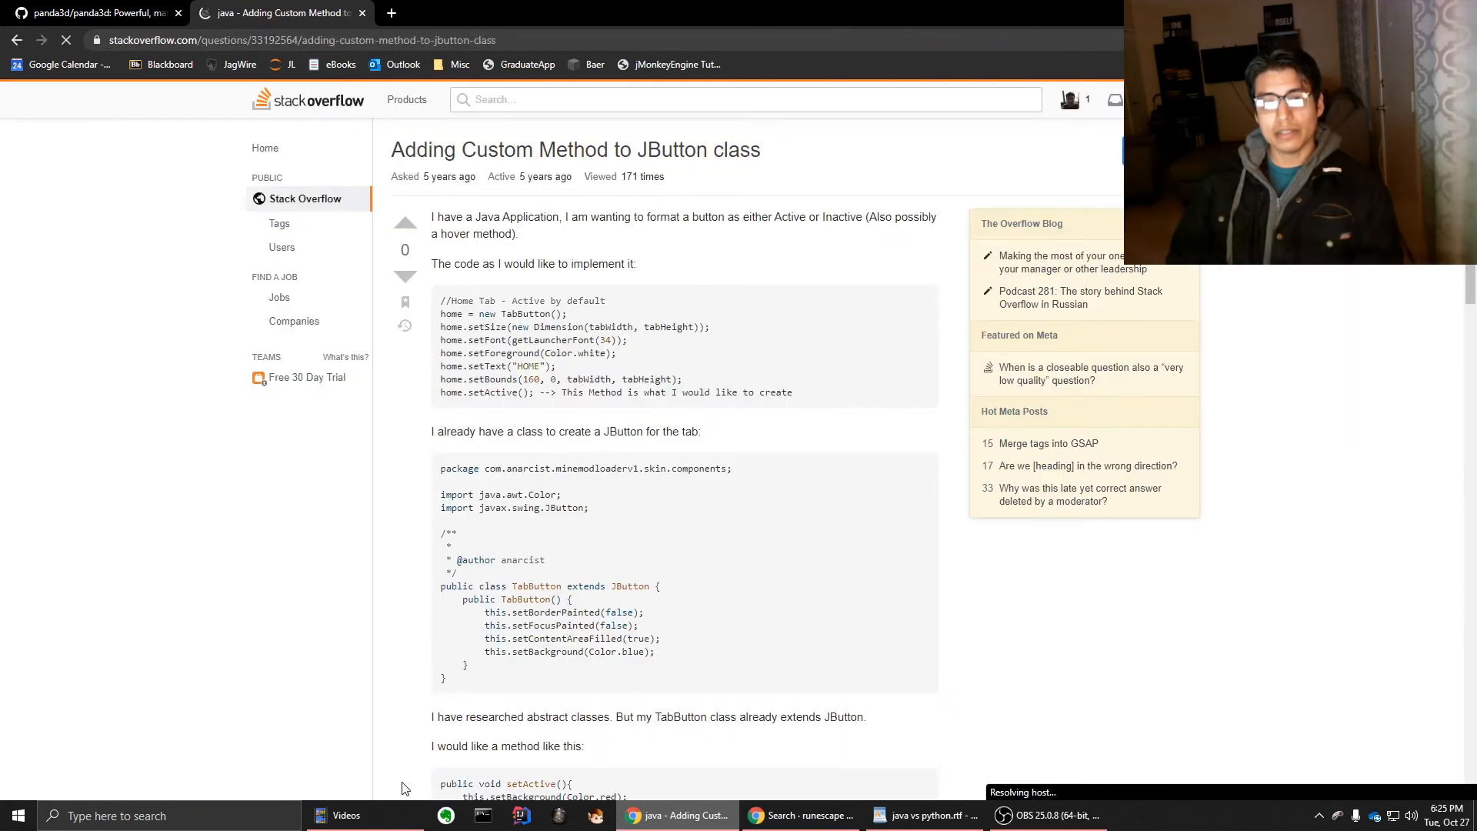
scroll("down", 3)
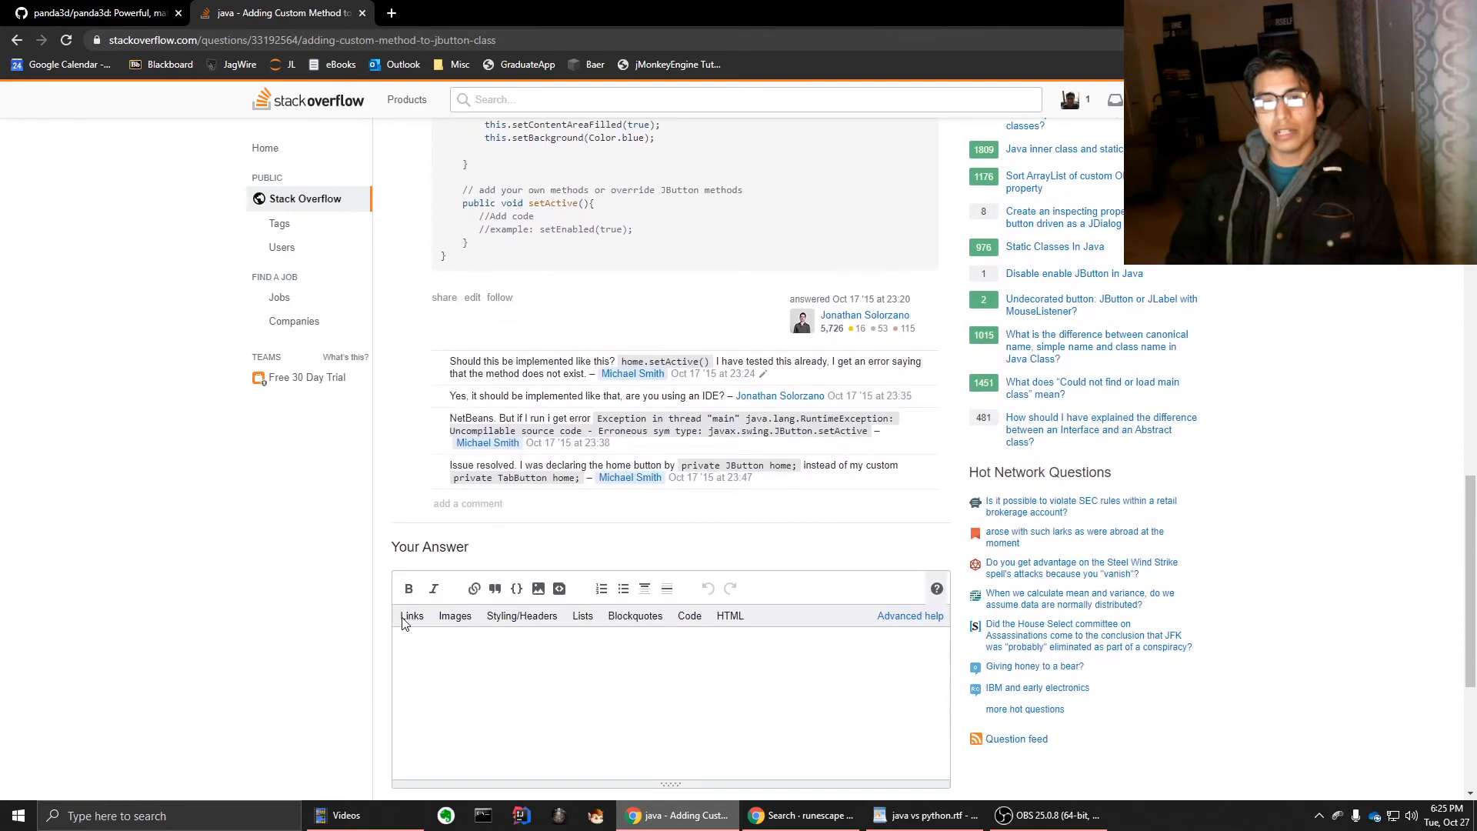
scroll("down", 3)
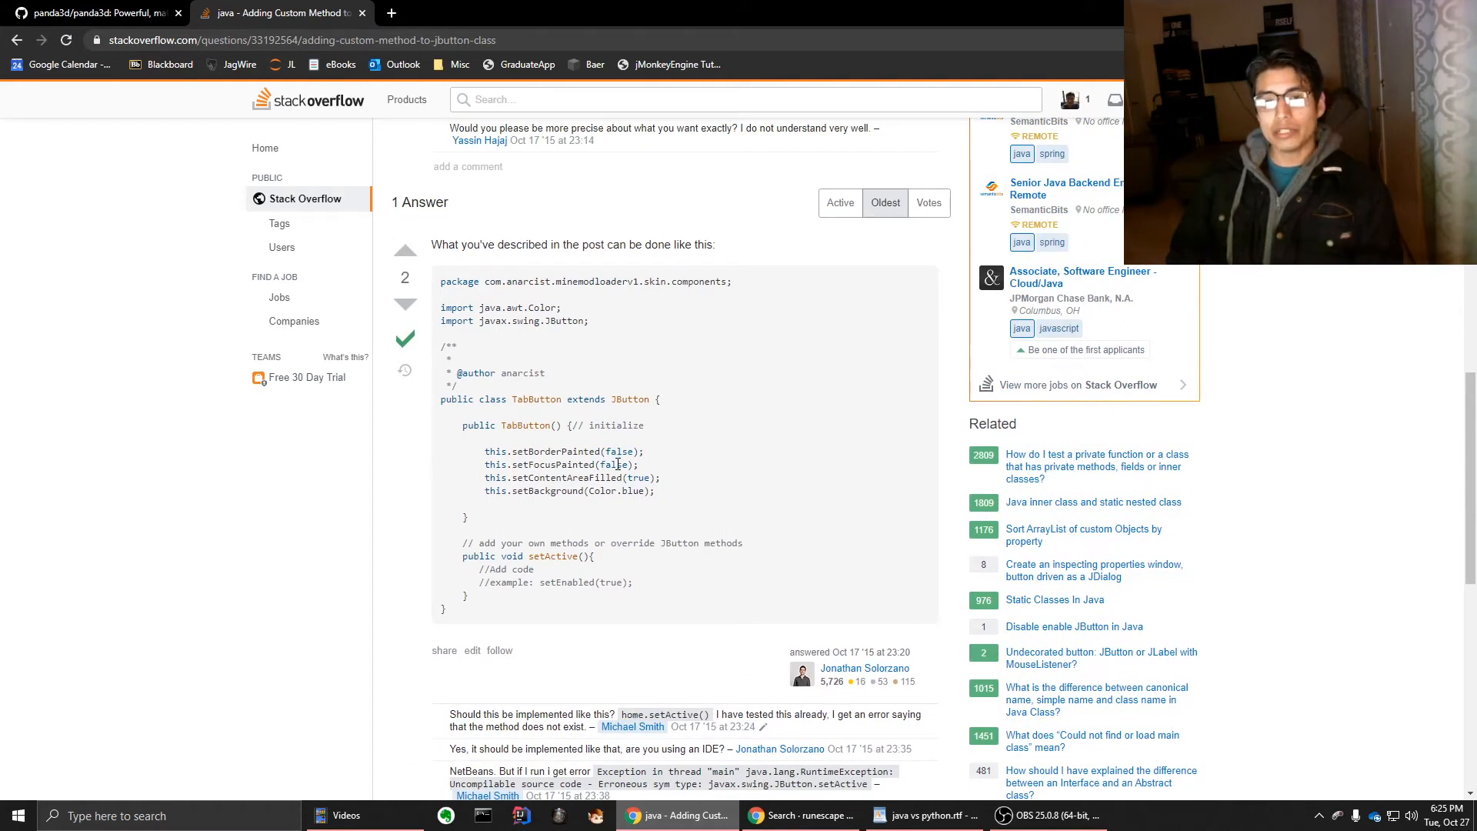
mouse_move(608, 493)
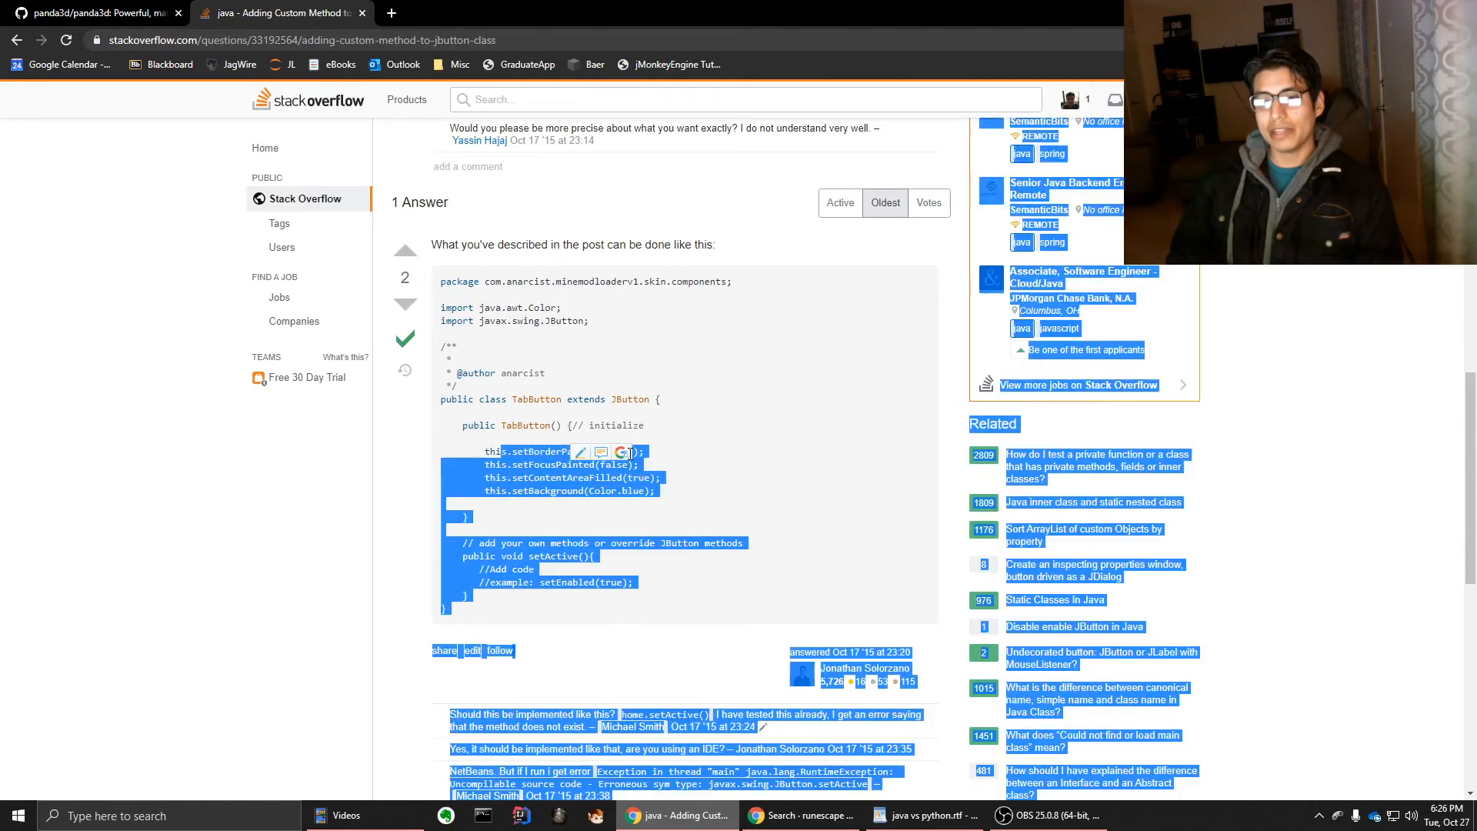
left_click(493, 425)
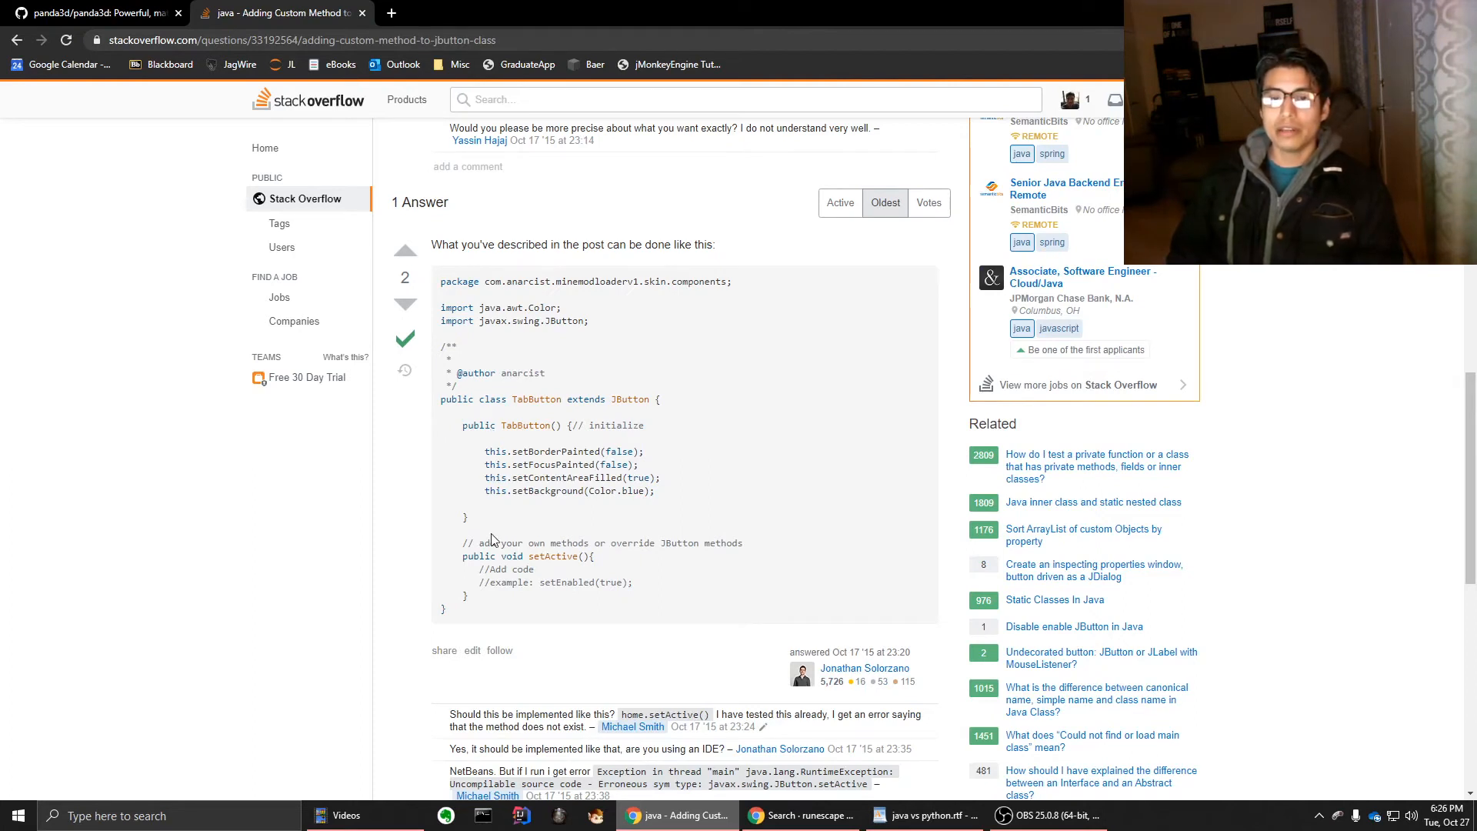
left_click_drag(487, 451, 471, 516)
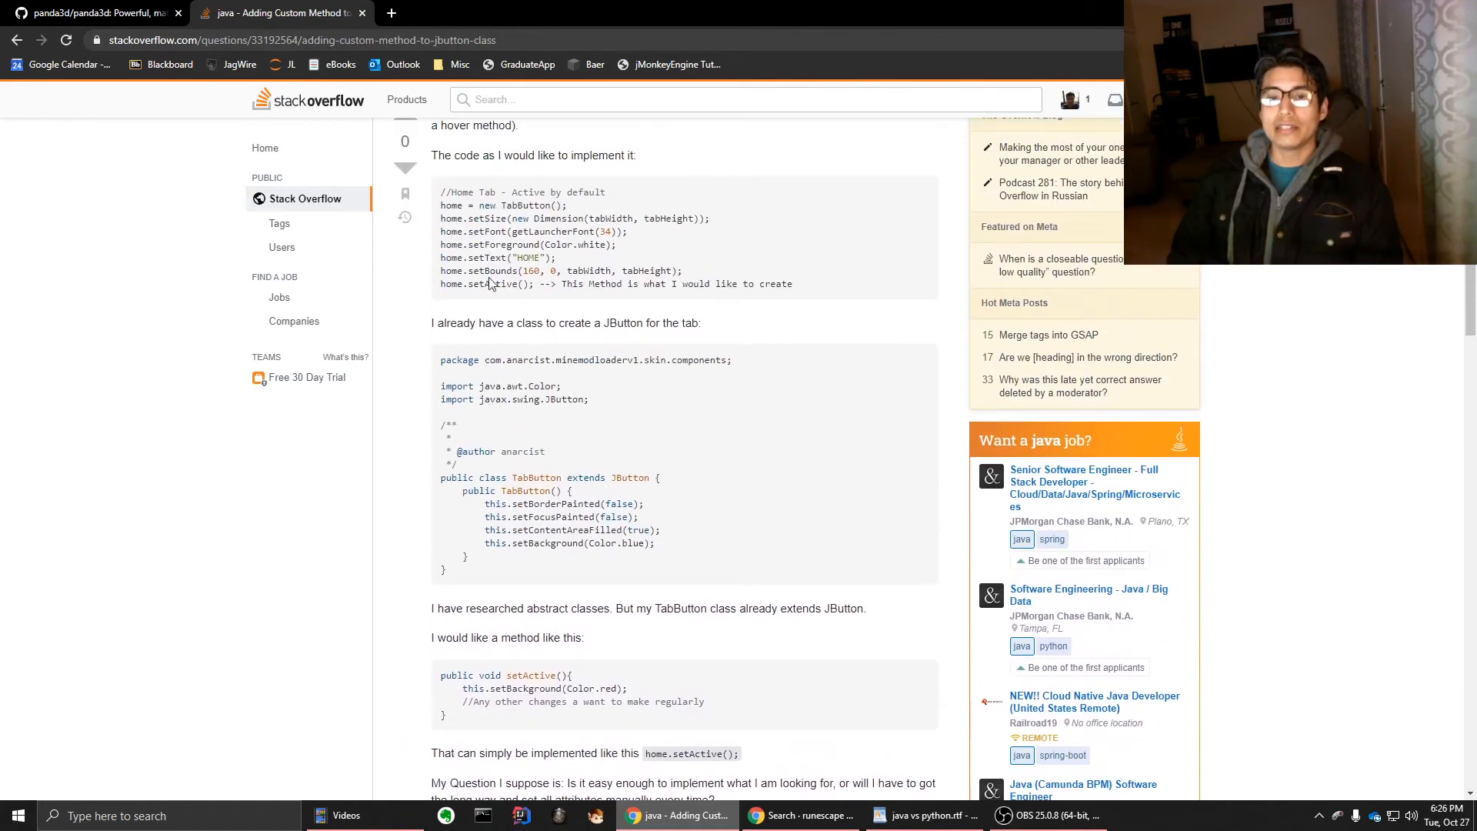
mouse_move(513, 504)
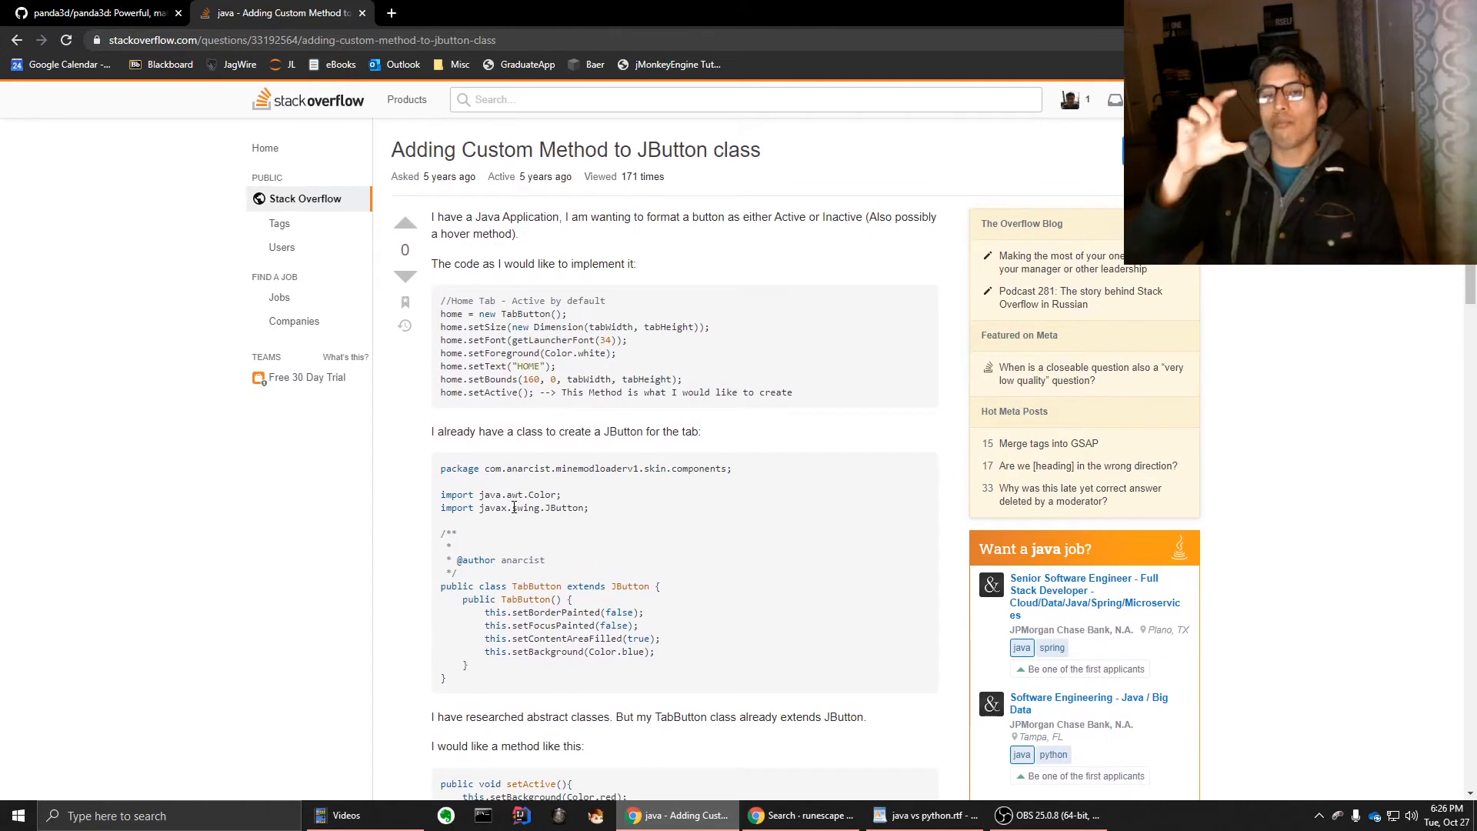
scroll("down", 3)
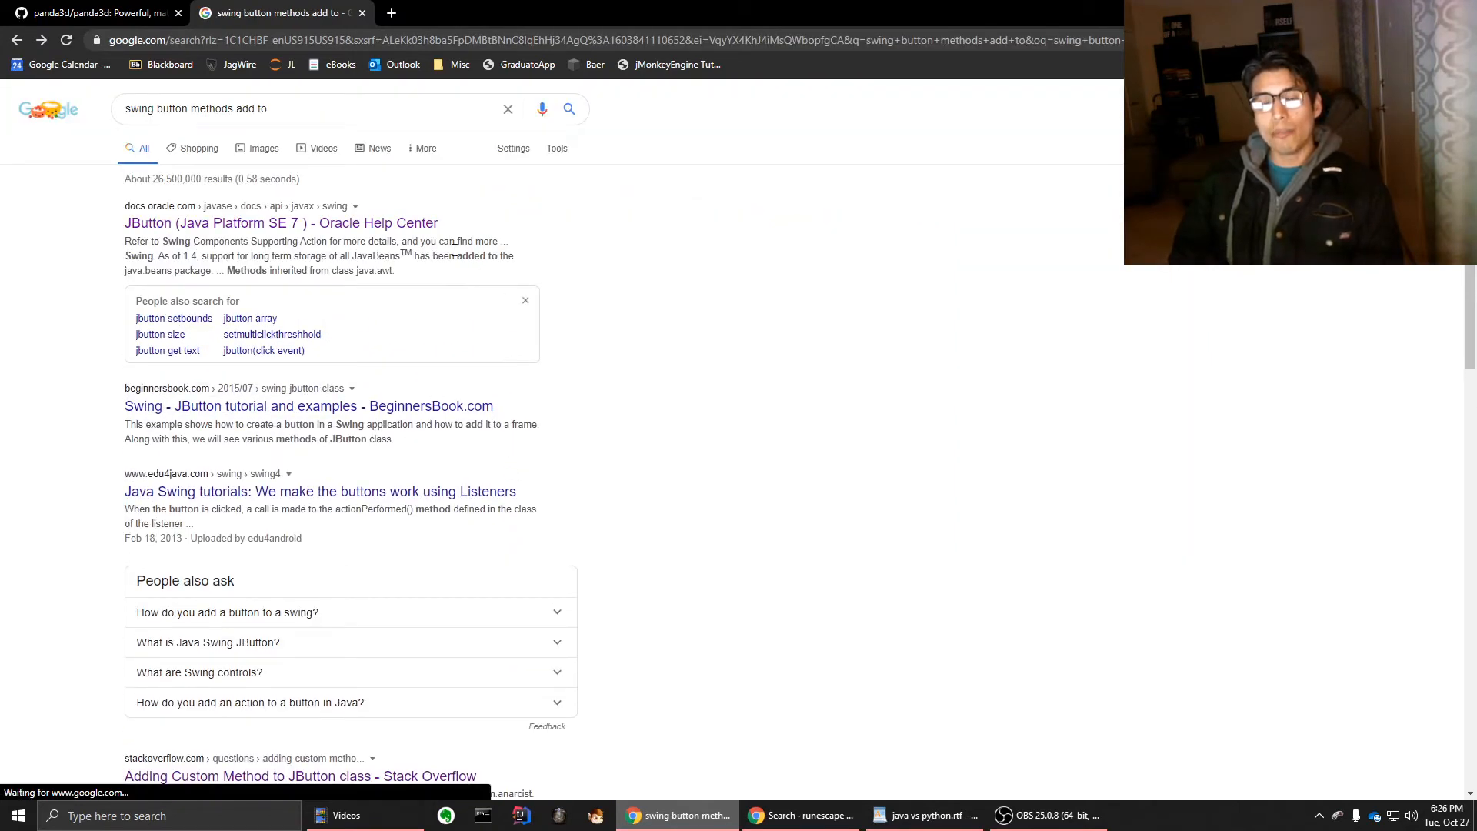
Revisit the panda3d GitHub tab, then bring 'java vs python.rtf' forward in WordPad
left_click(108, 14)
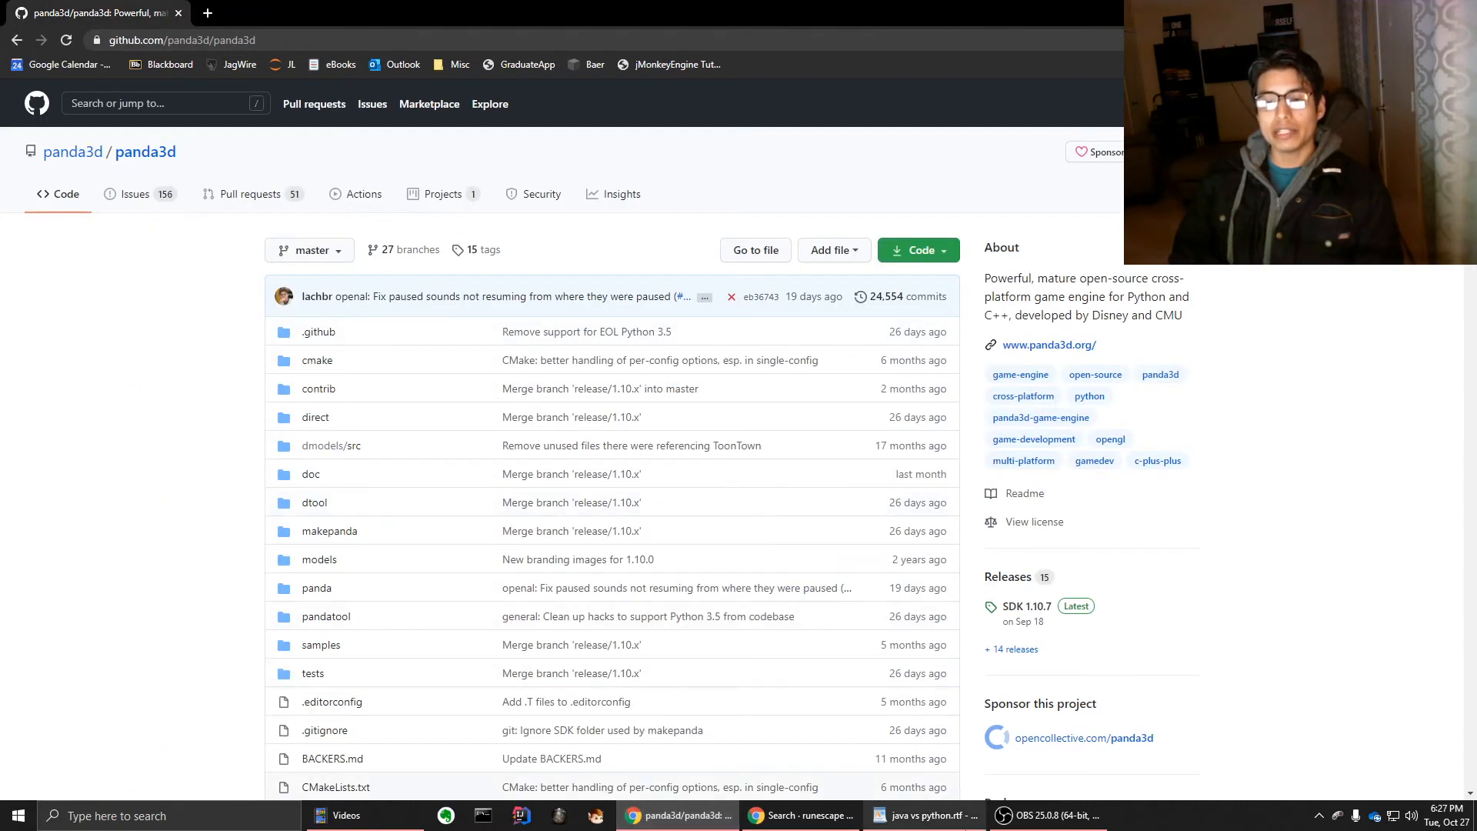
left_click(920, 816)
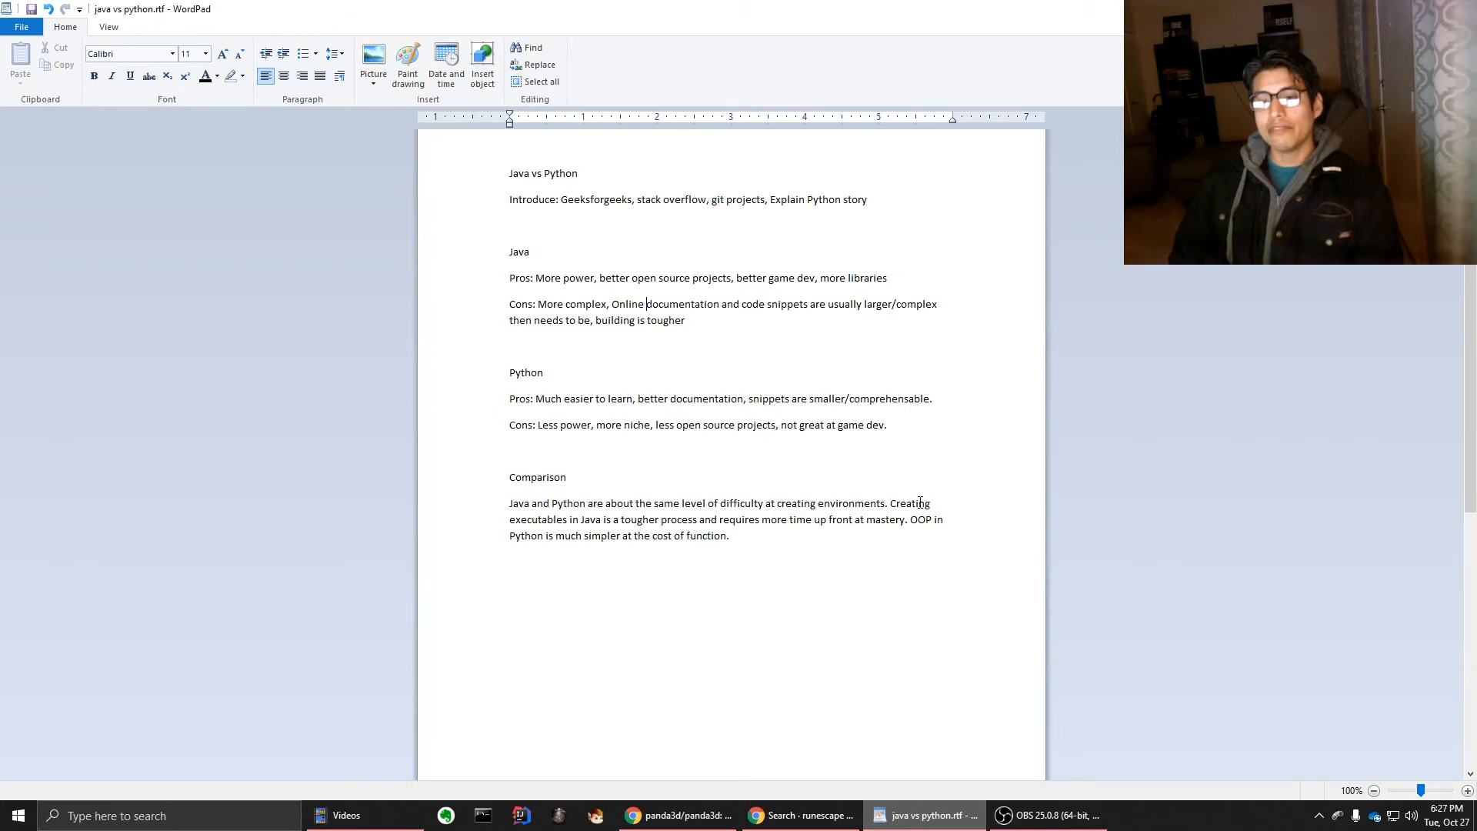
left_click_drag(776, 503, 884, 503)
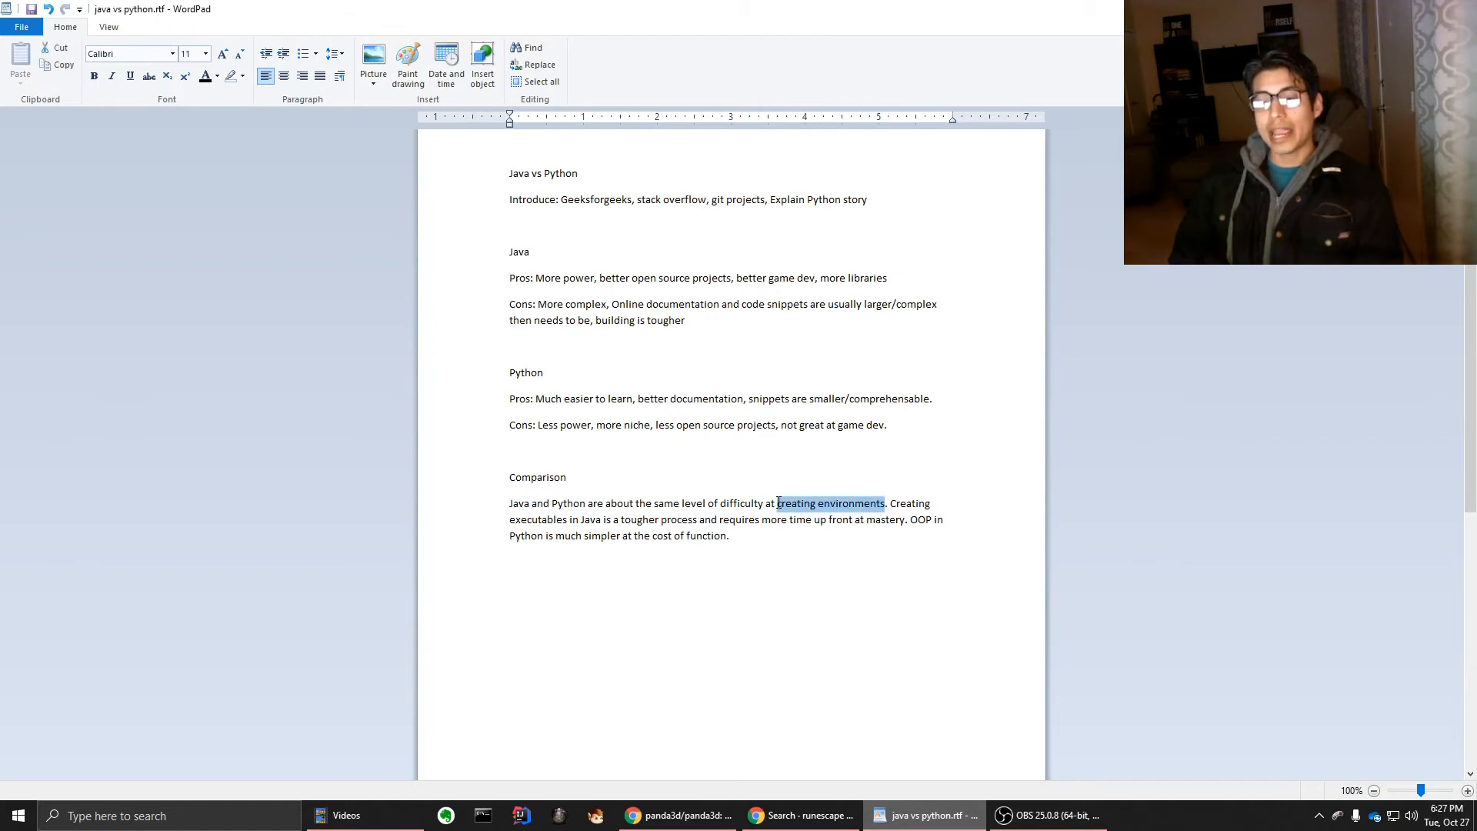
mouse_move(780, 510)
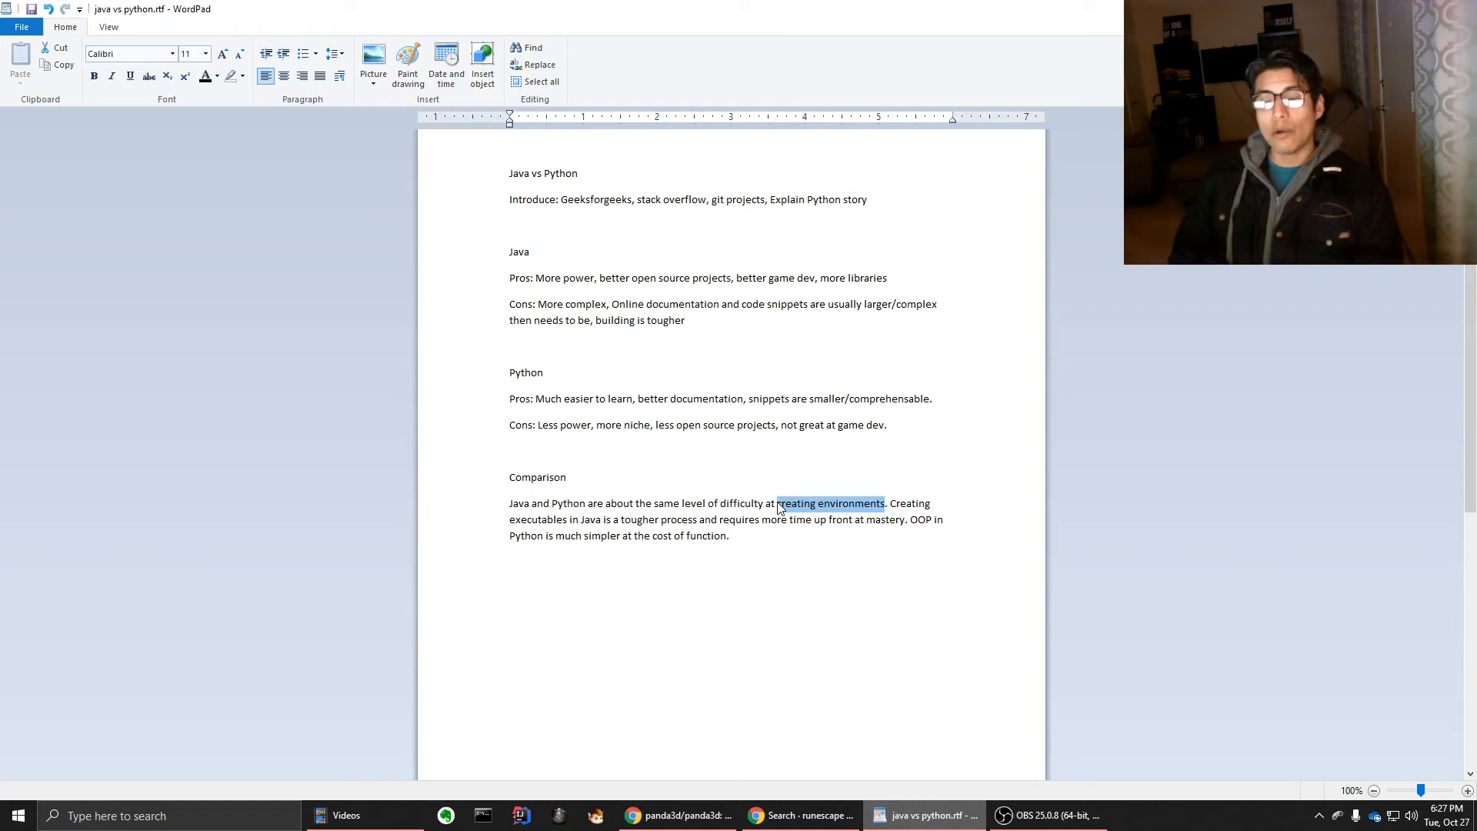
left_click(730, 537)
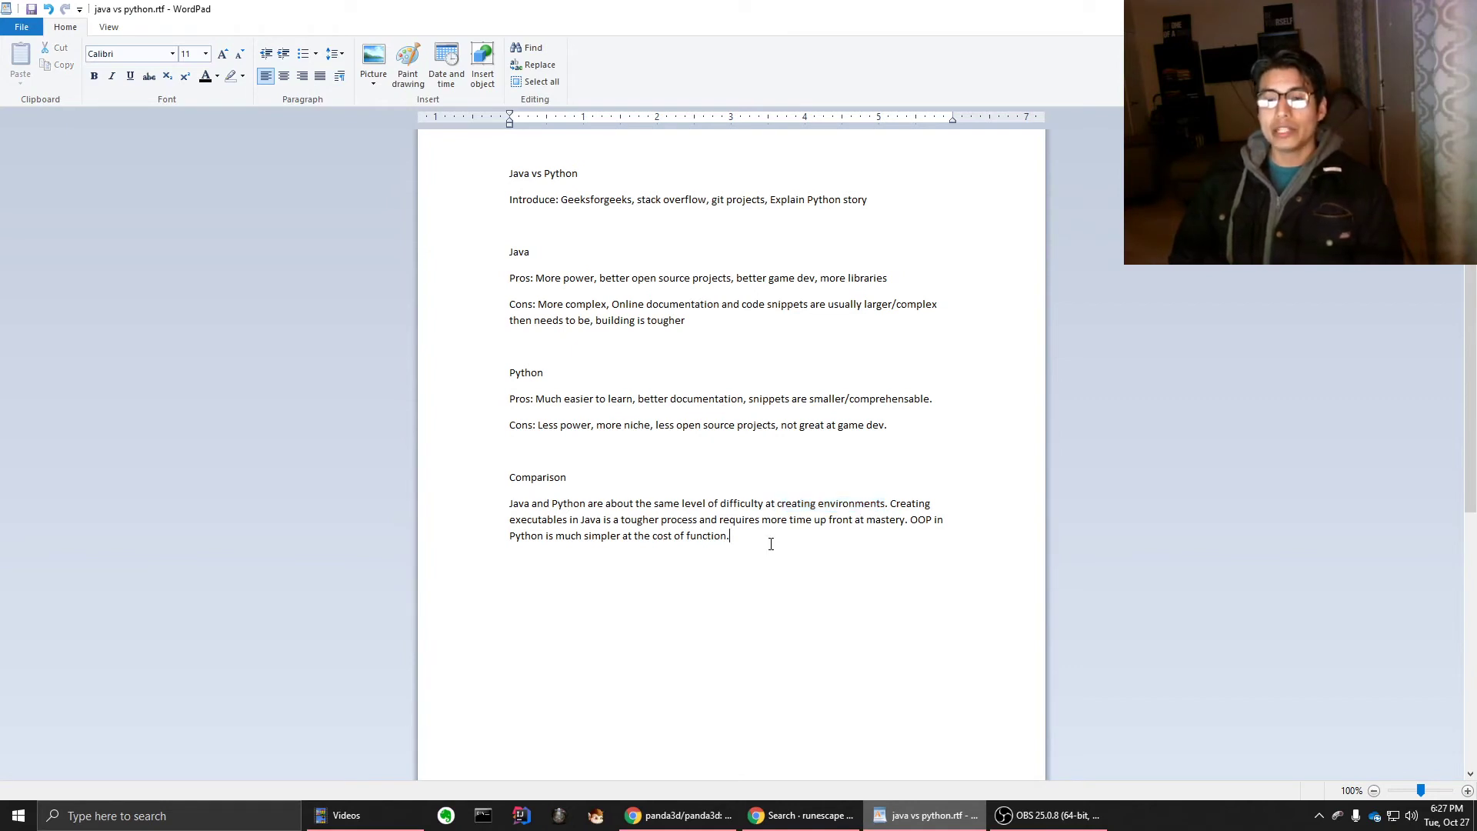
Select the final Comparison sentences on Java executables and Python OOP in WordPad
left_click_drag(889, 503, 728, 535)
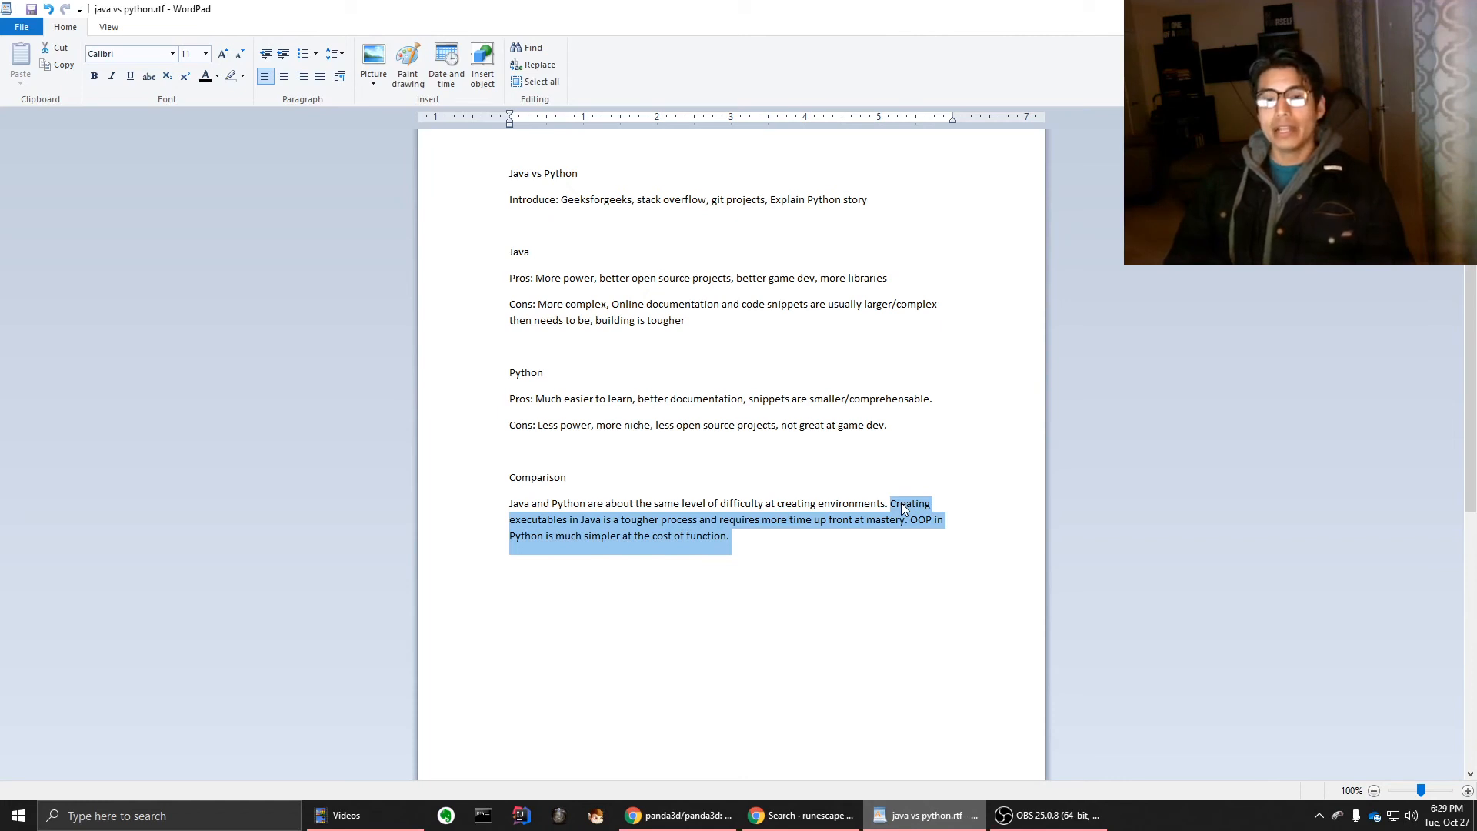
mouse_move(960, 519)
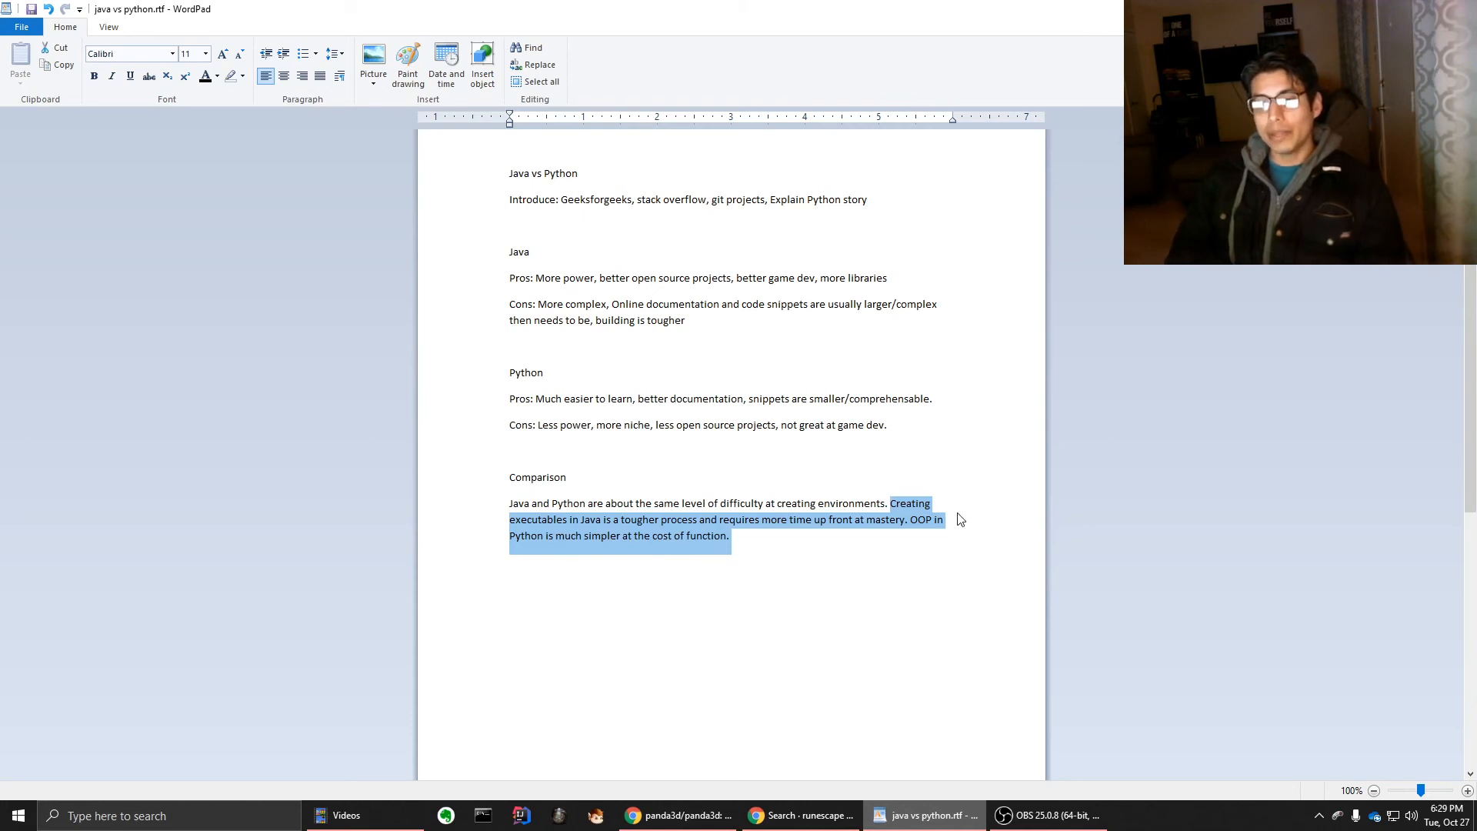
double_click(921, 519)
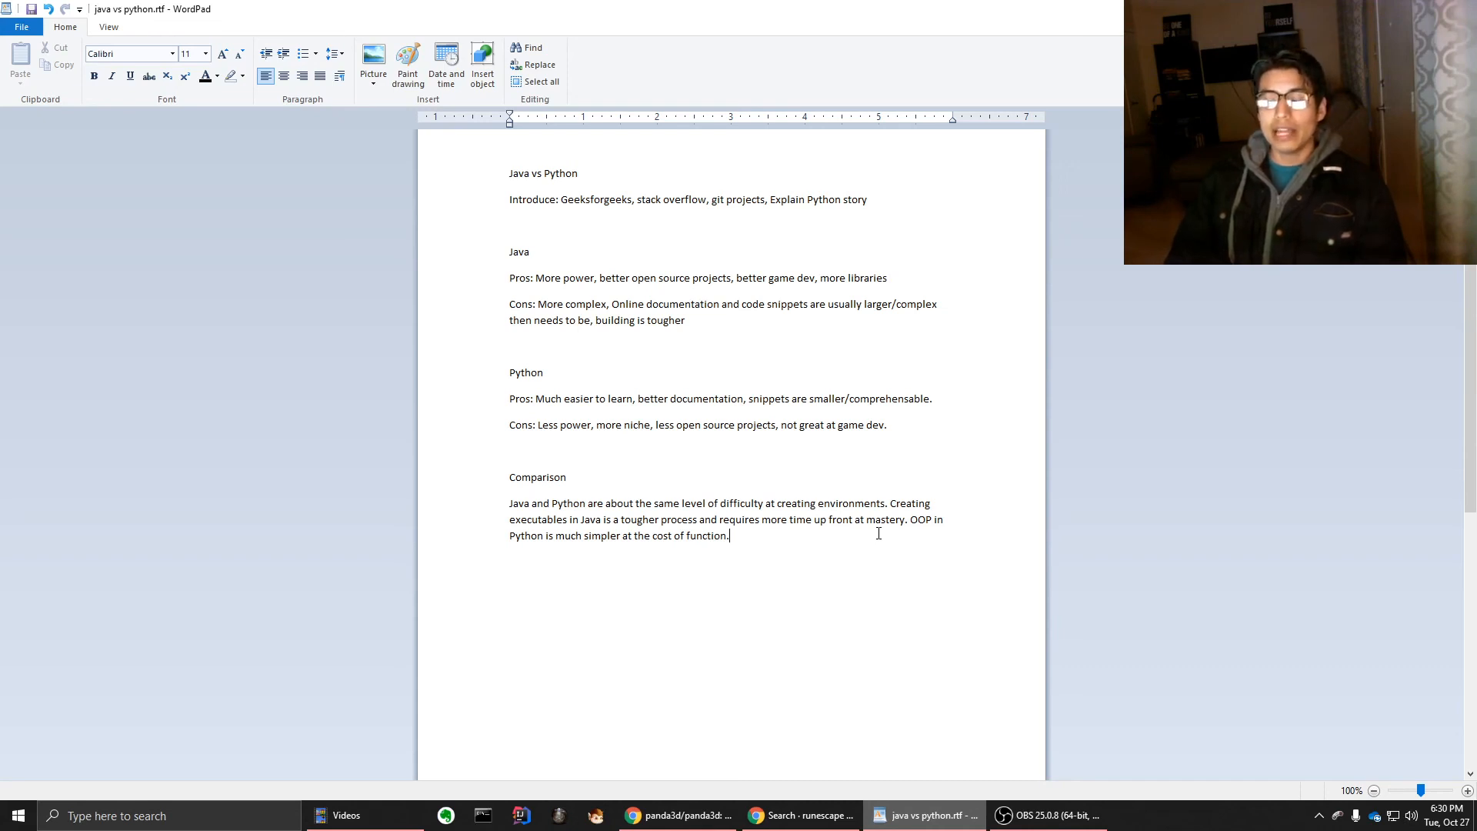
mouse_move(597, 765)
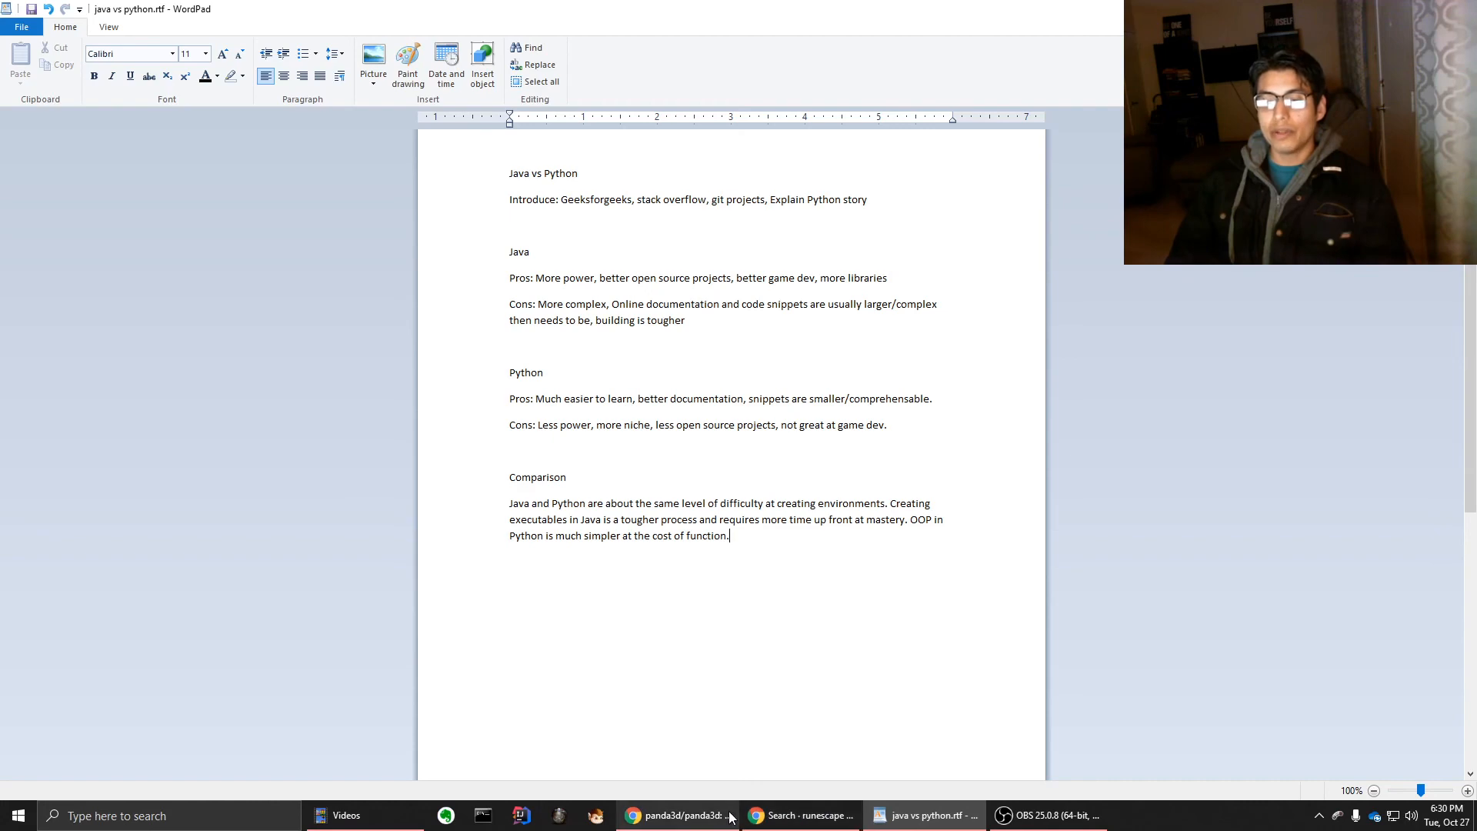
left_click(679, 815)
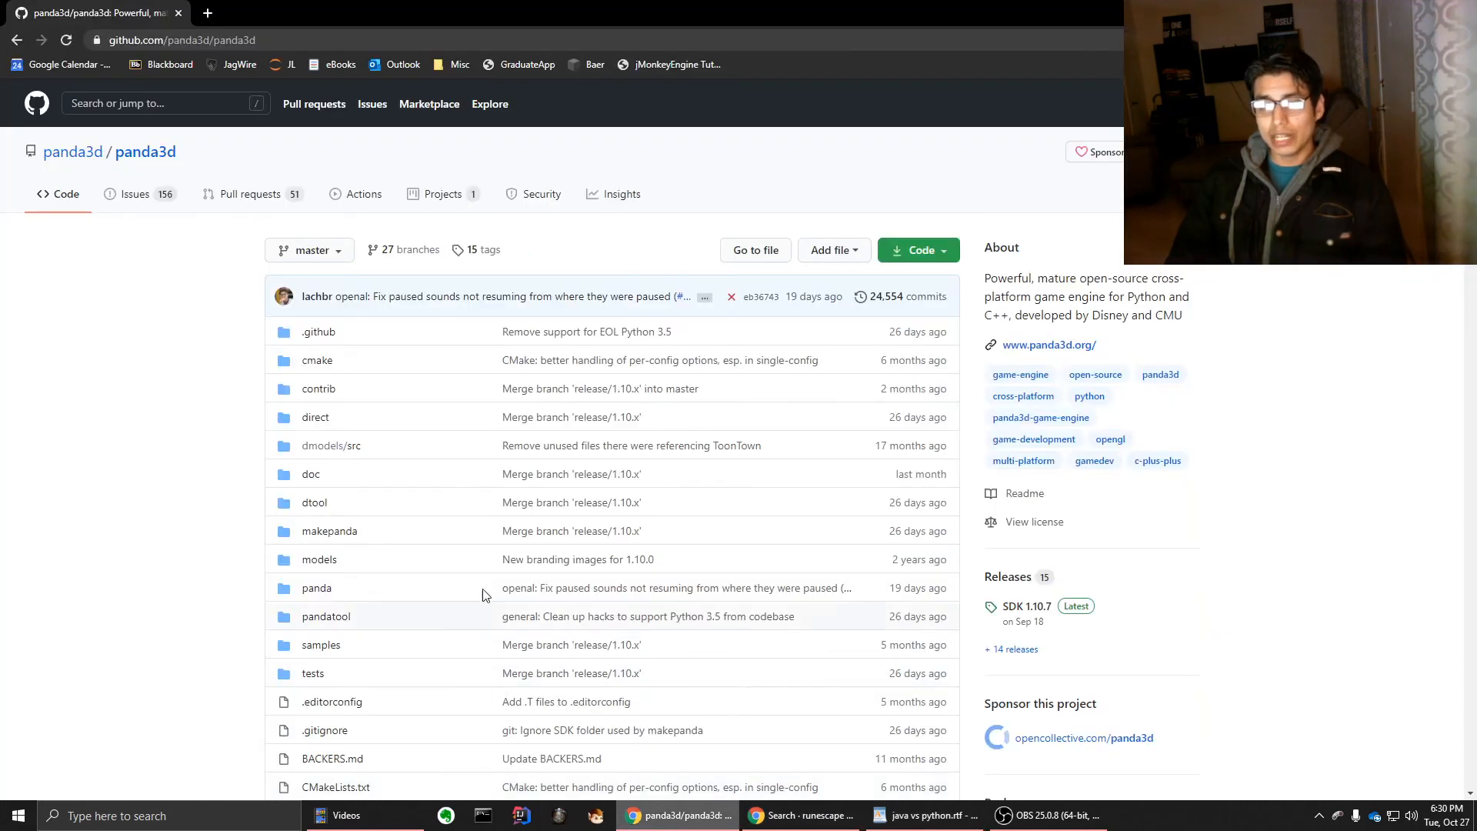
mouse_move(740, 440)
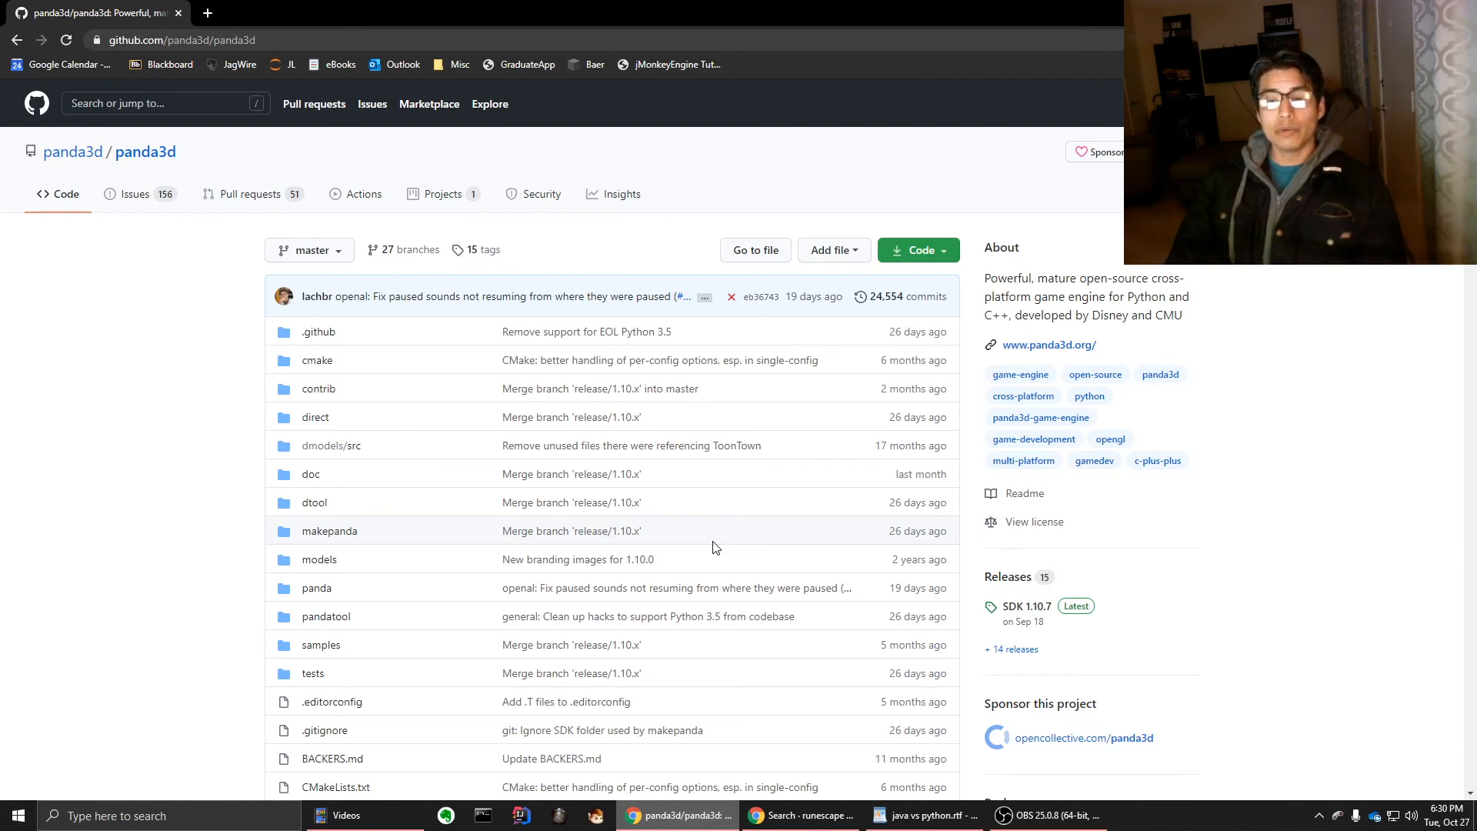
left_click(924, 814)
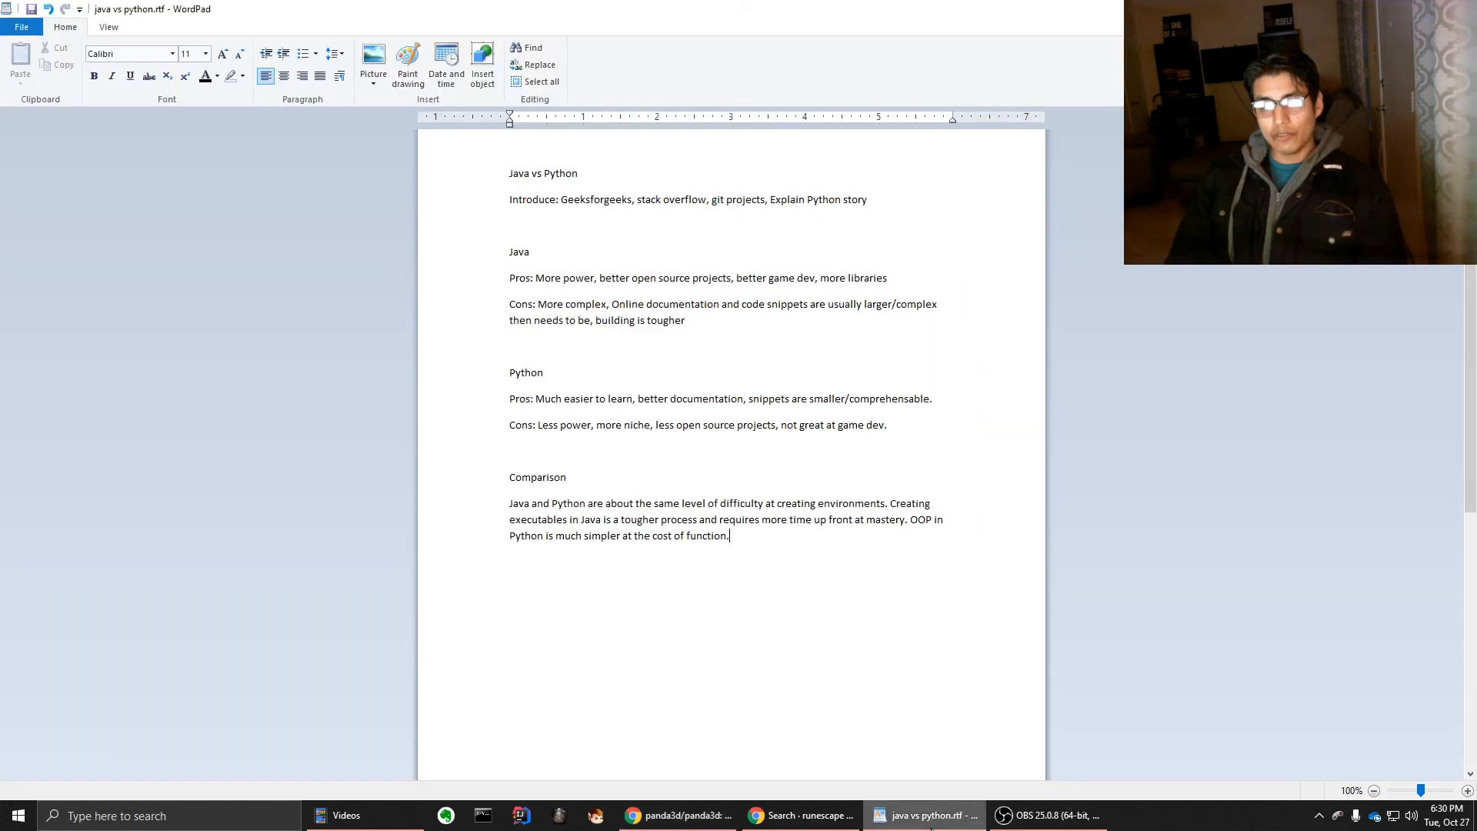